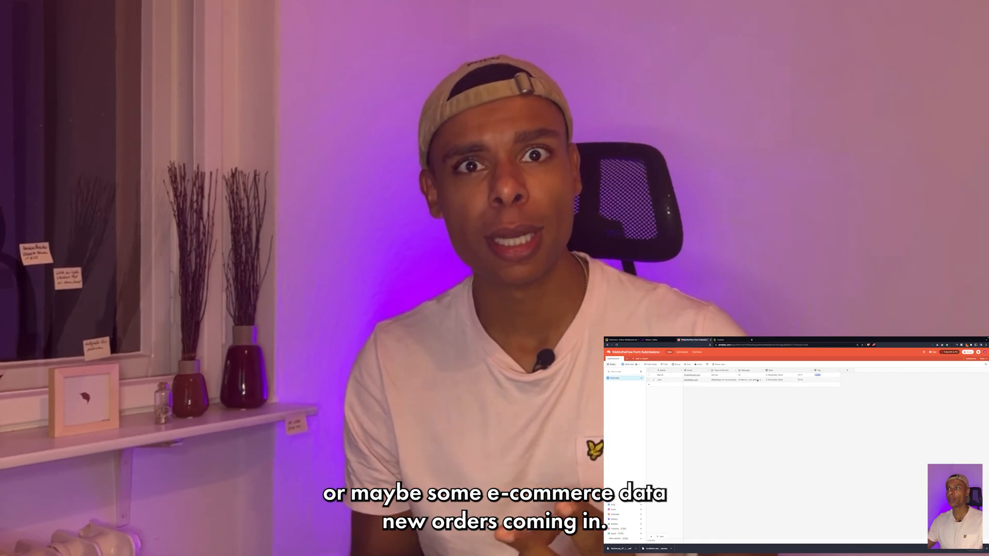
Load the Make homepage in the first browser tab
left_click(819, 375)
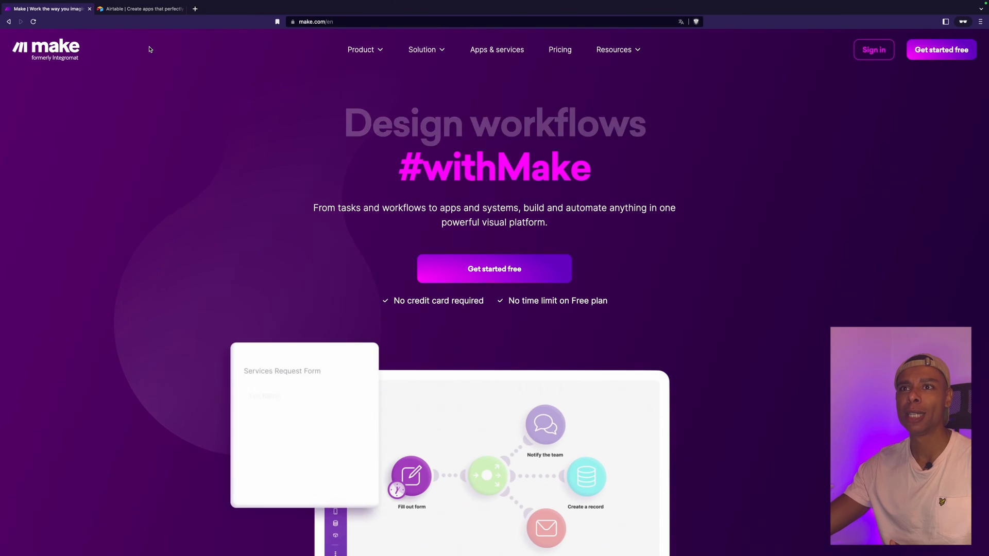
left_click(139, 8)
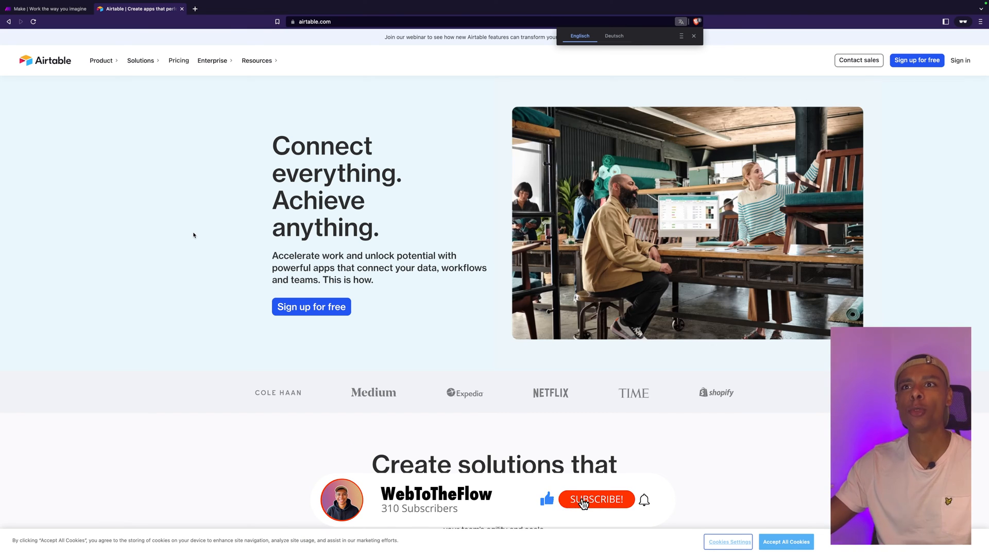
left_click(596, 500)
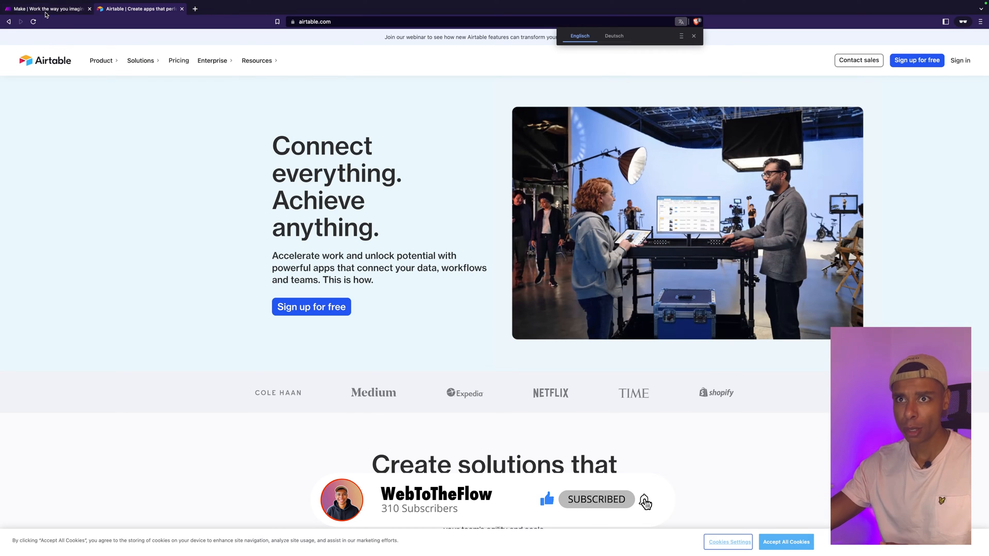
left_click(48, 8)
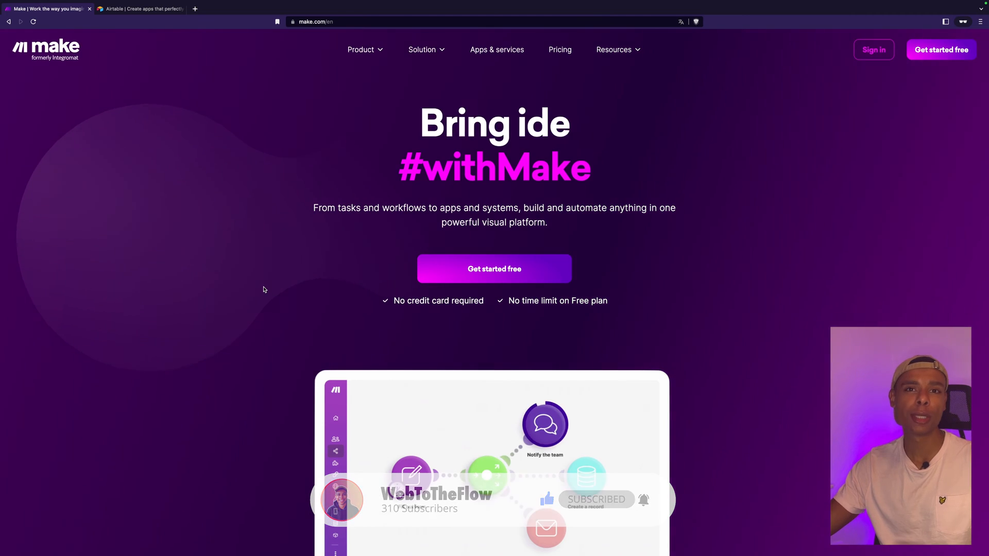
scroll("down", 3)
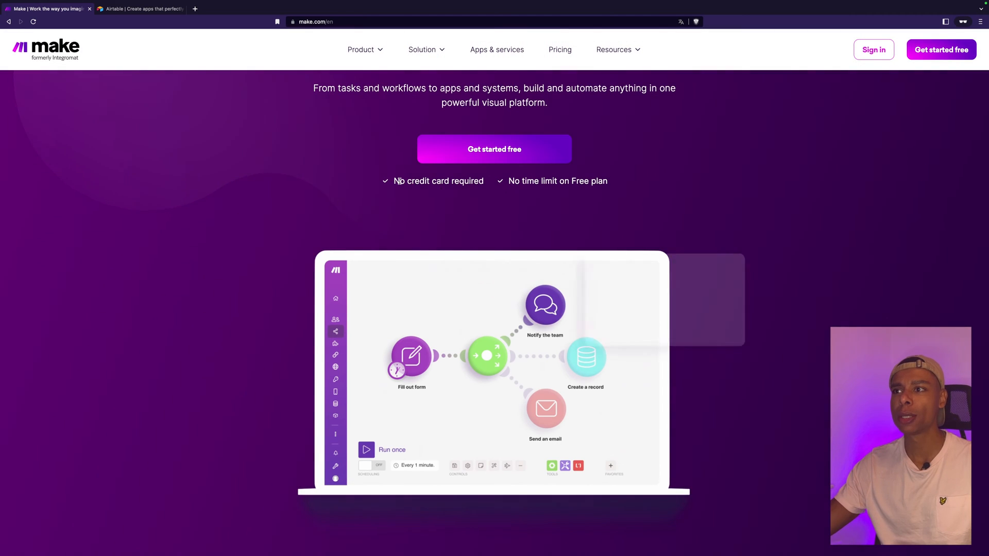
scroll("down", 3)
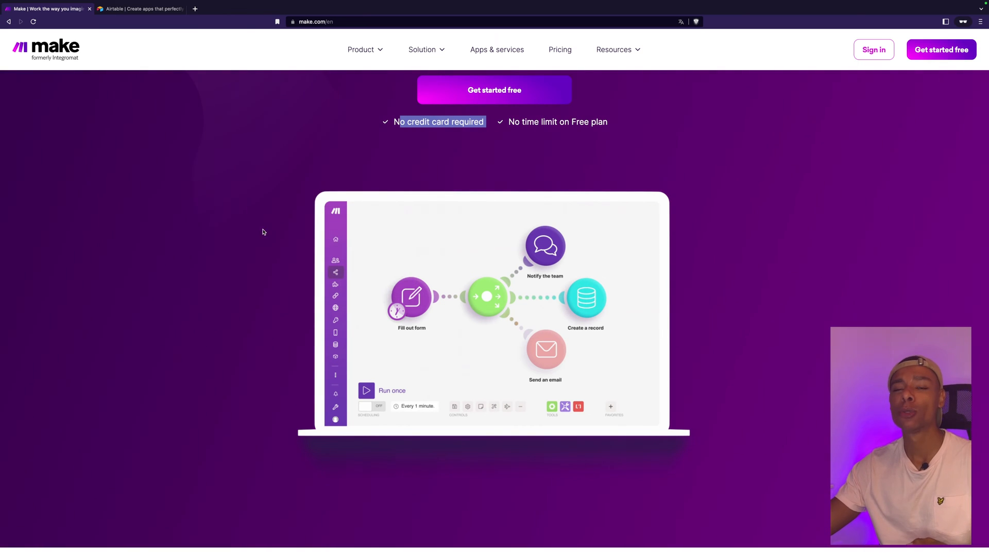
scroll("down", 3)
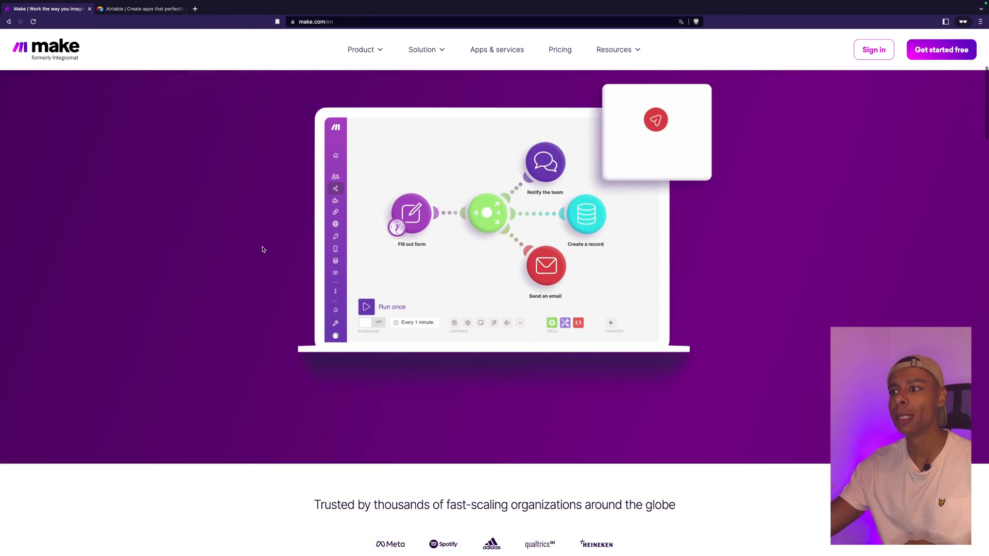
scroll("down", 3)
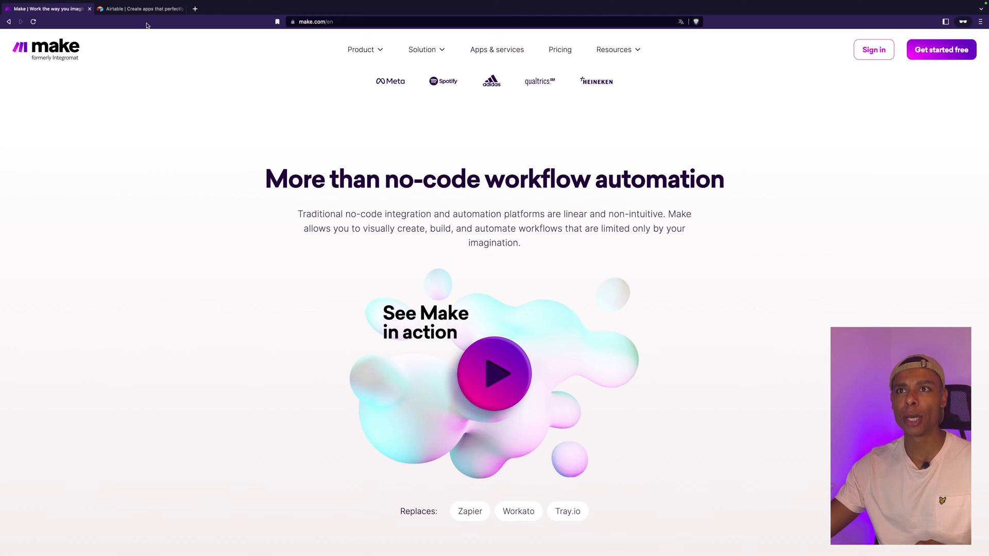
Review the Airtable tab, then return to Make's empty Youtube Tutorial scenarios folder
left_click(140, 9)
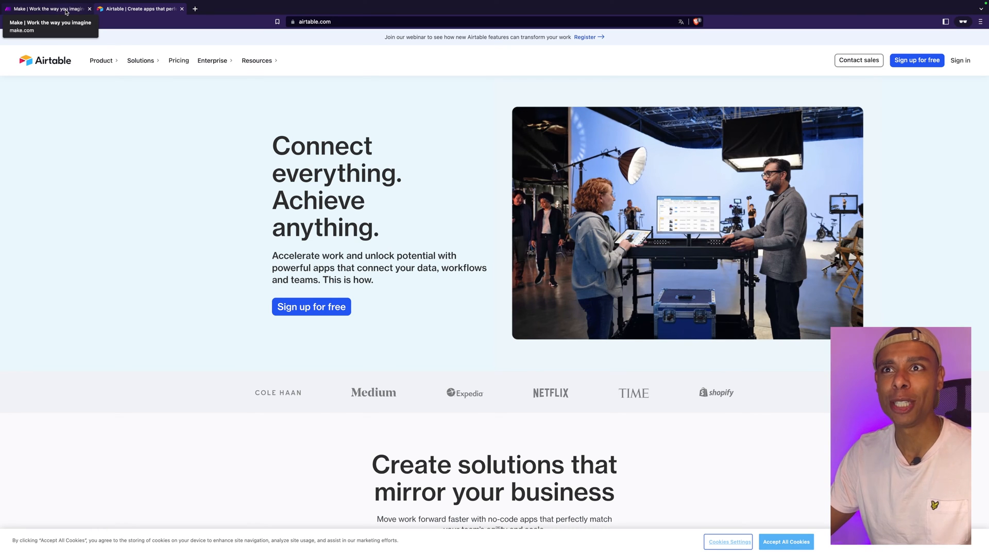
left_click(48, 9)
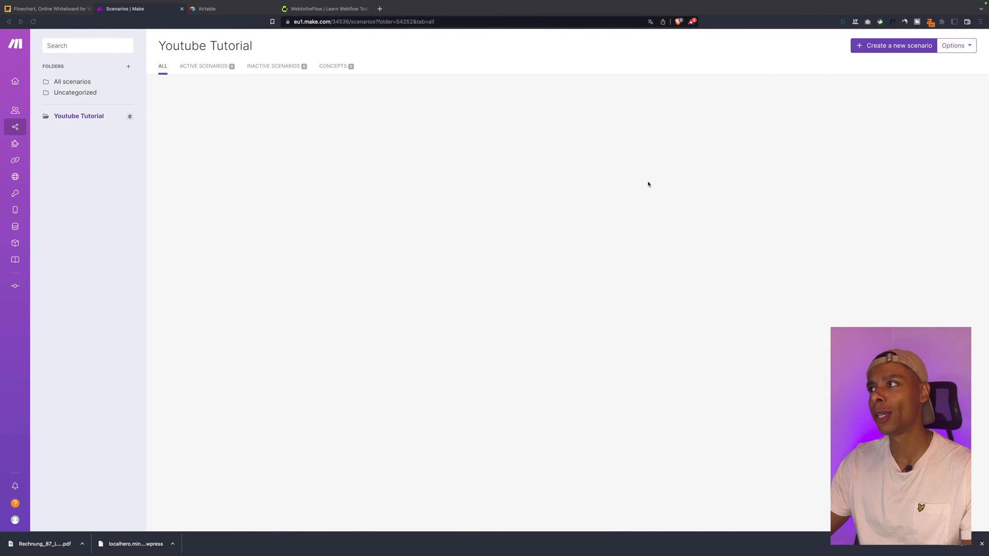
Create a new blank scenario inside the Youtube Tutorial folder
left_click(894, 44)
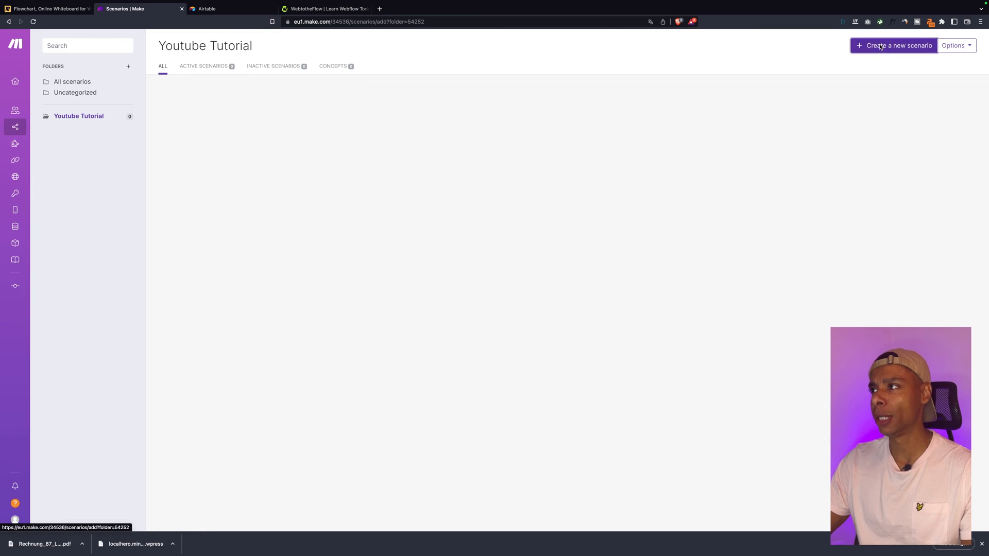
left_click(899, 46)
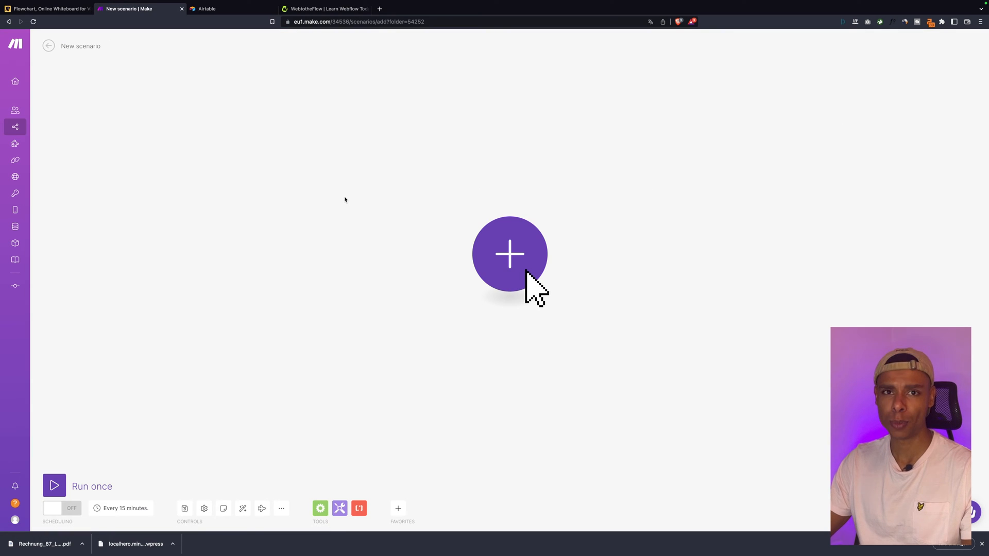
mouse_move(344, 200)
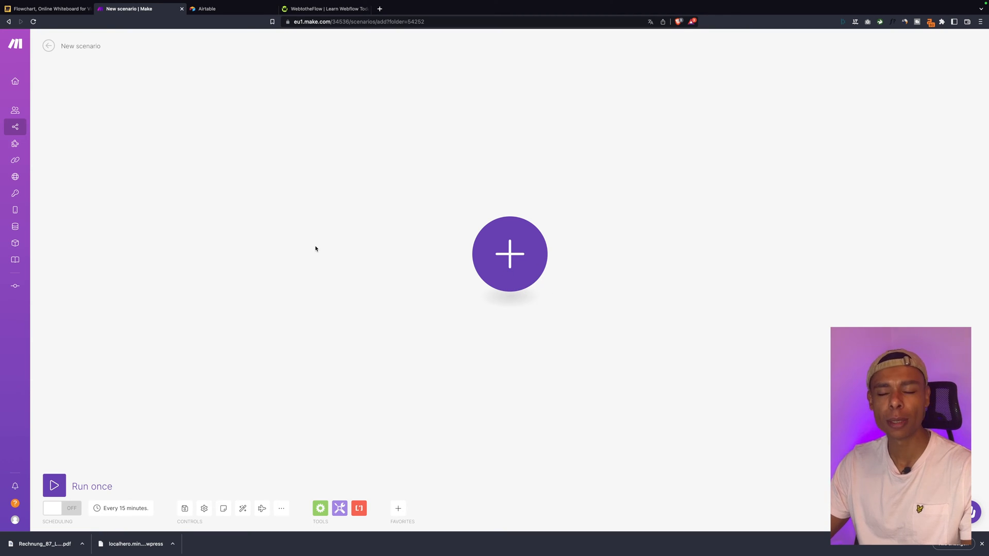
mouse_move(528, 290)
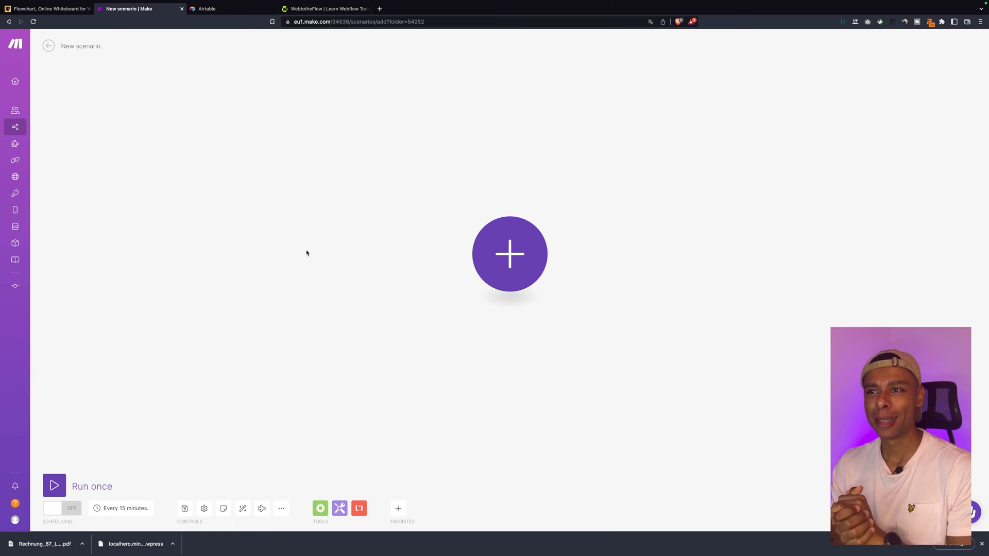
mouse_move(529, 291)
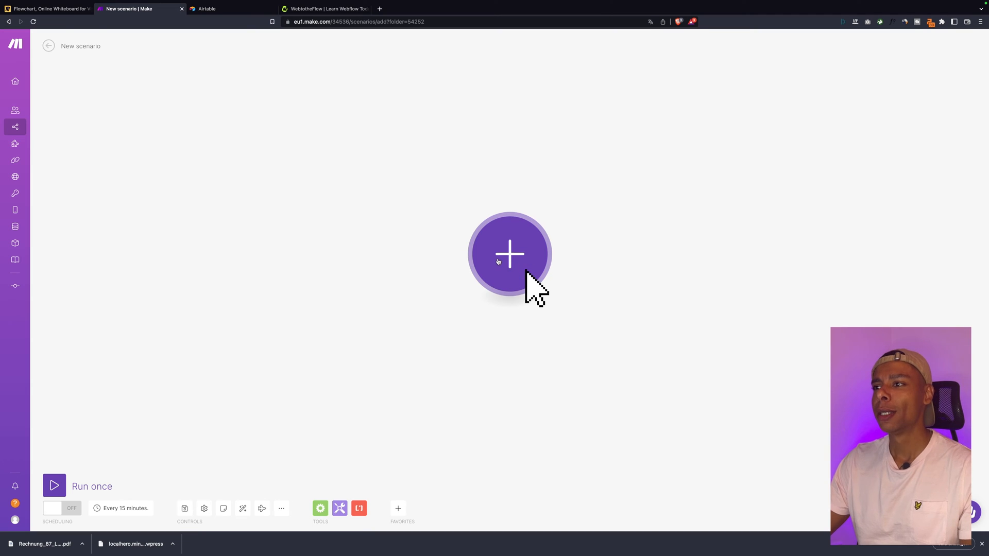
Search the first-module app list for 'webf' and browse Webflow's triggers and actions
left_click(509, 254)
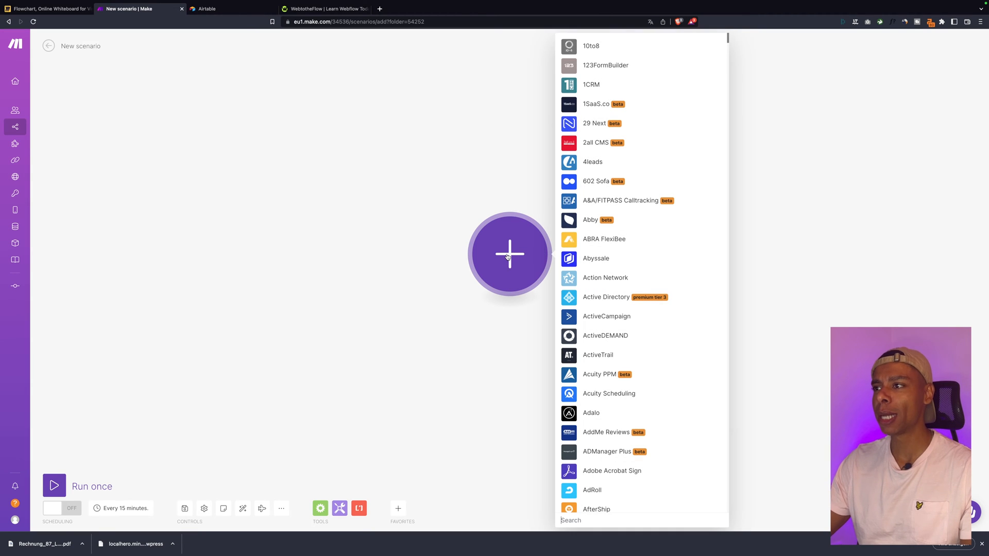
type("webf")
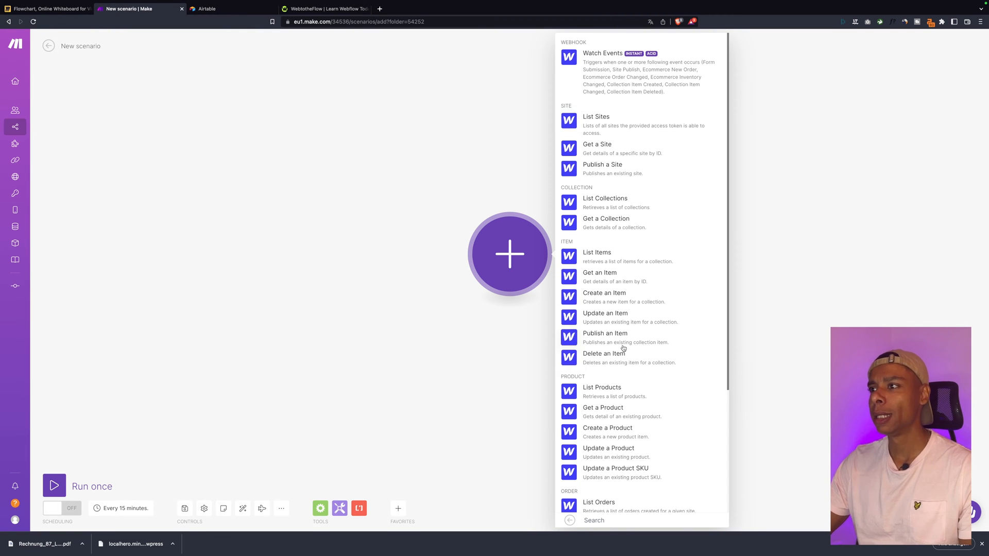
mouse_move(642, 431)
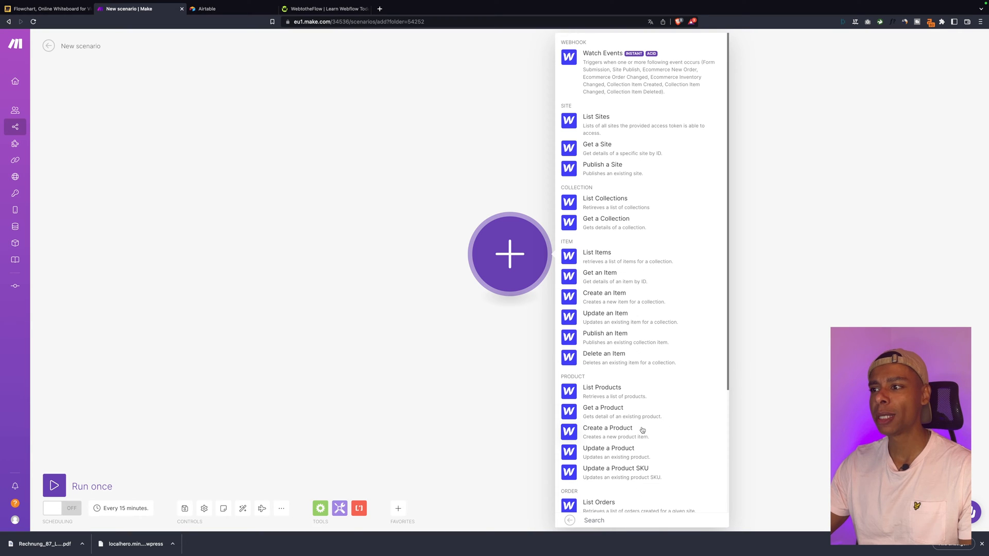
mouse_move(609, 346)
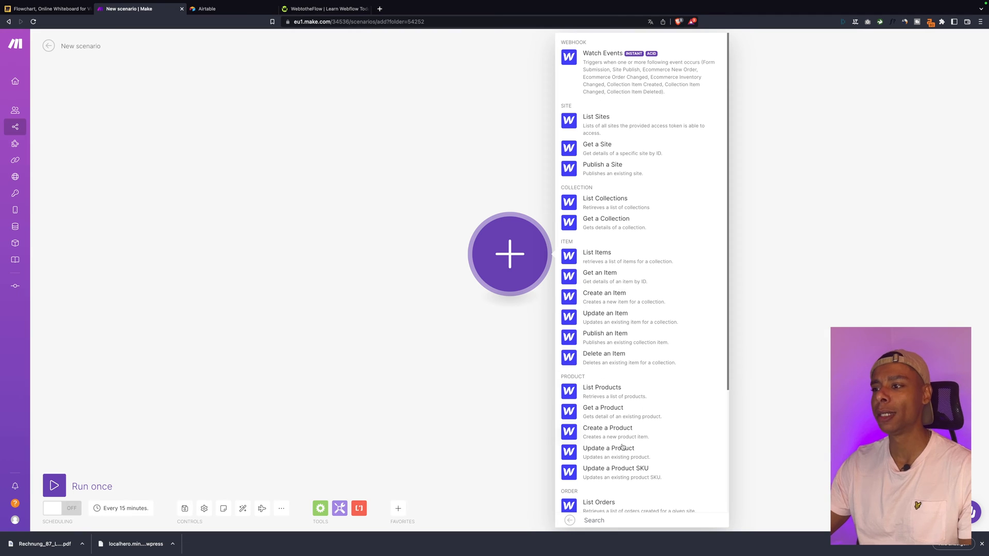
scroll("down", 3)
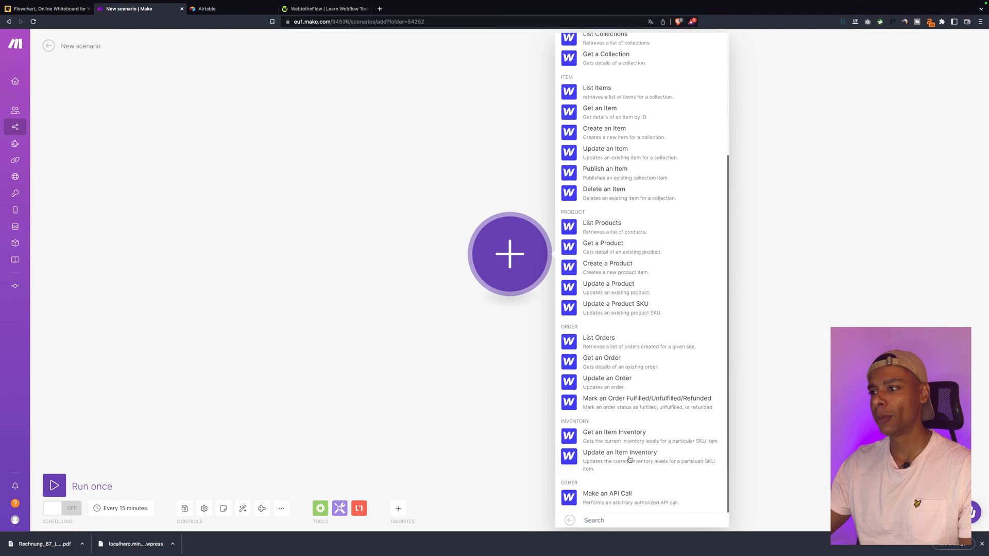
mouse_move(617, 417)
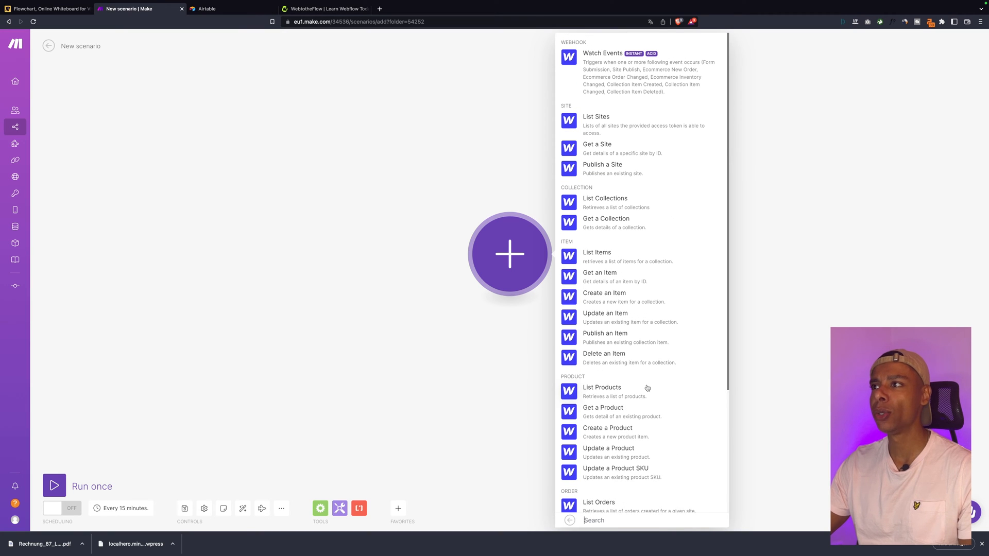
mouse_move(626, 89)
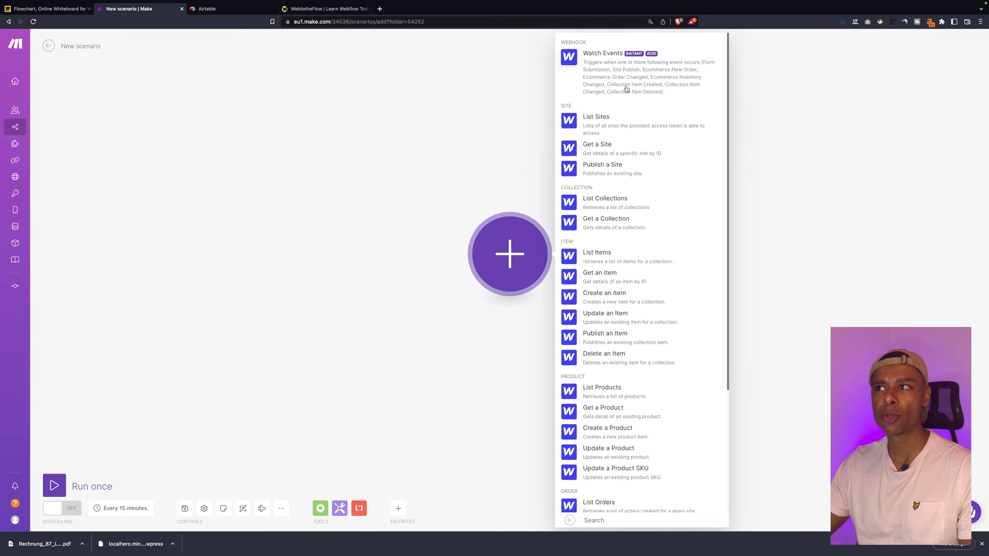
Add the Webflow Watch Events trigger and start a new webhook for it
left_click(603, 53)
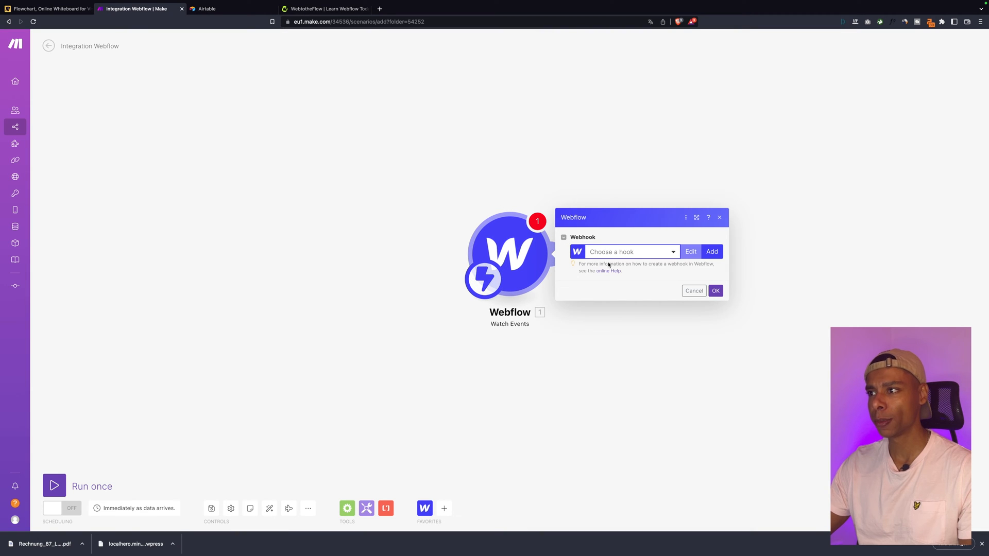
left_click(625, 251)
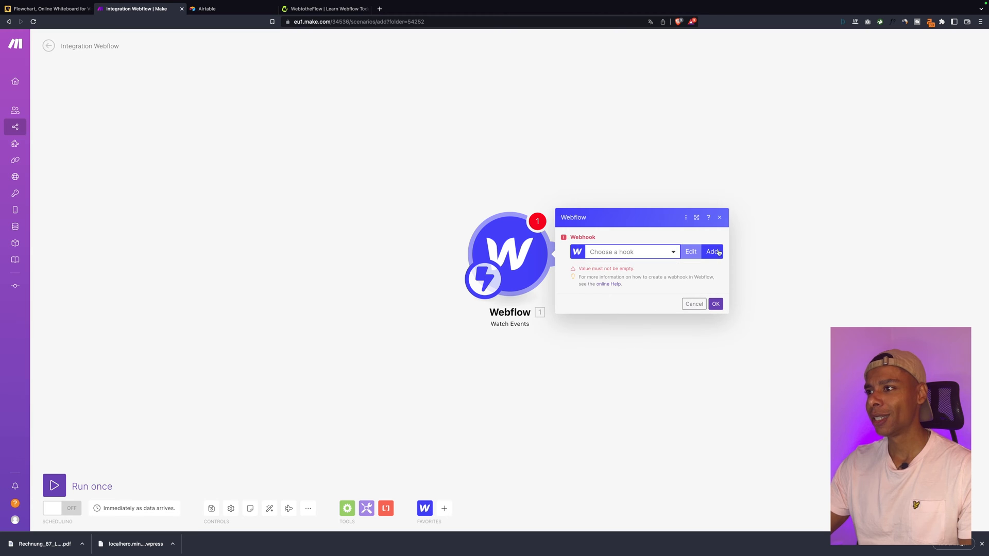
left_click(712, 252)
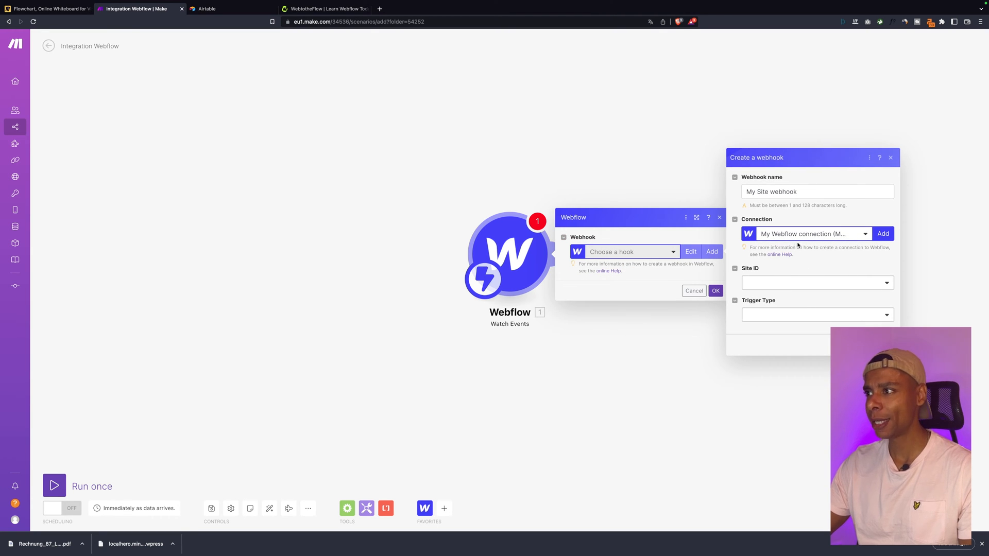
Create a new Webflow connection and save it to launch Webflow authorization
left_click(883, 234)
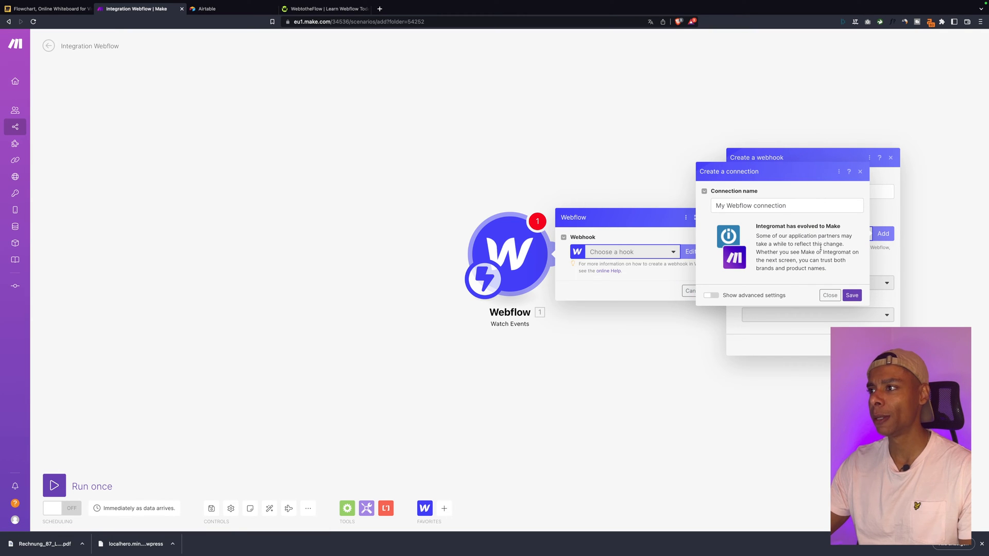
left_click(787, 206)
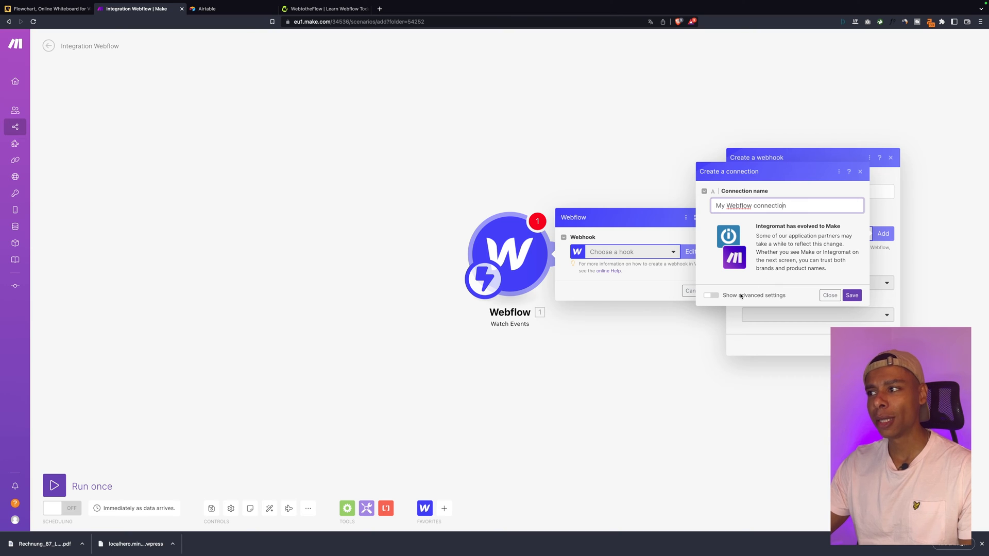
left_click(851, 295)
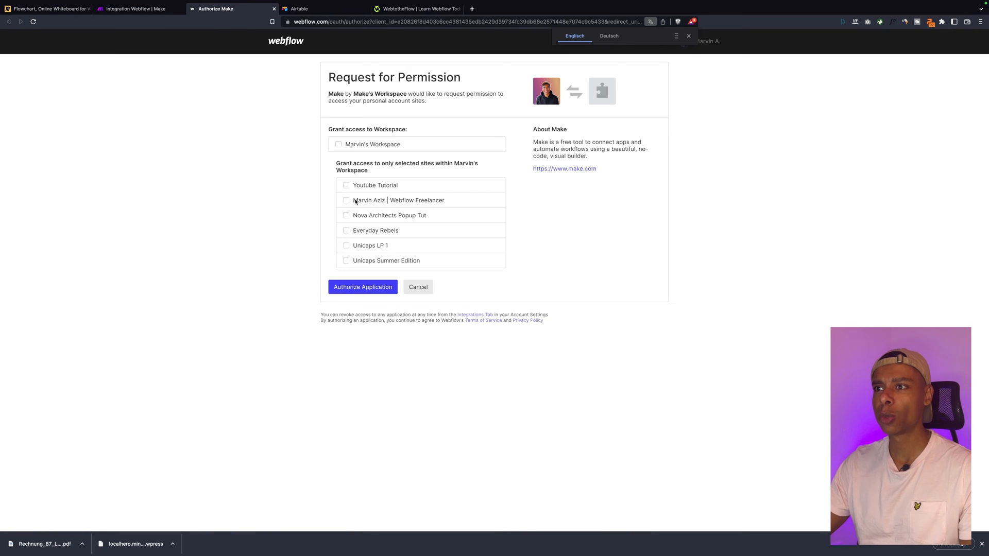
Authorize Make for the Webflow Freelancer site on the Request for Permission page
left_click(346, 200)
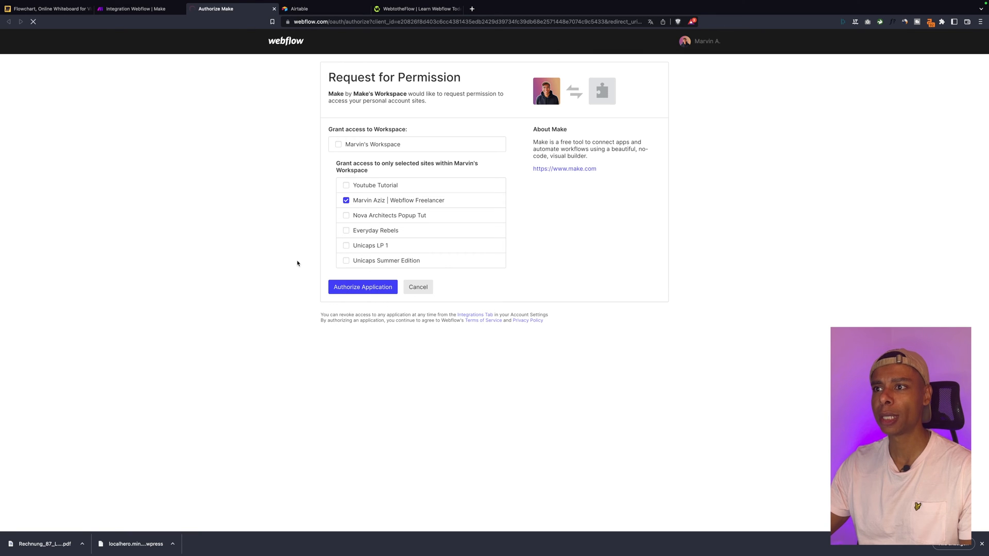
left_click(362, 287)
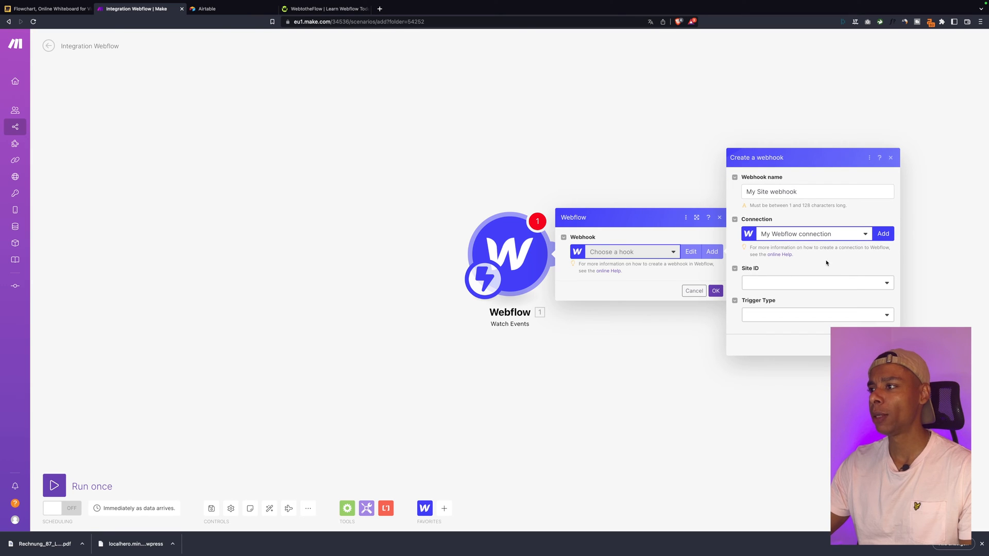
Set the webhook to the Webflow Freelancer site with Form Submission as trigger type
left_click(817, 282)
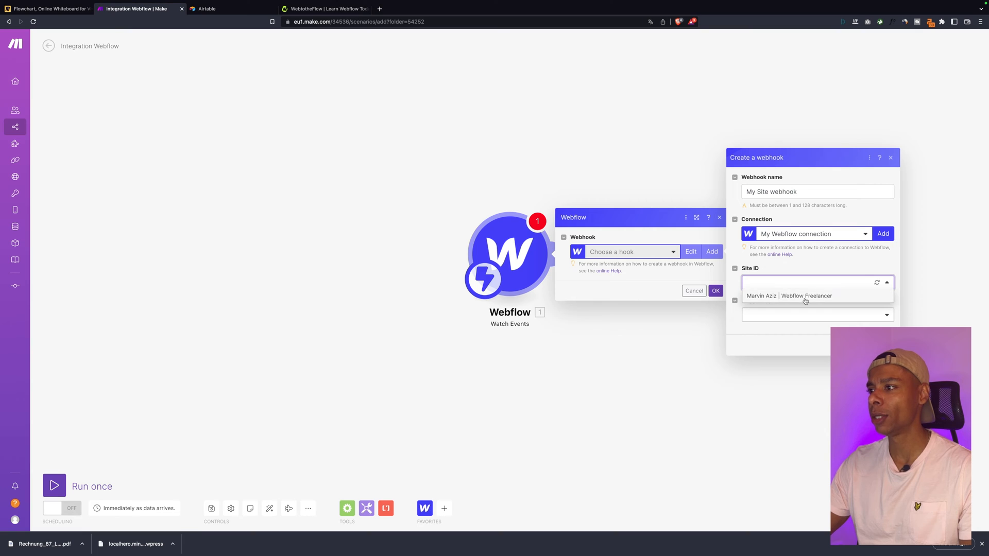
left_click(789, 296)
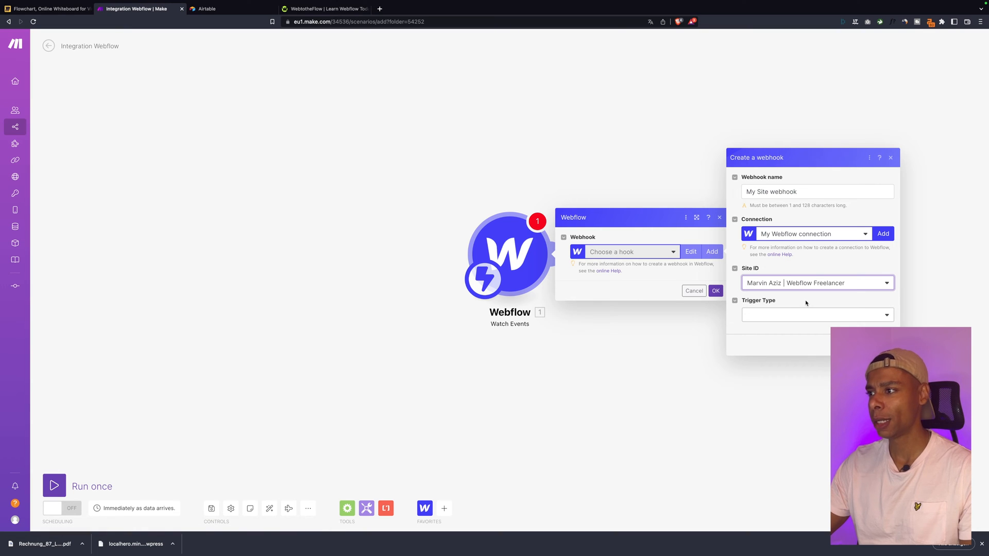
left_click(816, 315)
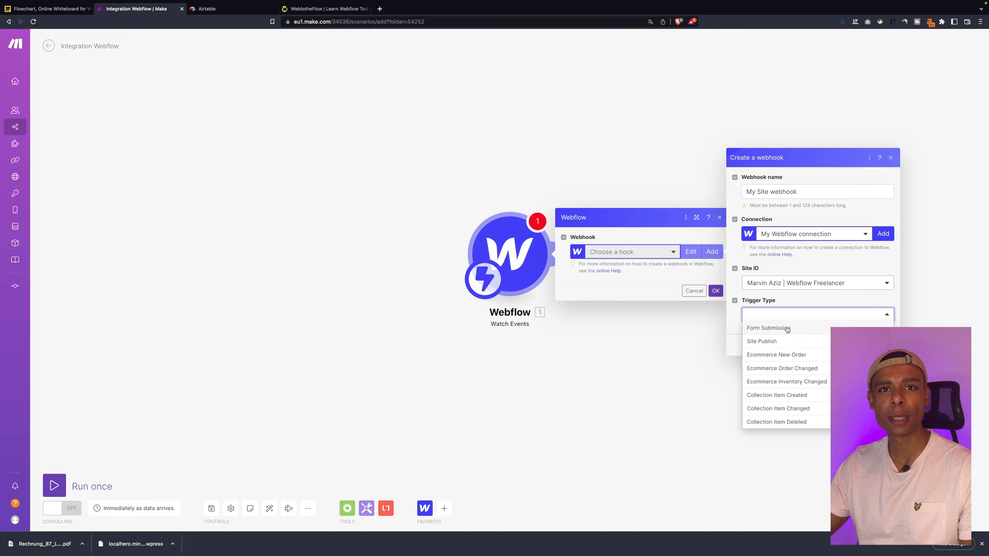
mouse_move(811, 319)
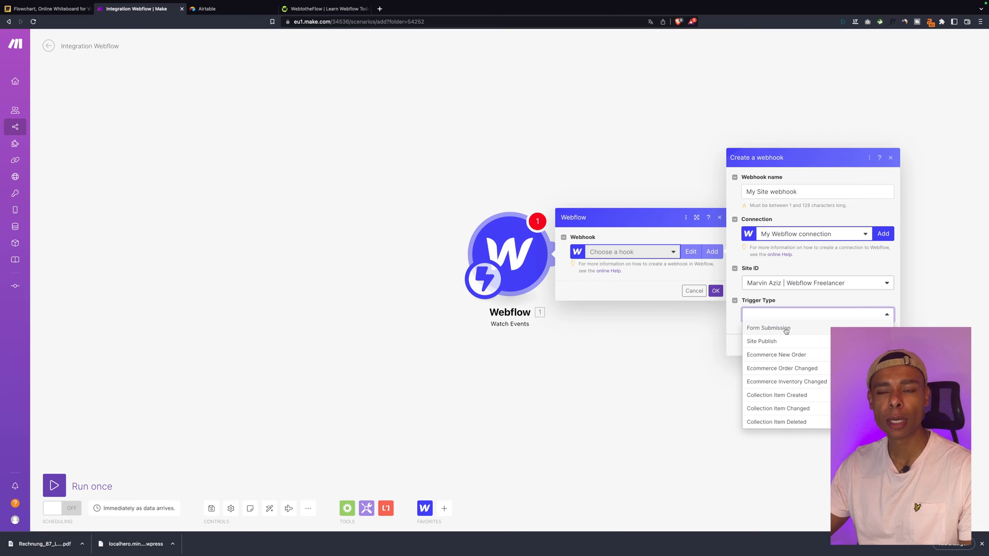
left_click(768, 328)
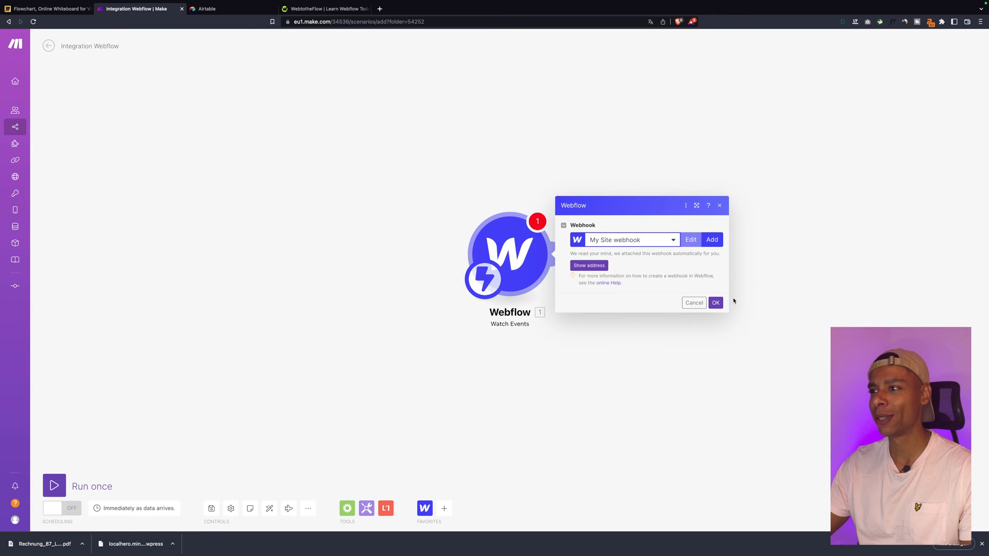
Reveal and copy the generated webhook address
left_click(589, 264)
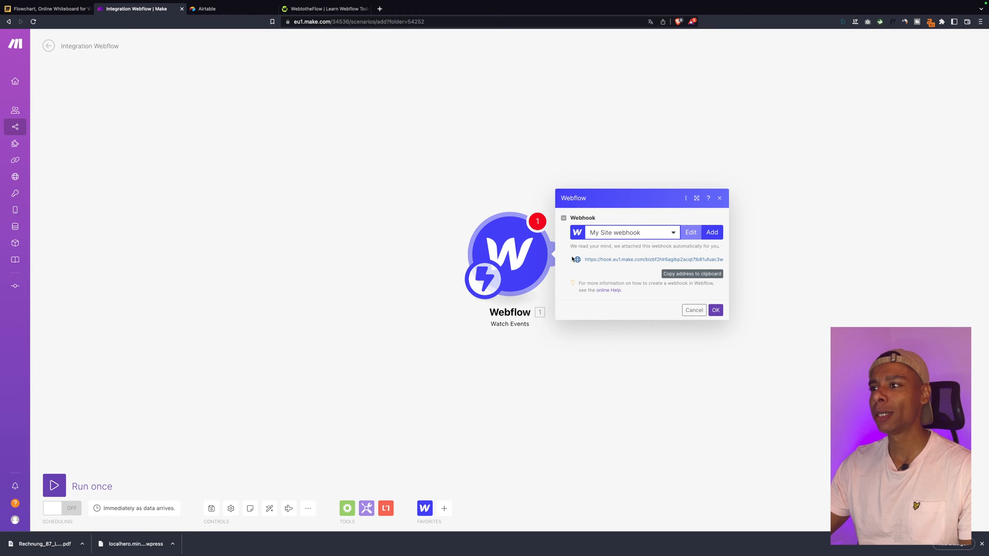
mouse_move(624, 260)
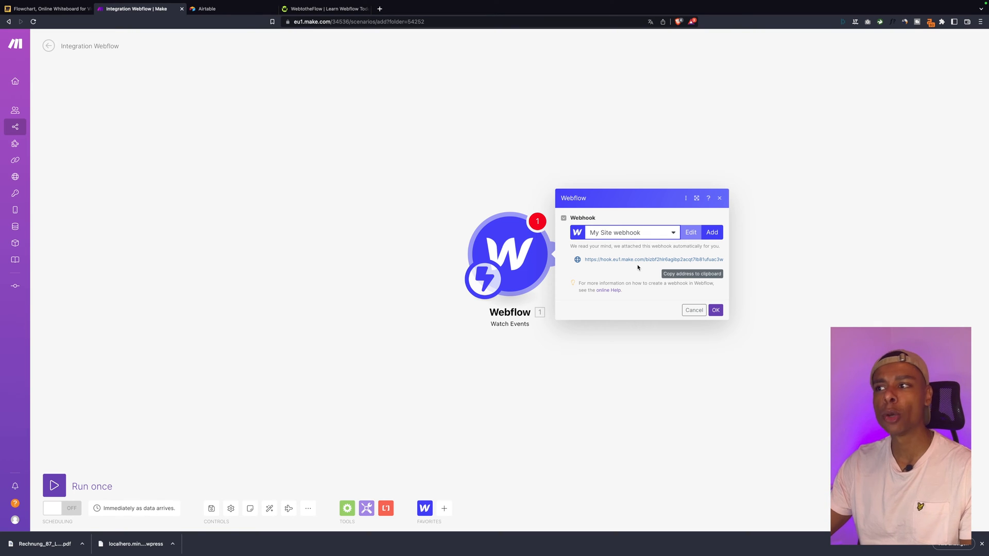
left_click(715, 310)
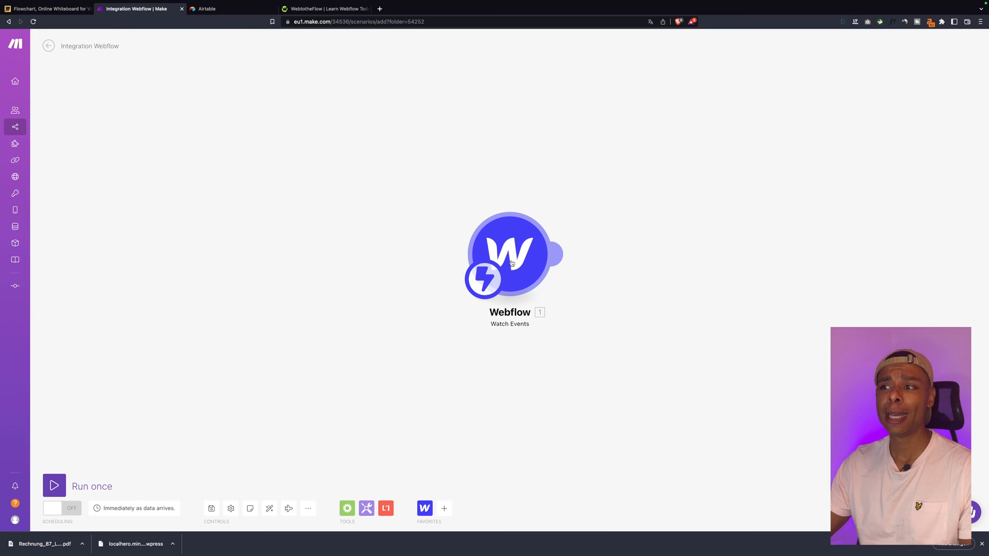
mouse_move(558, 254)
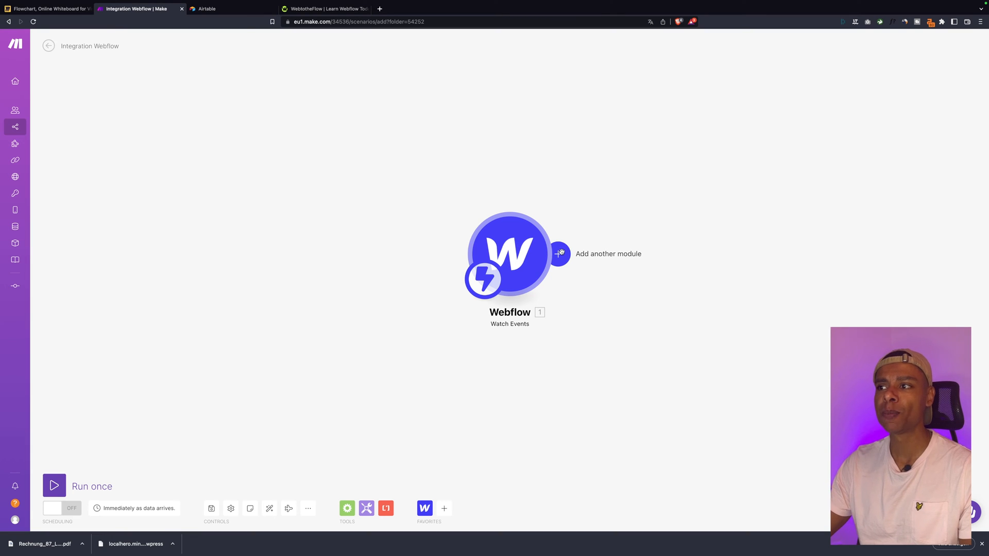
mouse_move(490, 180)
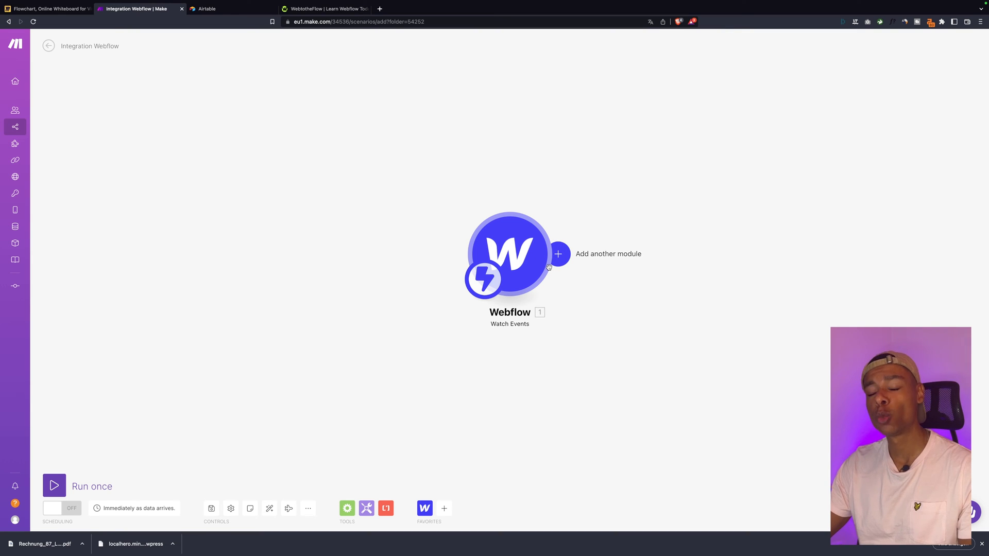
Add an Airtable Create a Record module after the Webflow trigger via an 'airt' search
left_click(557, 254)
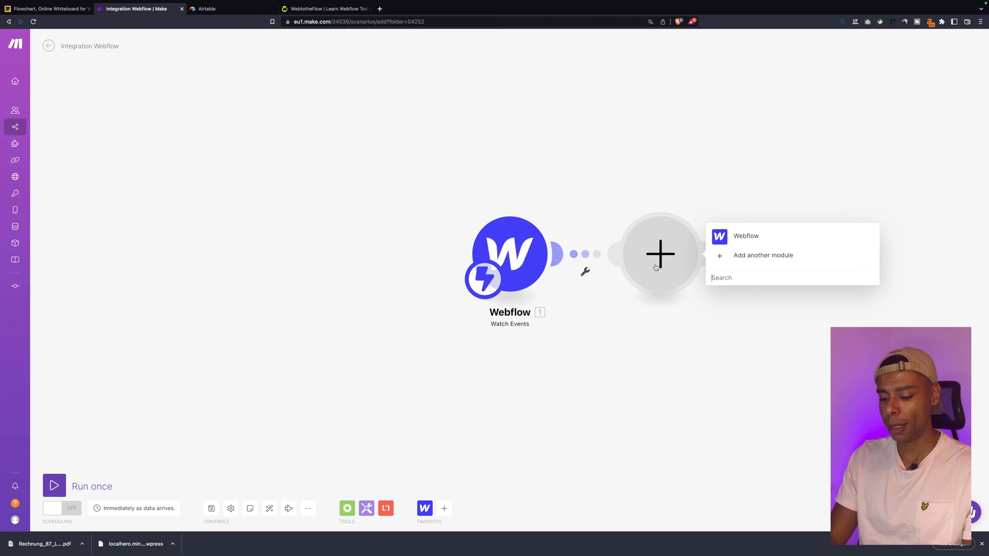
type("airt")
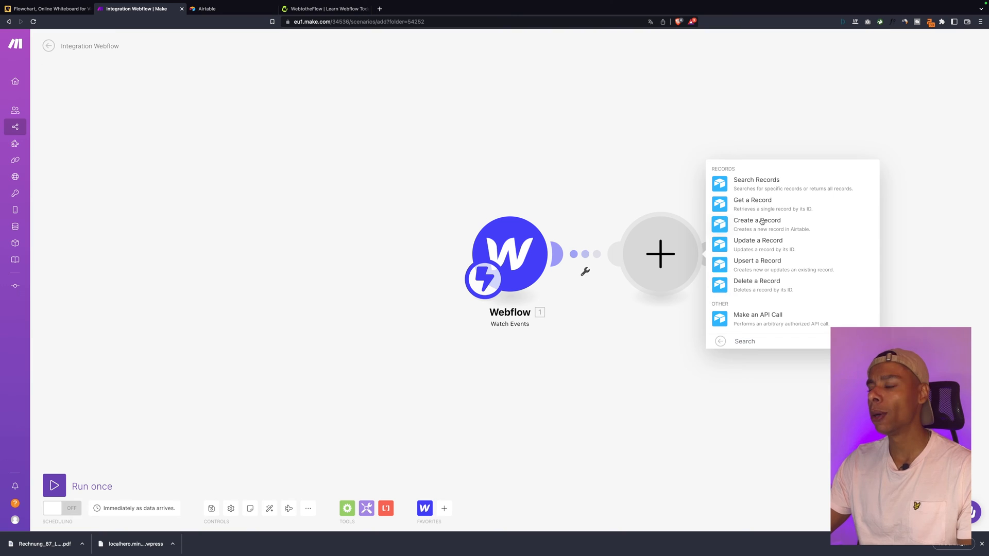
mouse_move(785, 184)
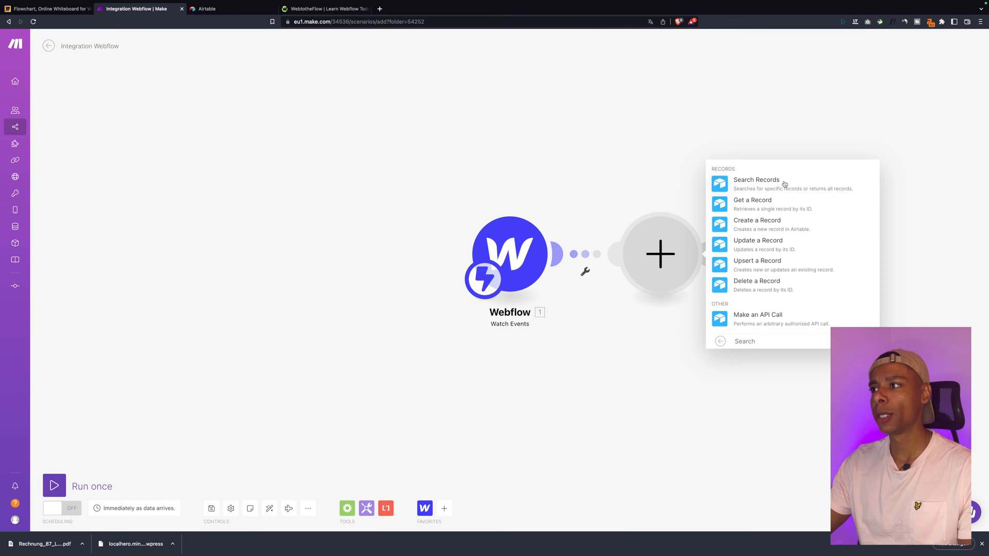
mouse_move(789, 333)
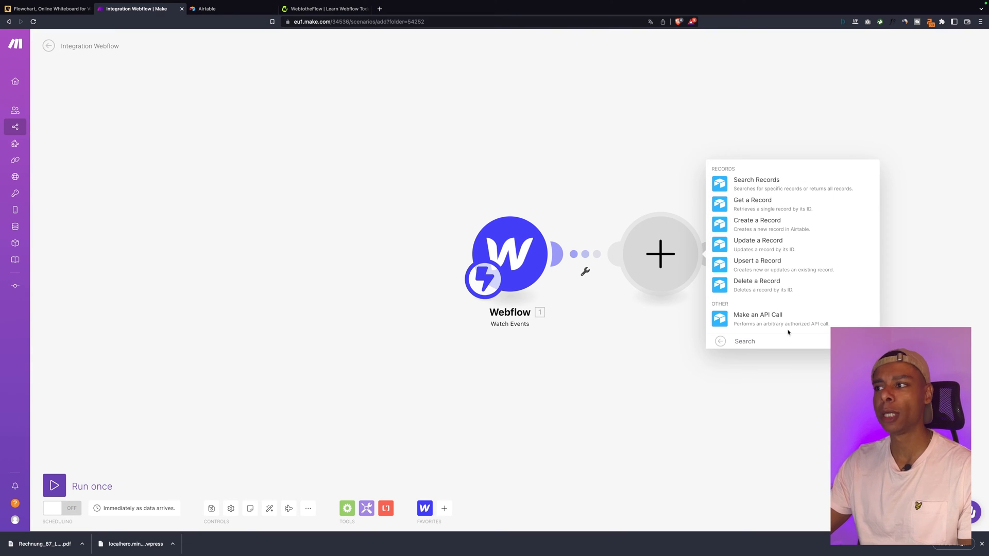
mouse_move(782, 312)
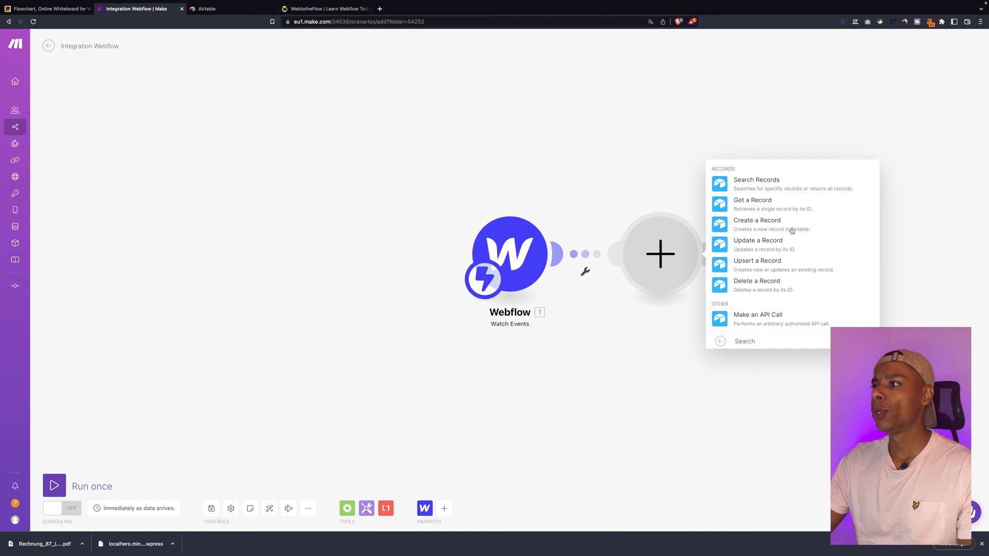
left_click(757, 224)
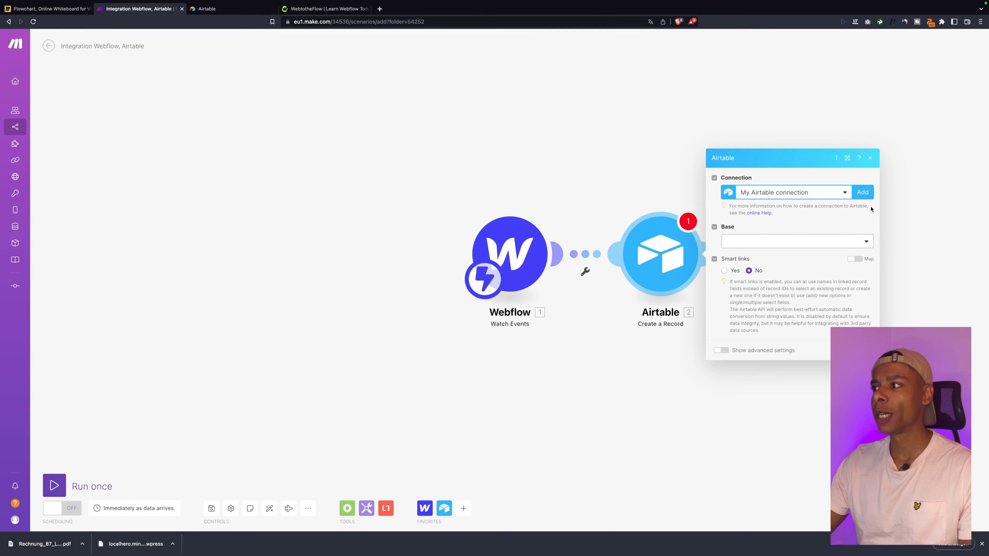
Start a new Airtable connection form awaiting the API token
left_click(863, 192)
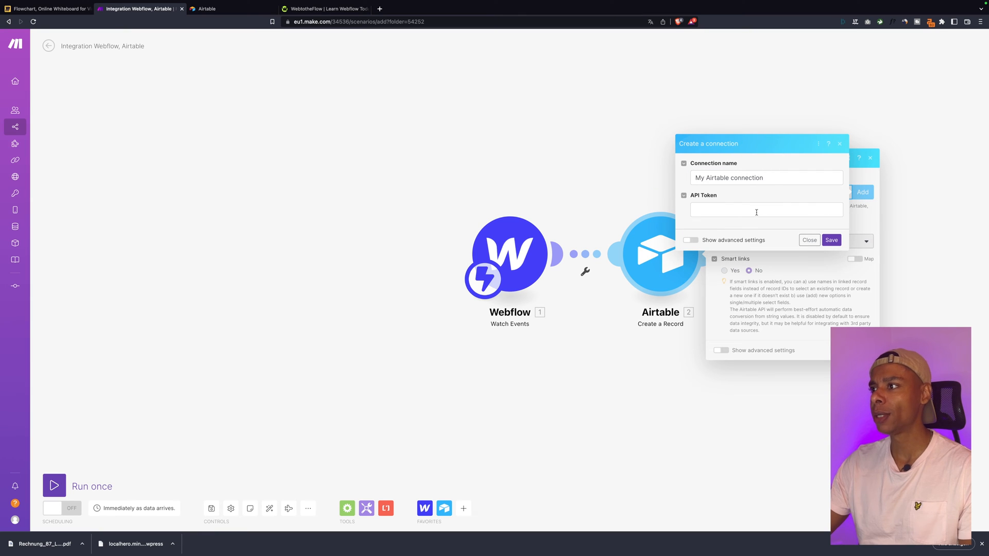
left_click(767, 209)
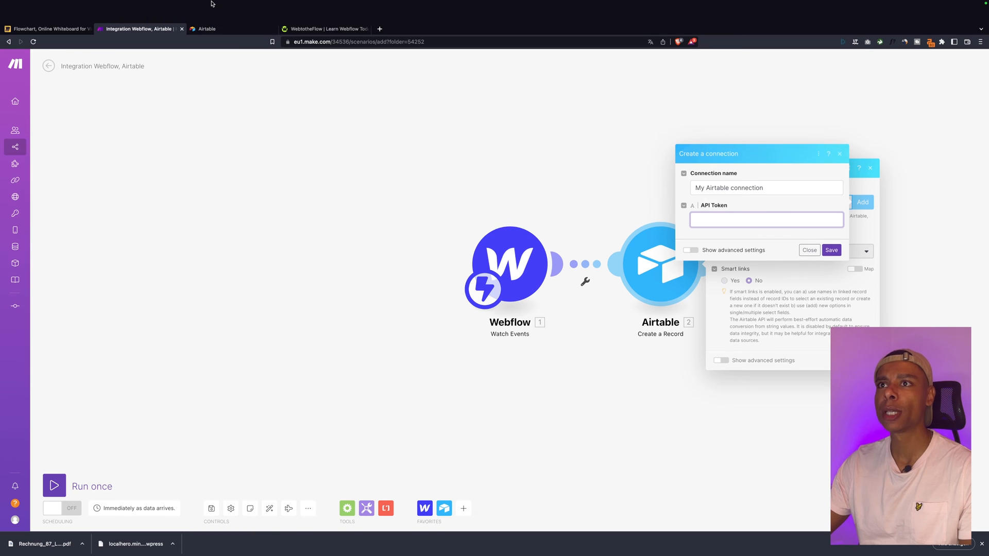
left_click(831, 250)
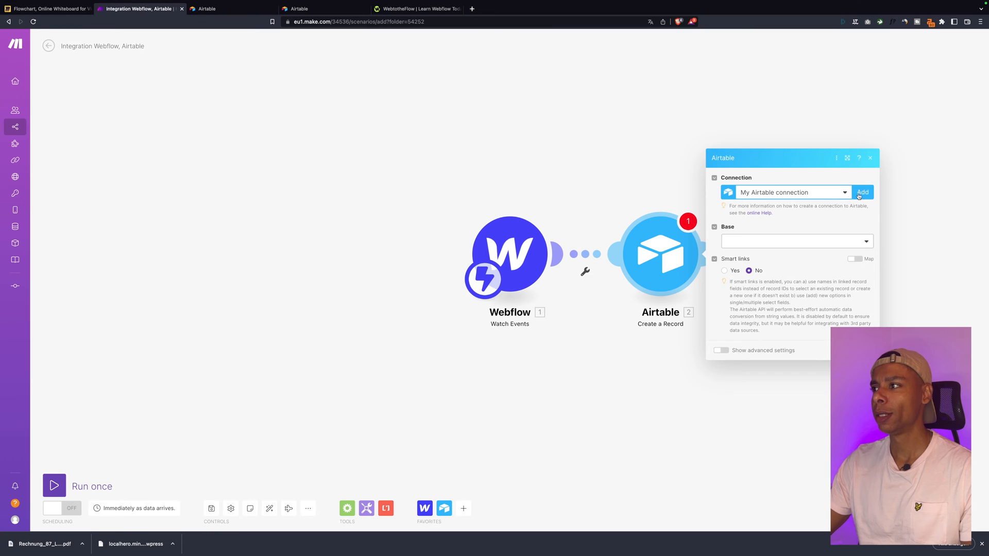
left_click(864, 193)
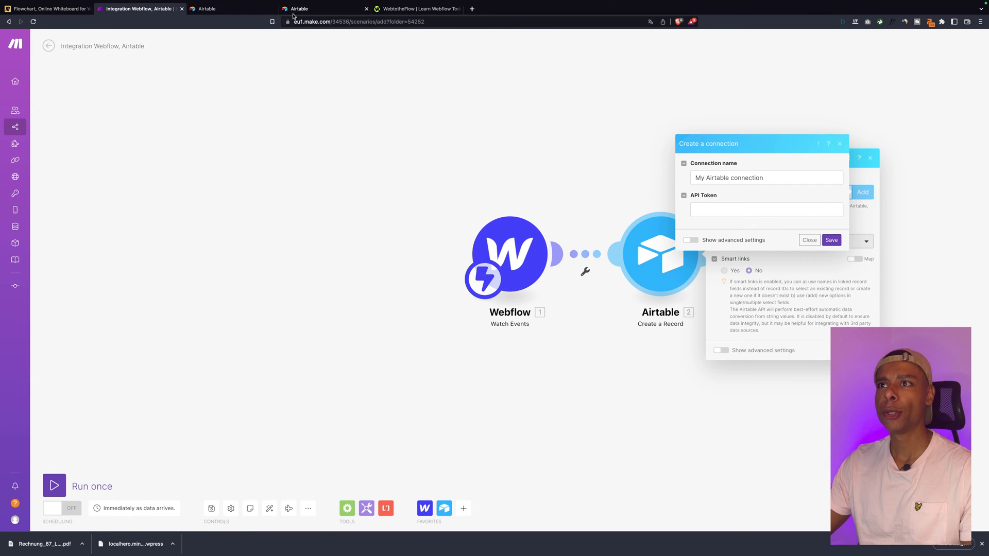
Rename the untitled Airtable base to 'WebtotheFlow Form Submissions'
left_click(324, 8)
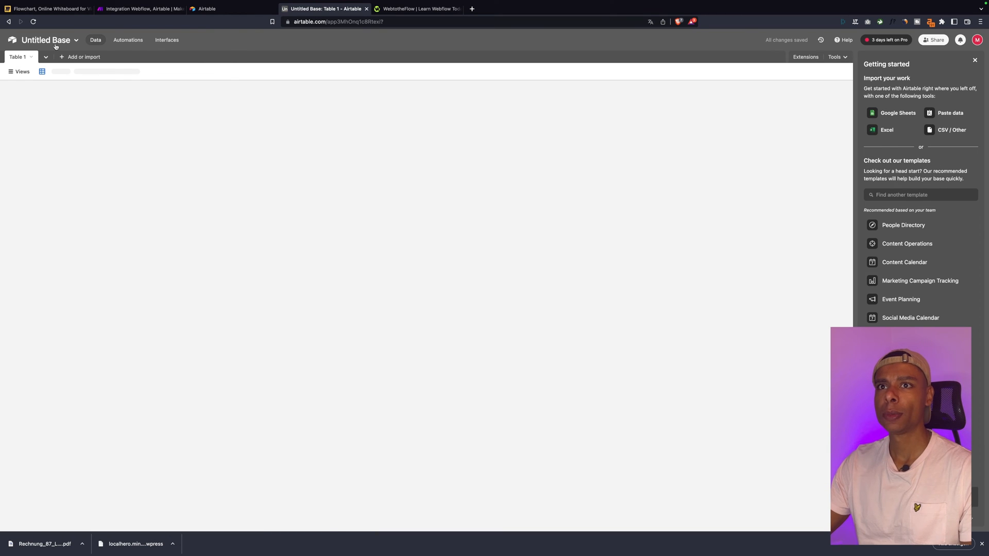
left_click(46, 40)
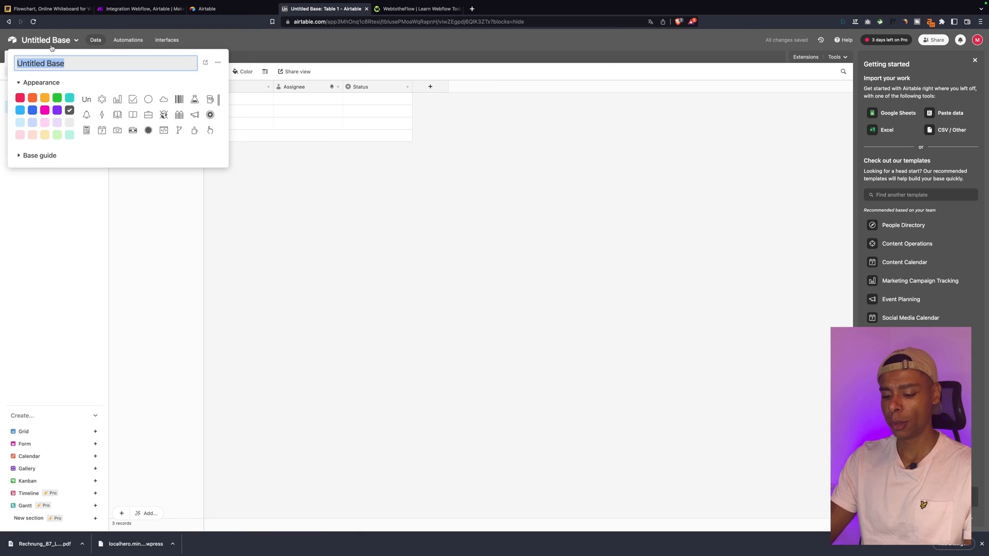
type("WebtotheFlow Form Sub")
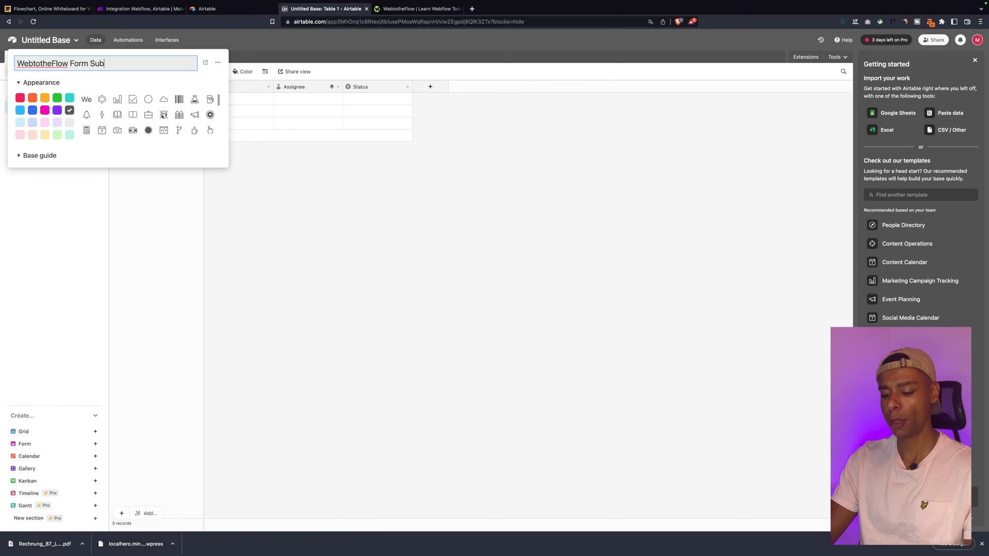
type("missions")
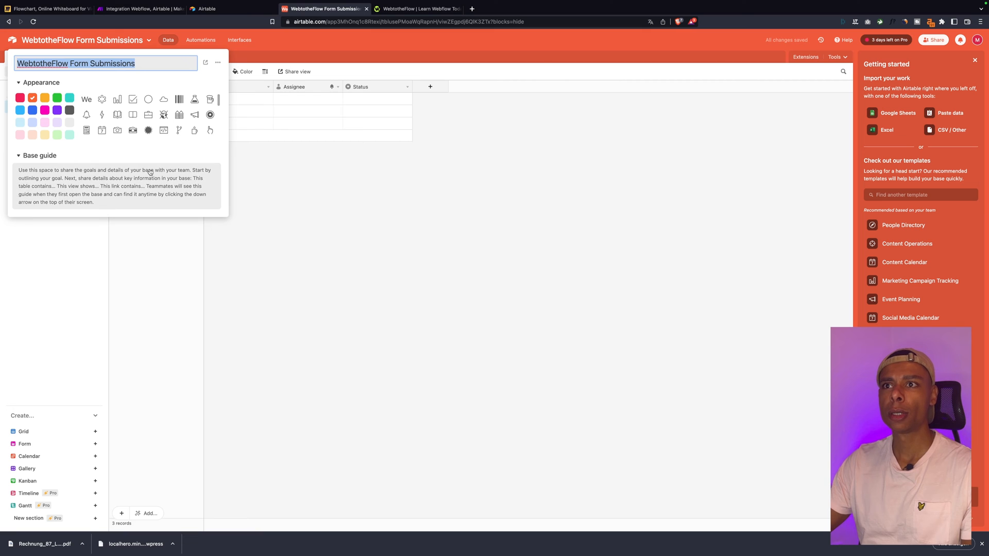
type("W")
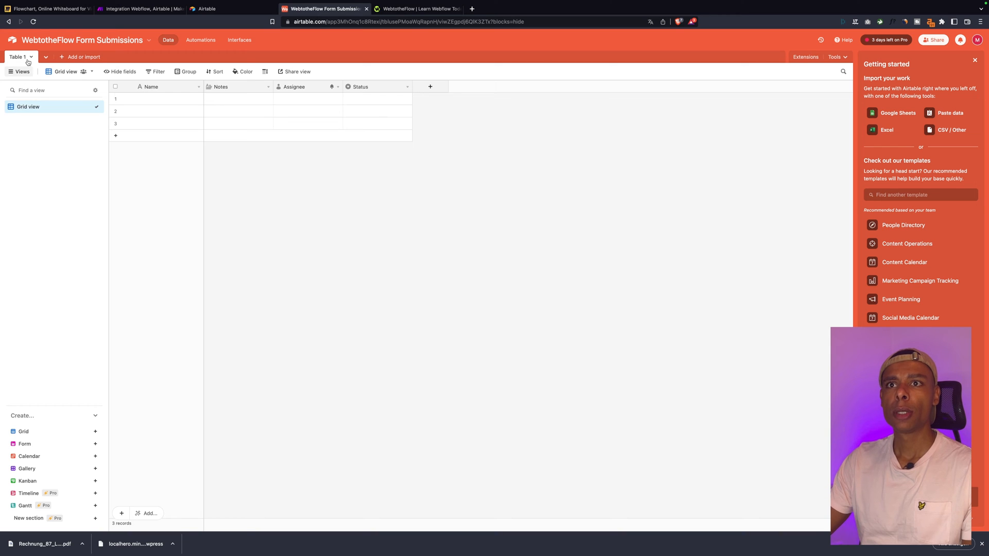
Rename Table 1 to Submissions, visit account settings, and return to the Make scenario
left_click(32, 57)
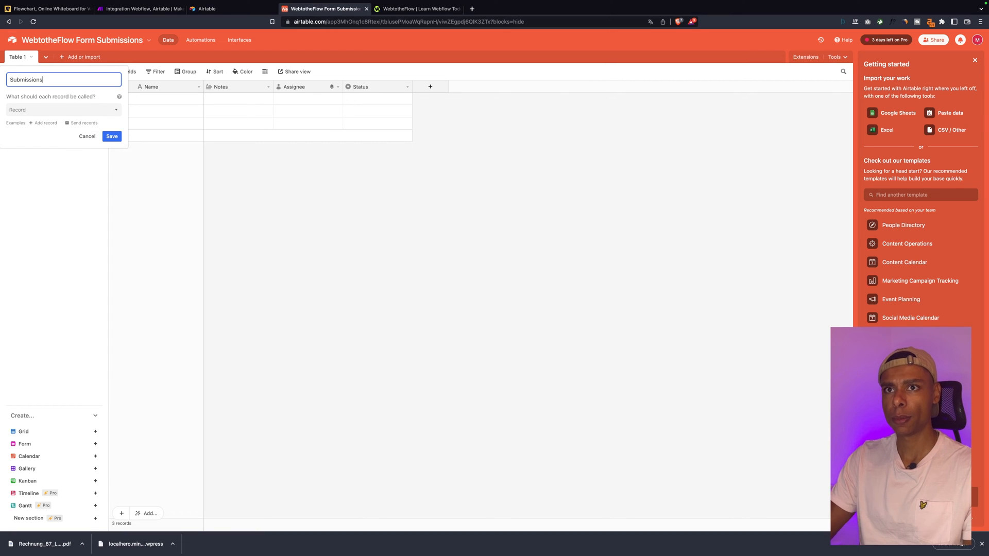
left_click(111, 136)
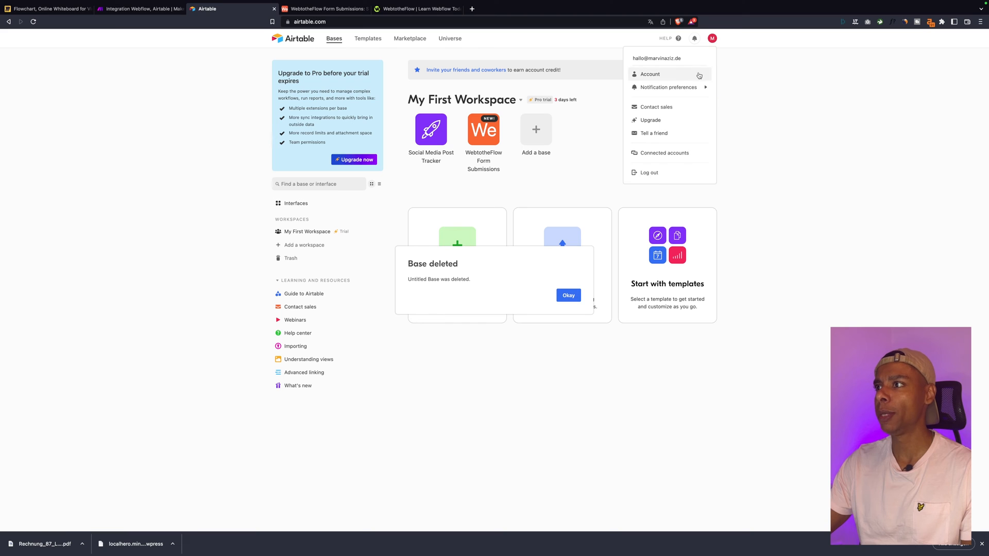
left_click(651, 74)
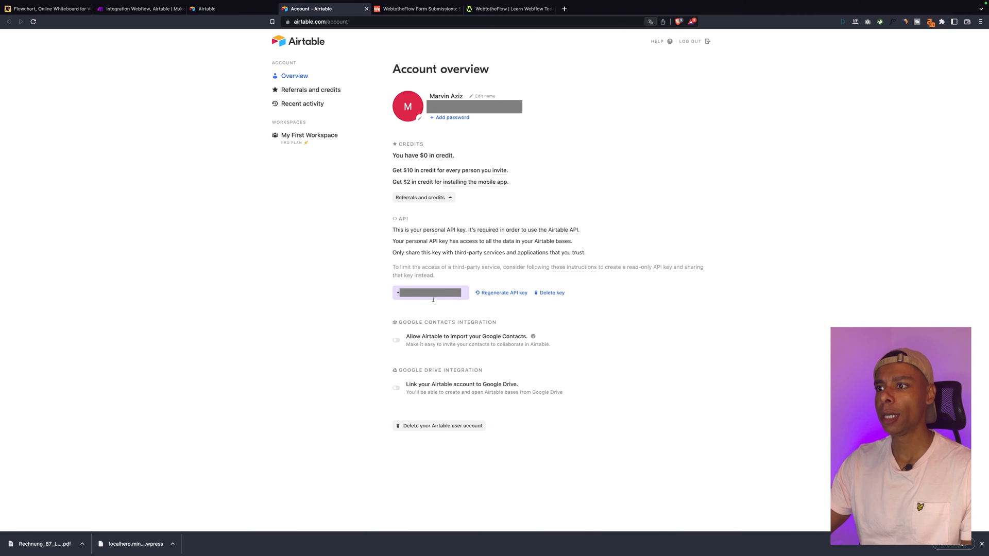
left_click(140, 9)
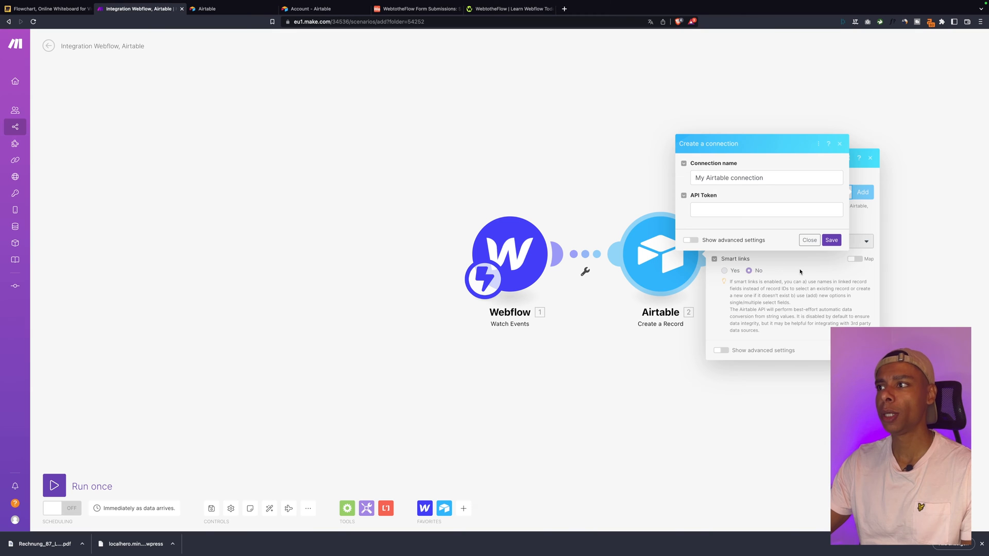
Save the Airtable connection and target the Submissions table of the WebtotheFlow Form Submissions base
left_click(832, 240)
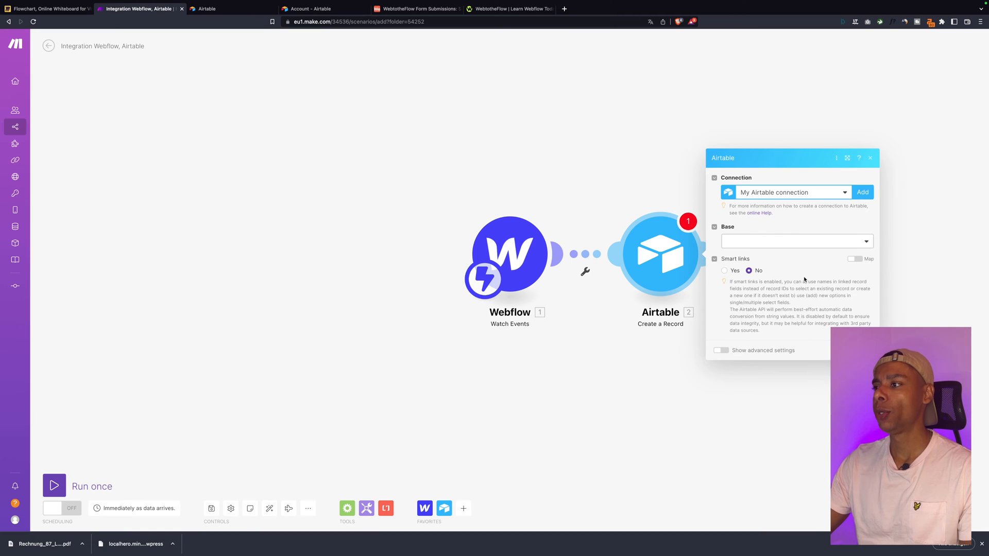
left_click(797, 241)
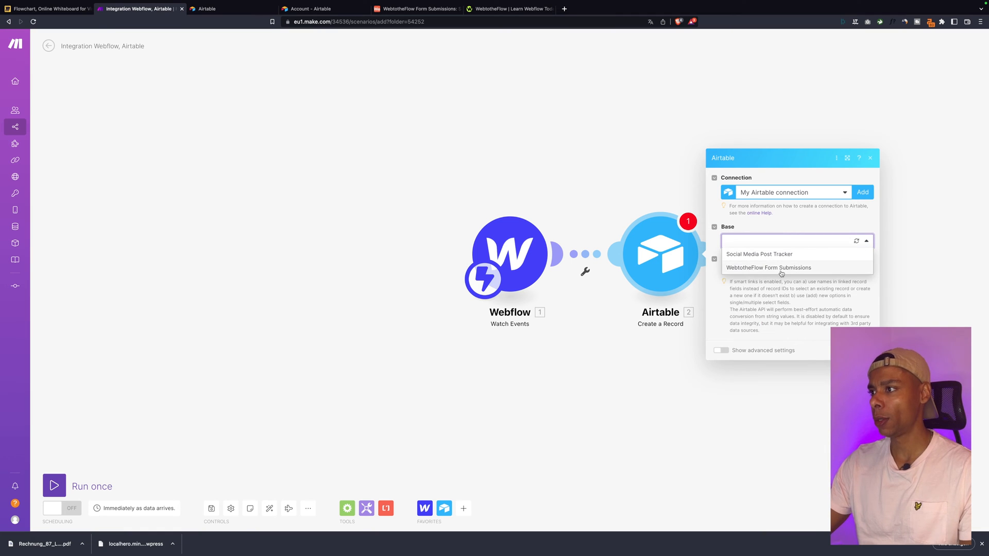
left_click(769, 268)
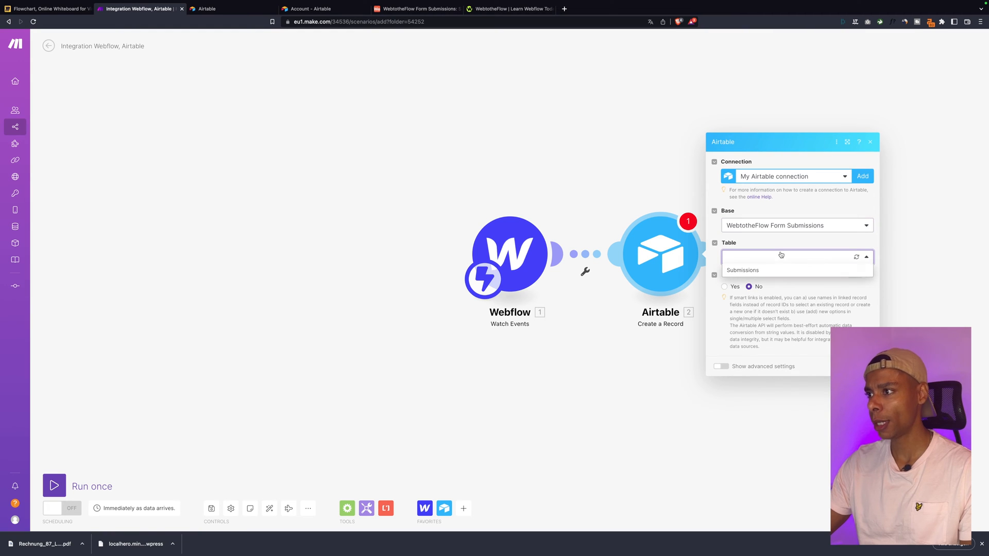
left_click(743, 270)
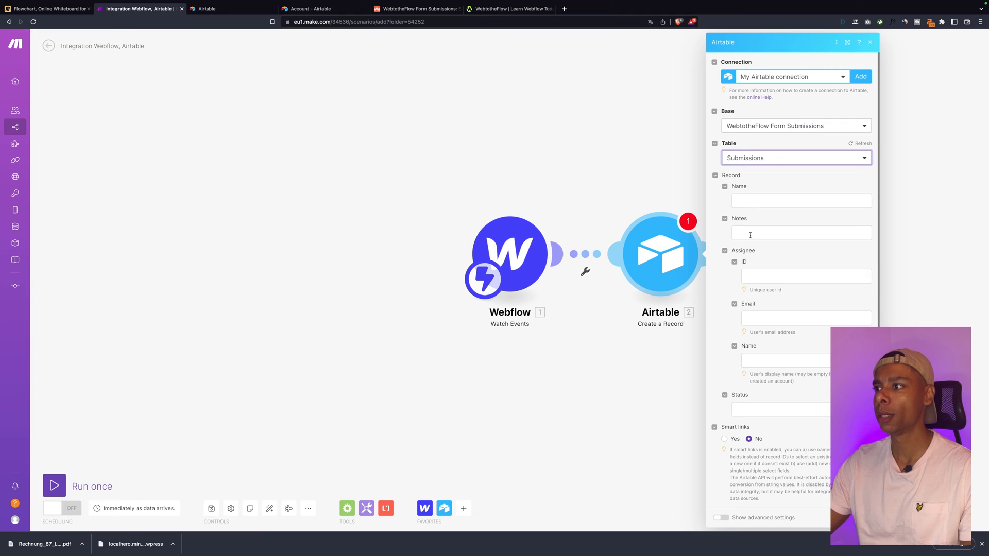
mouse_move(736, 251)
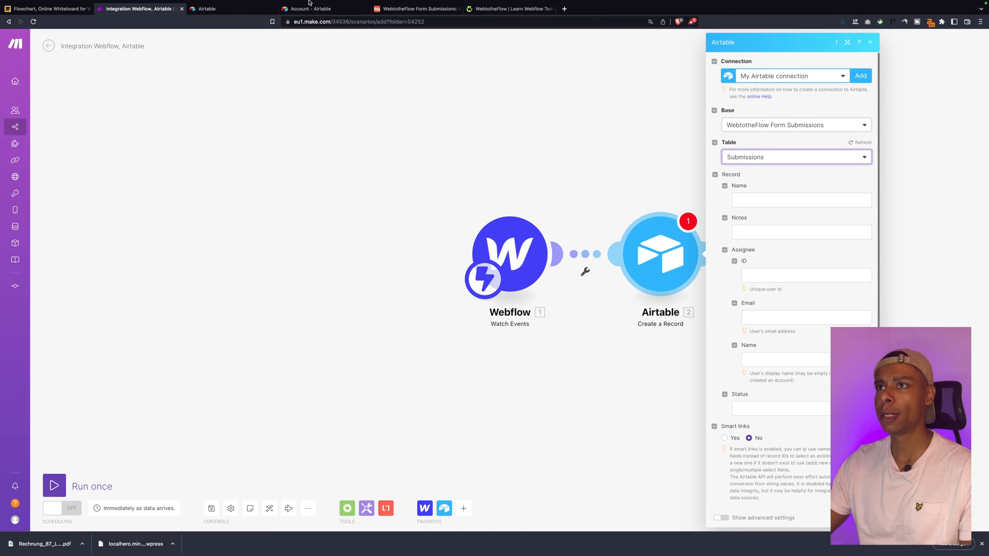
left_click(323, 8)
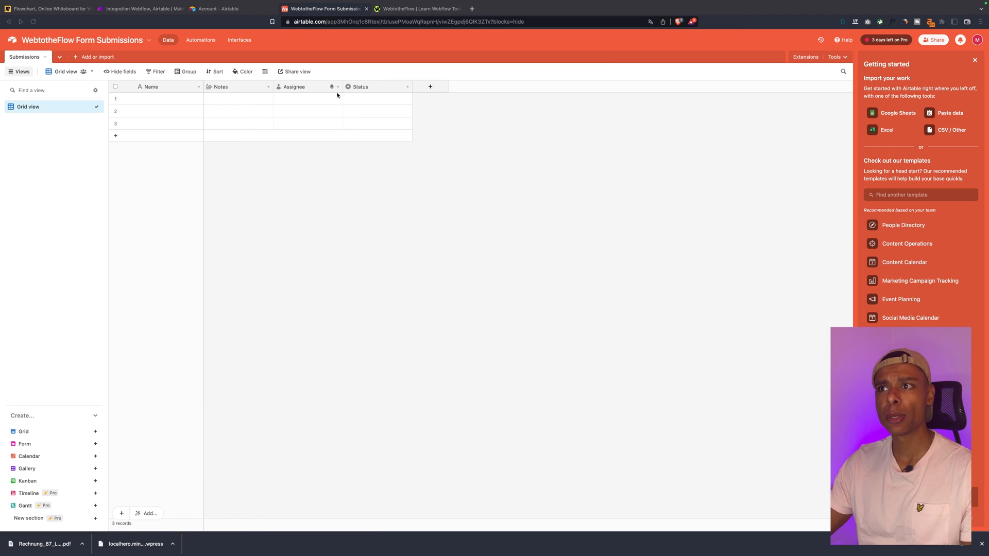
mouse_move(355, 90)
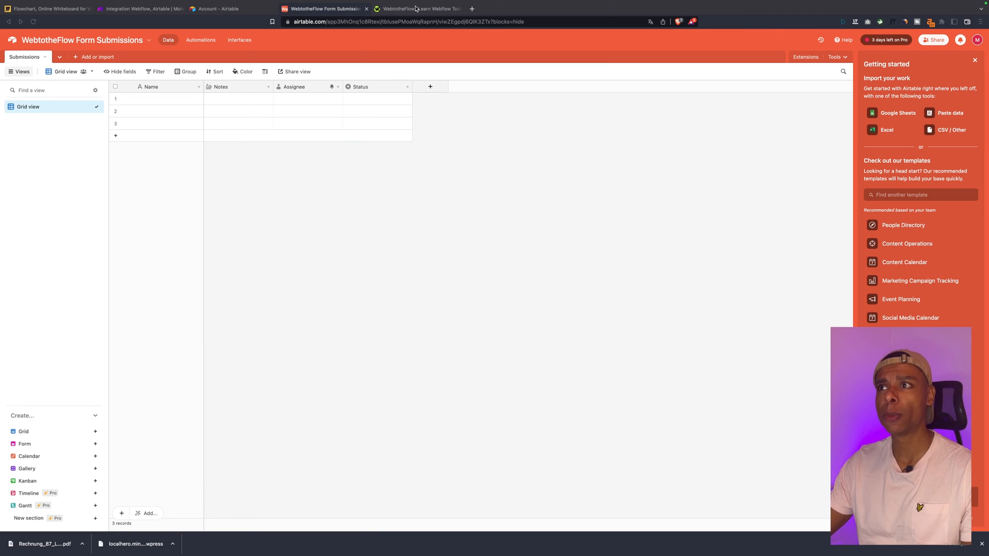
Review the live contact form's name, email, service and message questions against the Submissions table
left_click(417, 9)
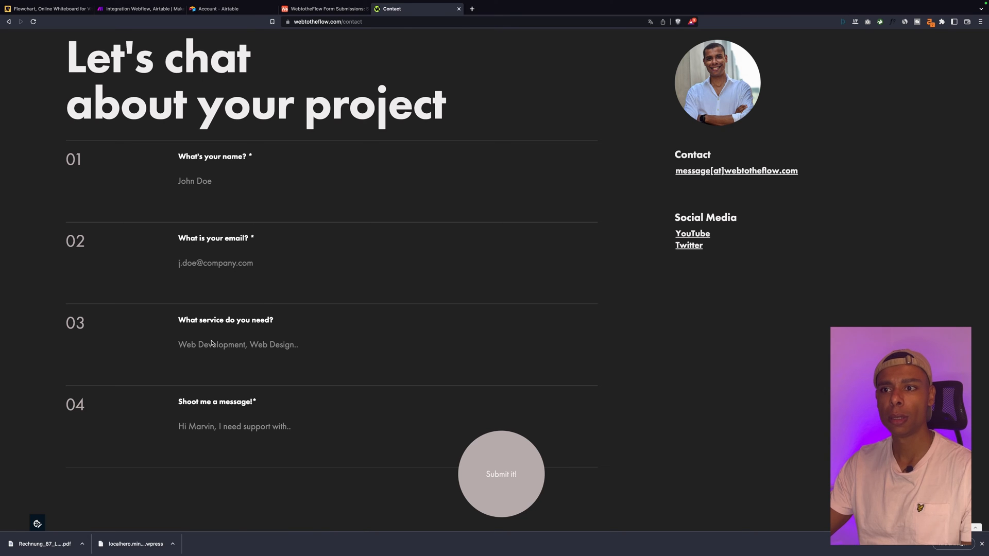
double_click(189, 319)
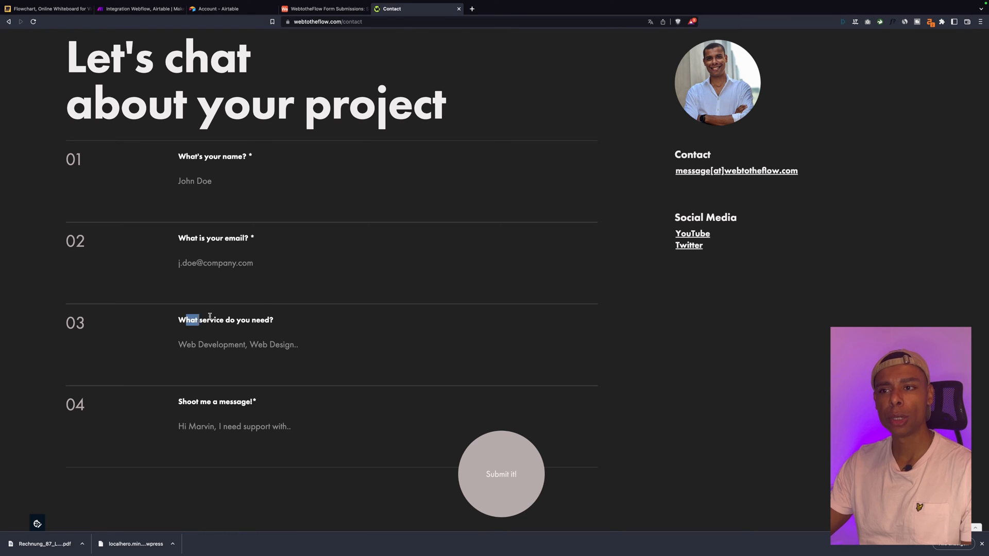
left_click_drag(190, 319, 275, 319)
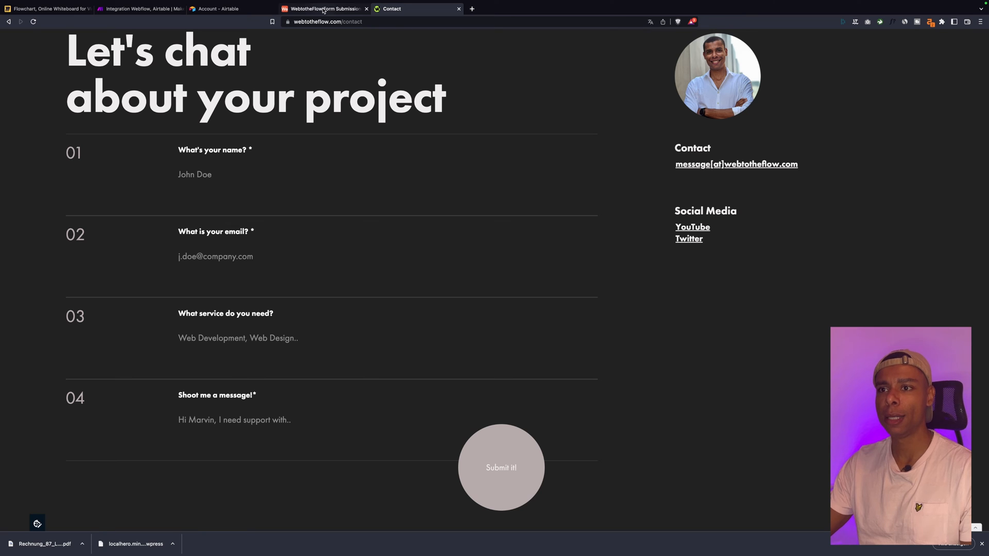
mouse_move(324, 8)
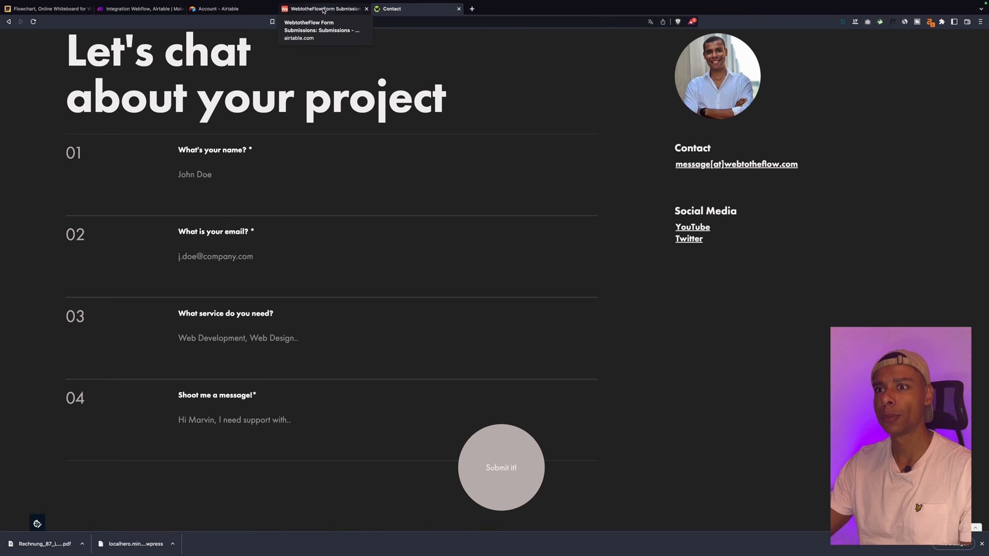
left_click(323, 8)
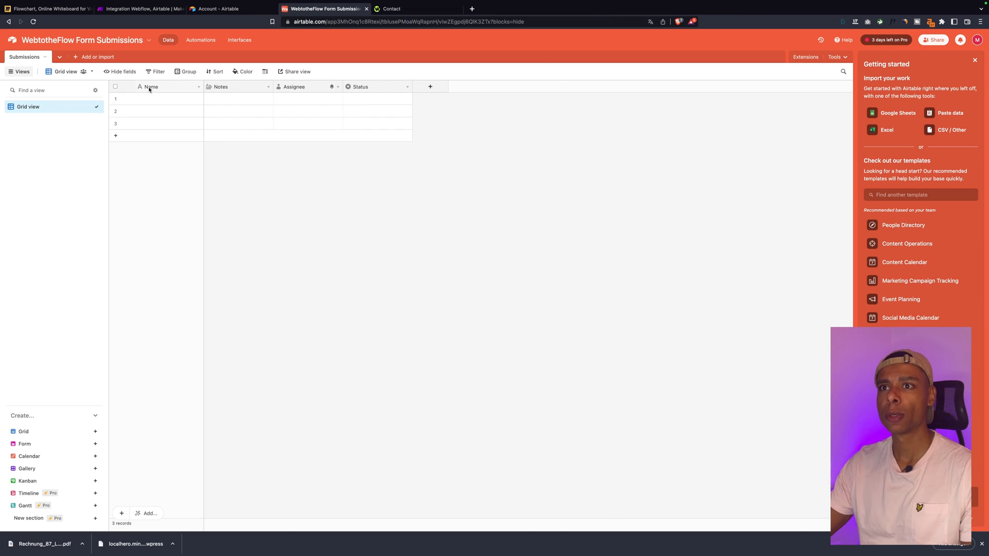
left_click(392, 8)
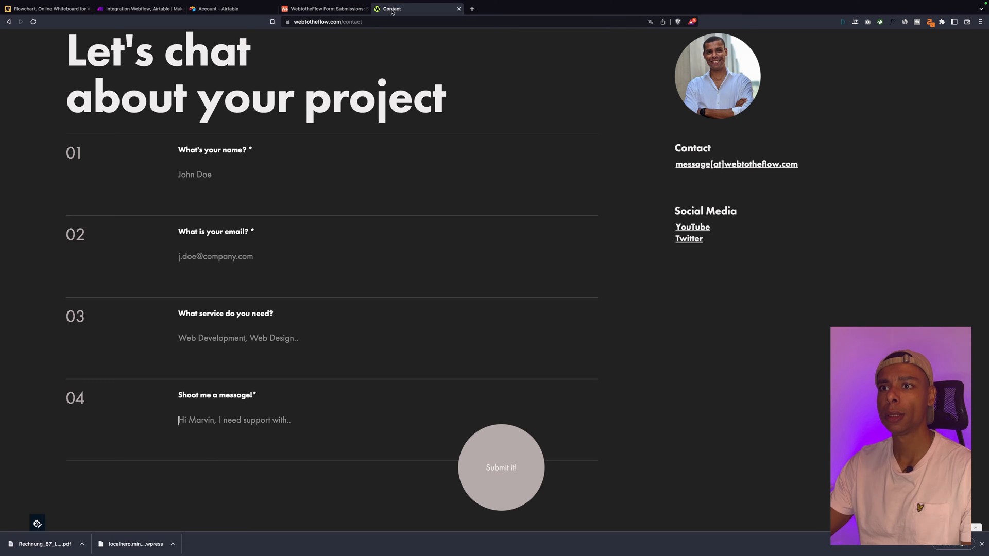
Turn the Assignee column into an Email field and make Type of Service a Long text field
left_click(324, 8)
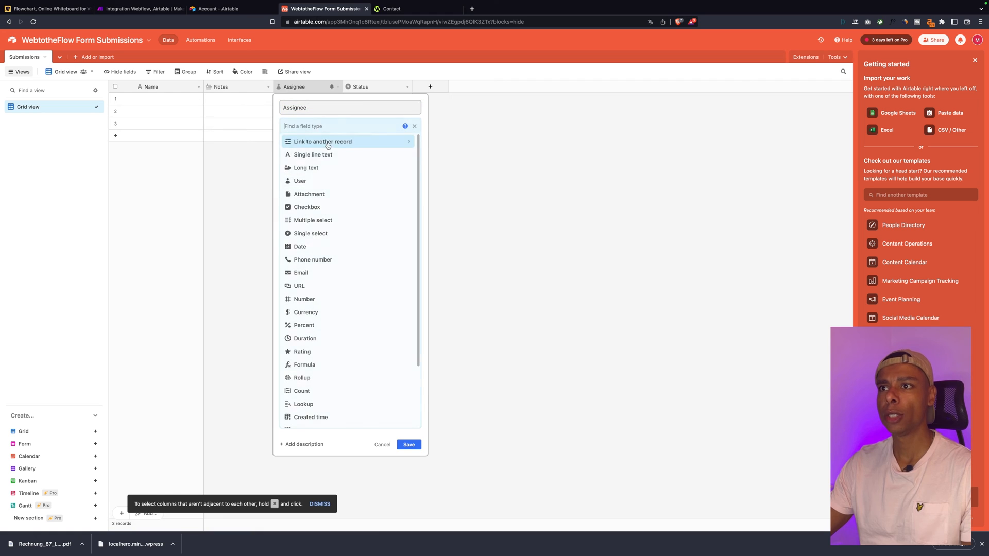
mouse_move(306, 167)
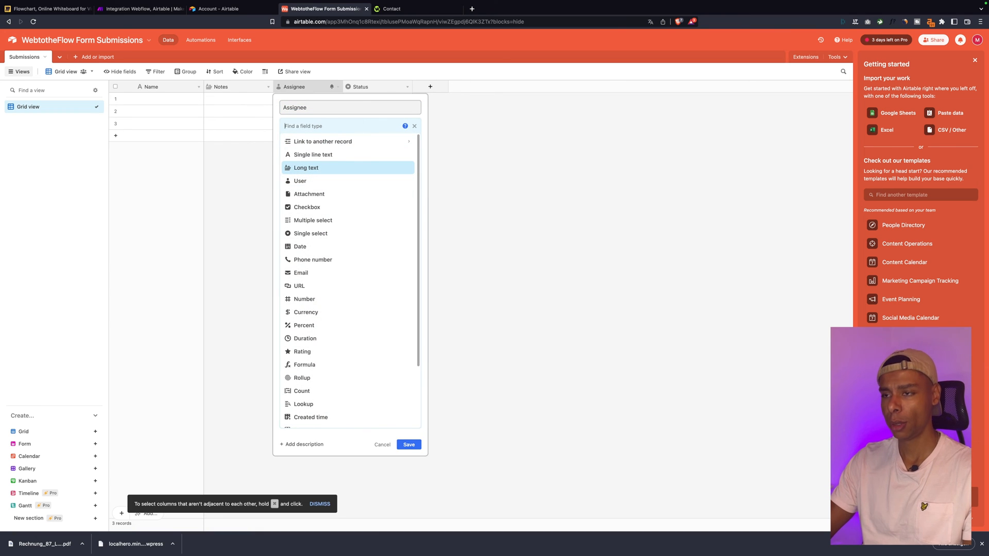
type("em")
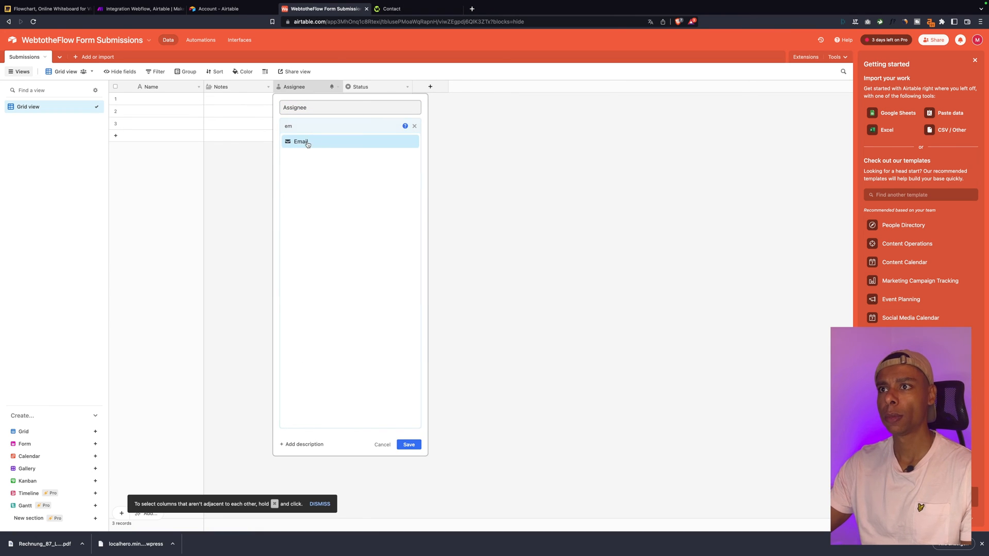
left_click(409, 445)
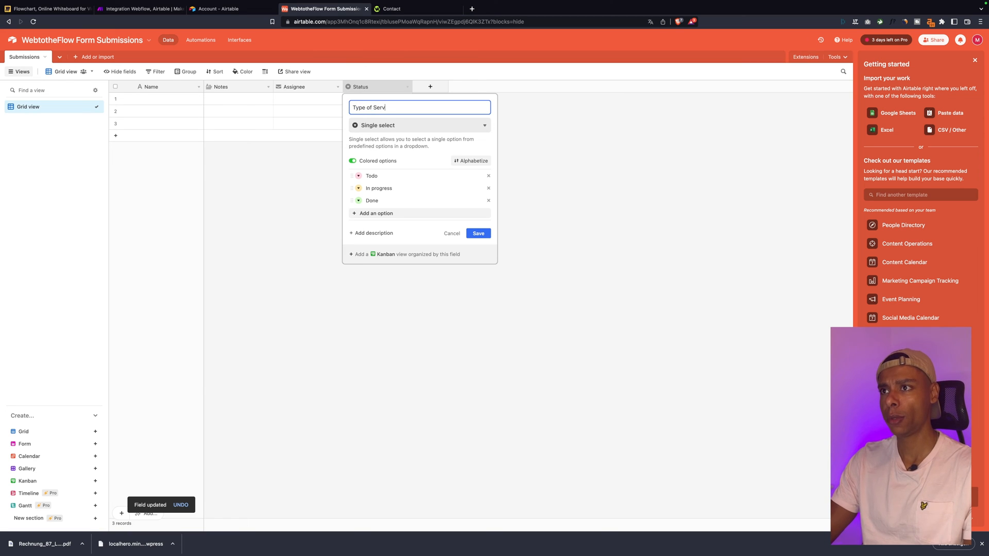
left_click(478, 233)
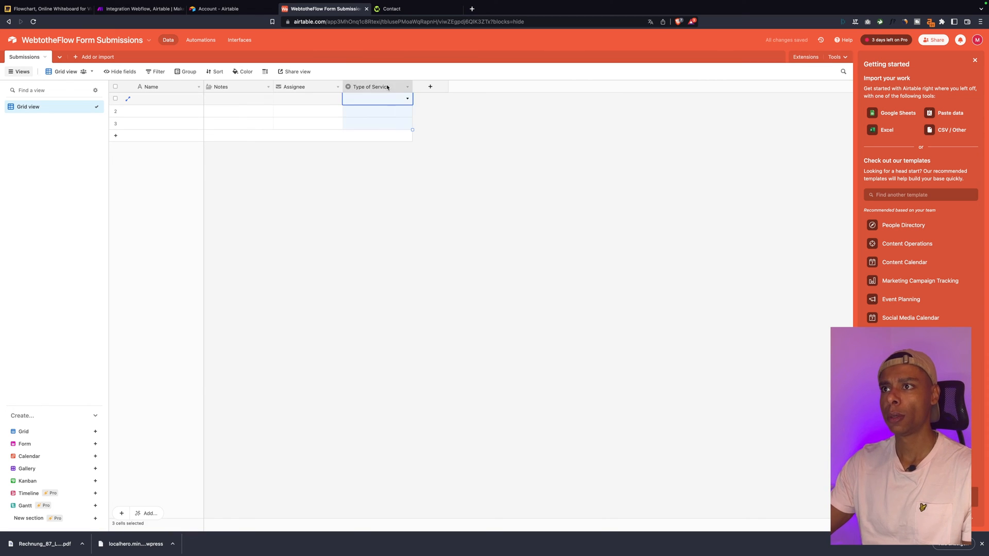
left_click(407, 87)
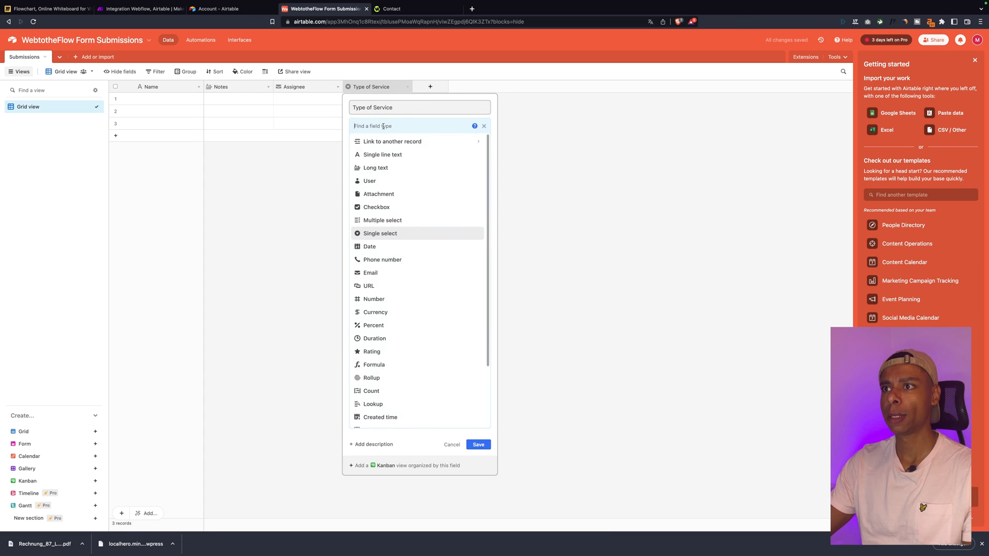
type("tex")
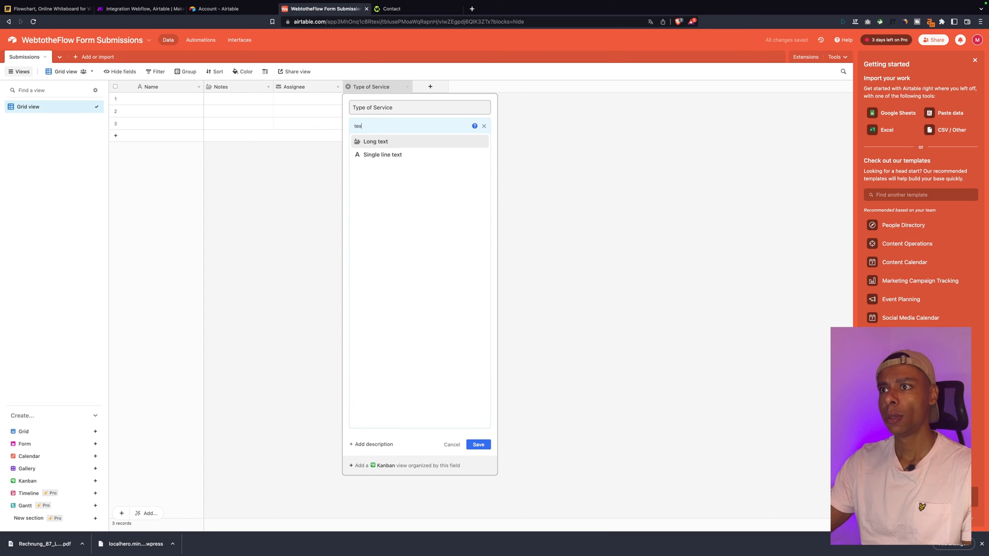
left_click(375, 141)
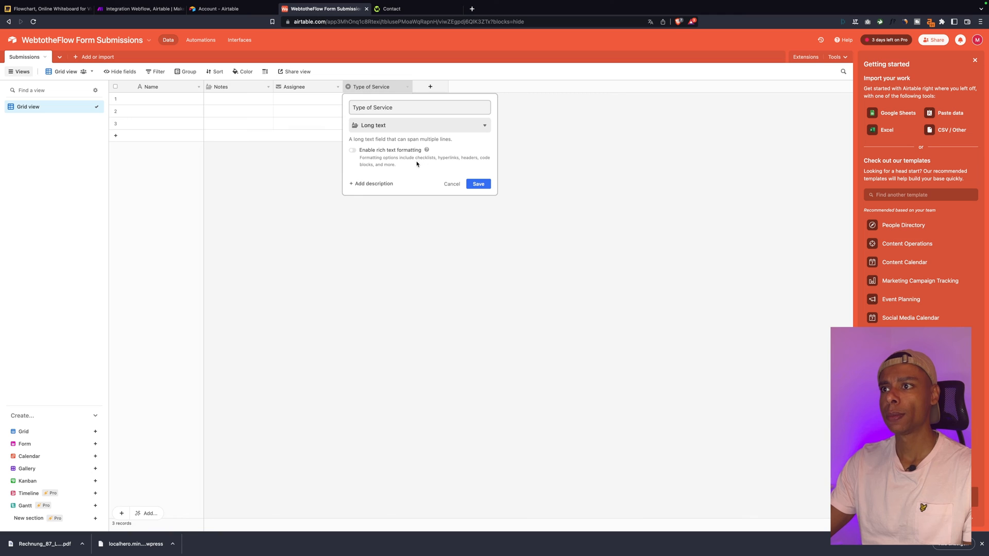
left_click(477, 183)
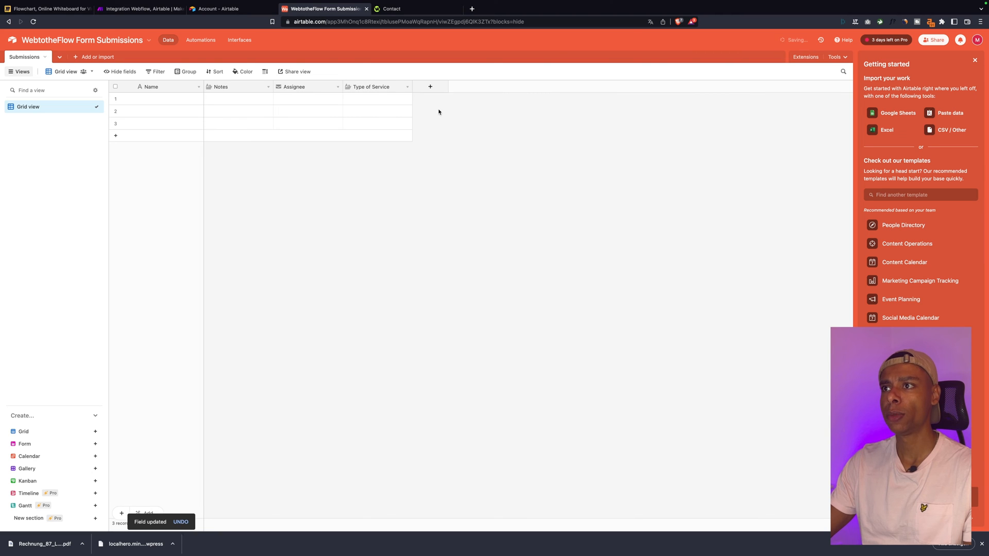
Add a new Long text field named Message to the Submissions table
left_click(430, 87)
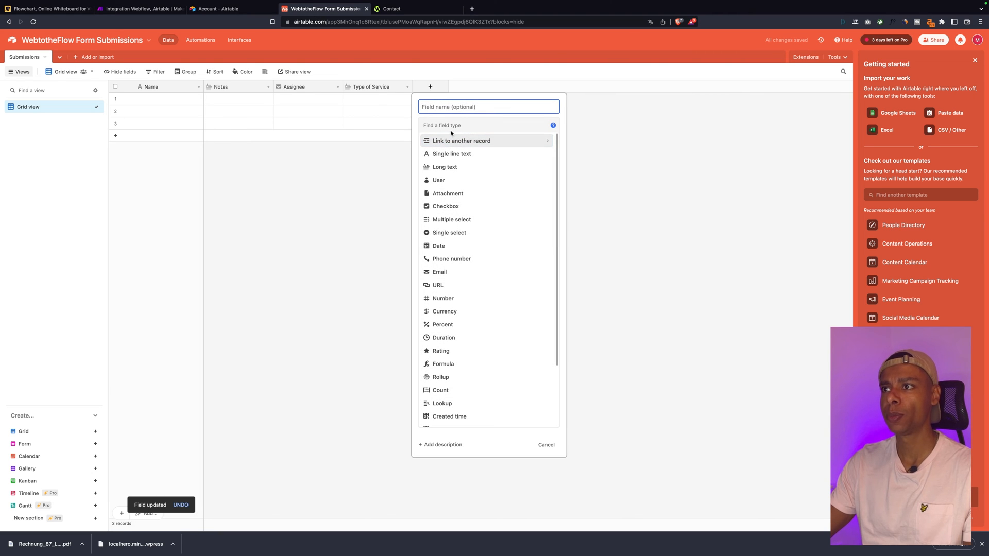
type("text")
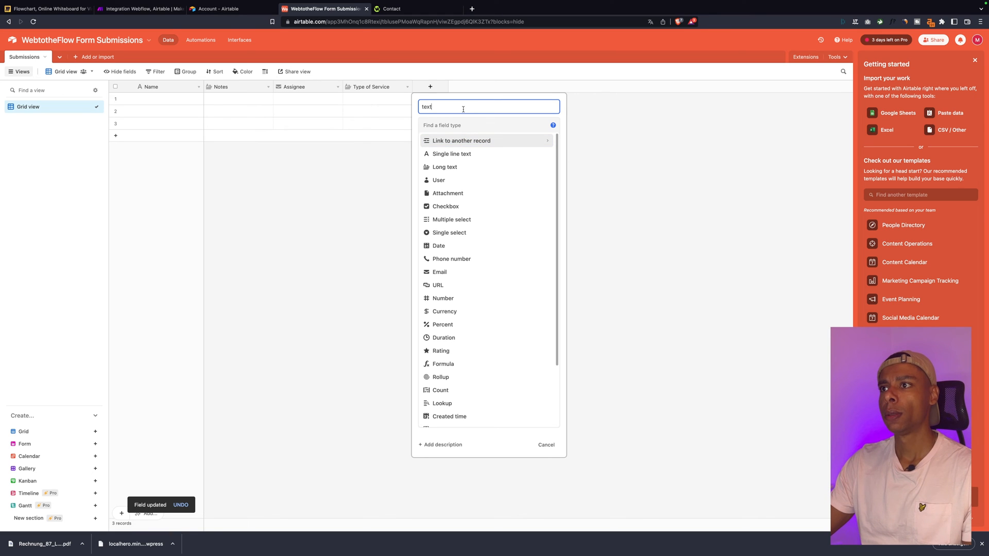
left_click(451, 153)
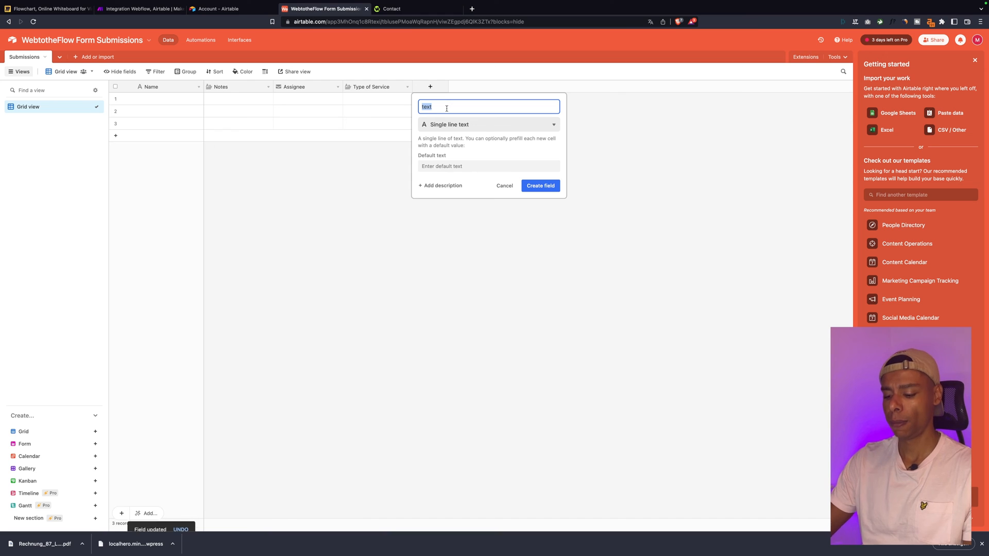
type("Message")
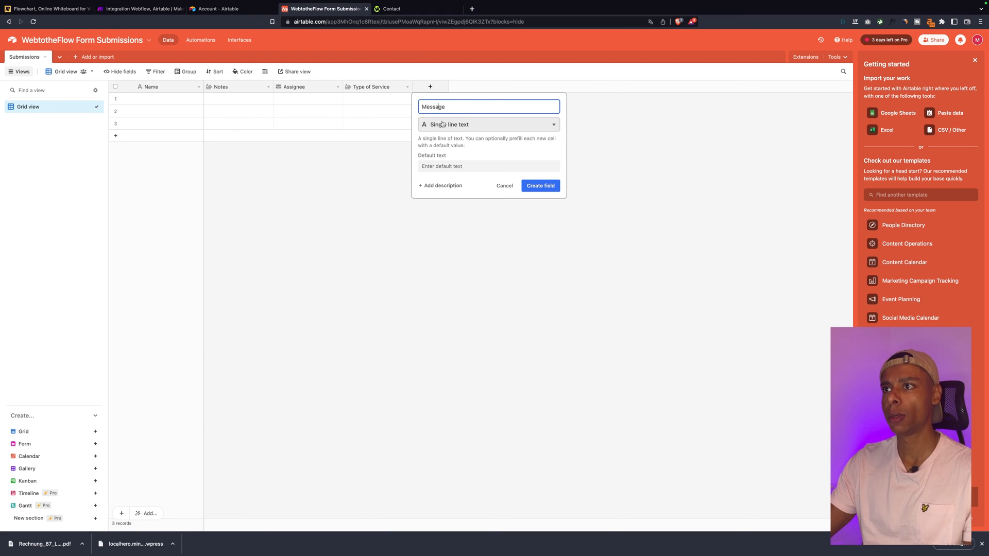
left_click(487, 124)
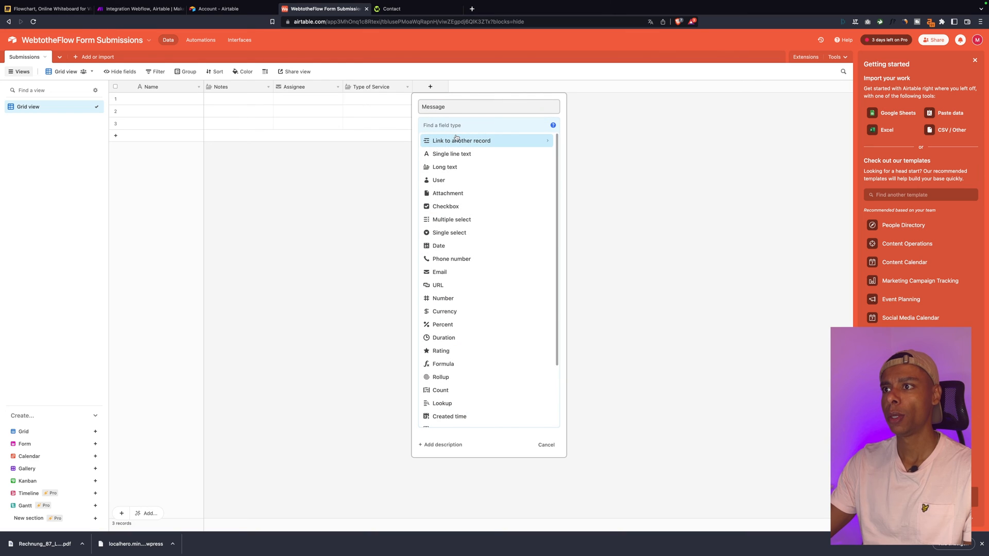
left_click(446, 167)
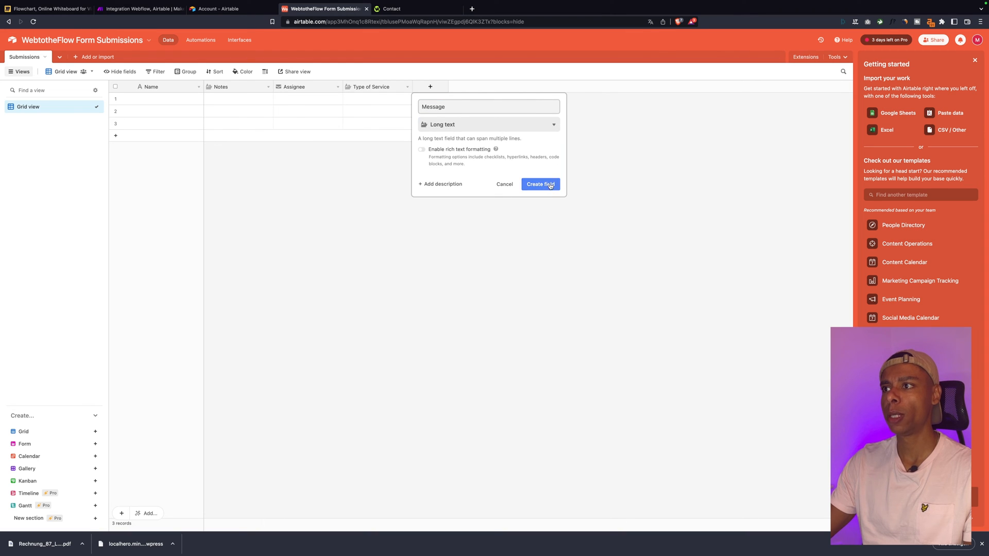
left_click(538, 183)
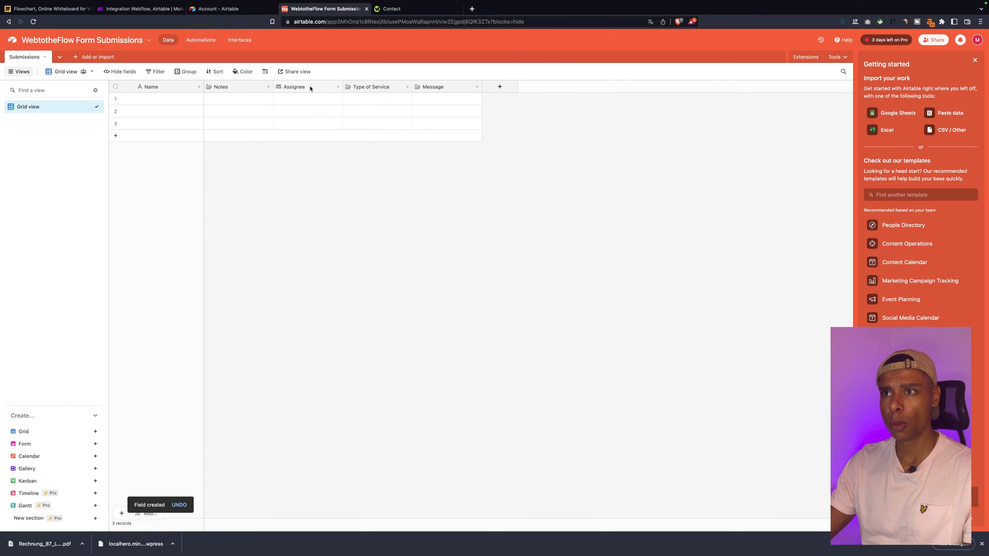
Rename Assignee to Email, delete the Notes field and close the Getting started panel
left_click(307, 87)
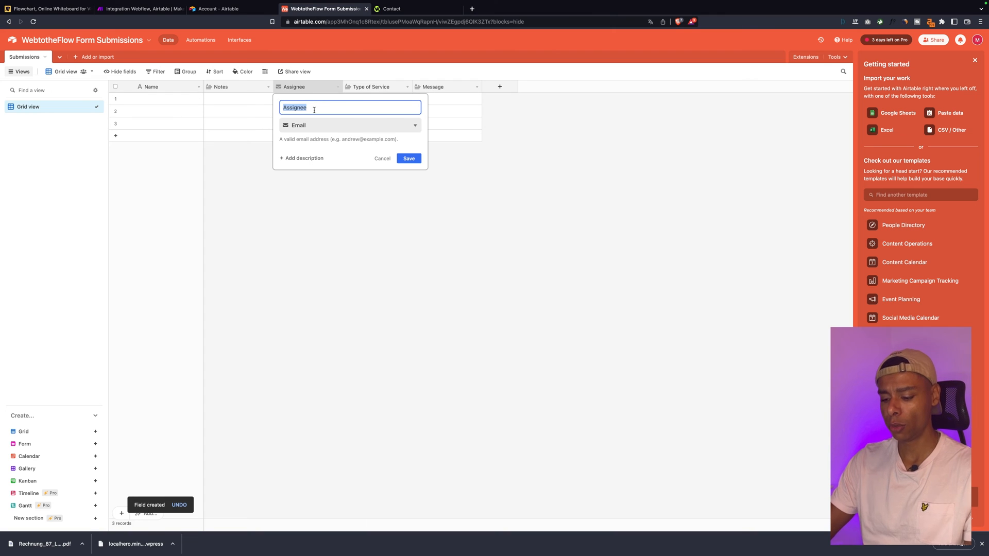
left_click(408, 159)
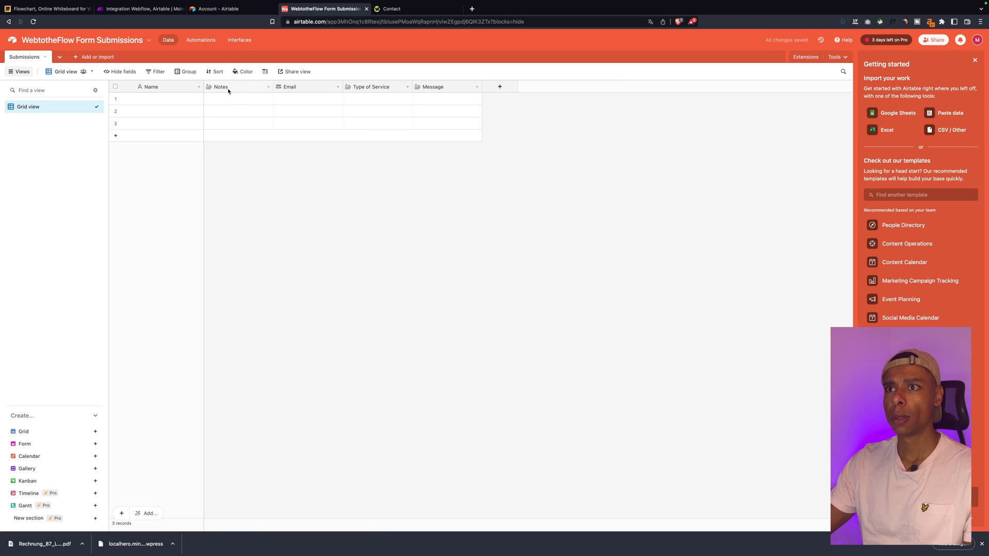
mouse_move(236, 88)
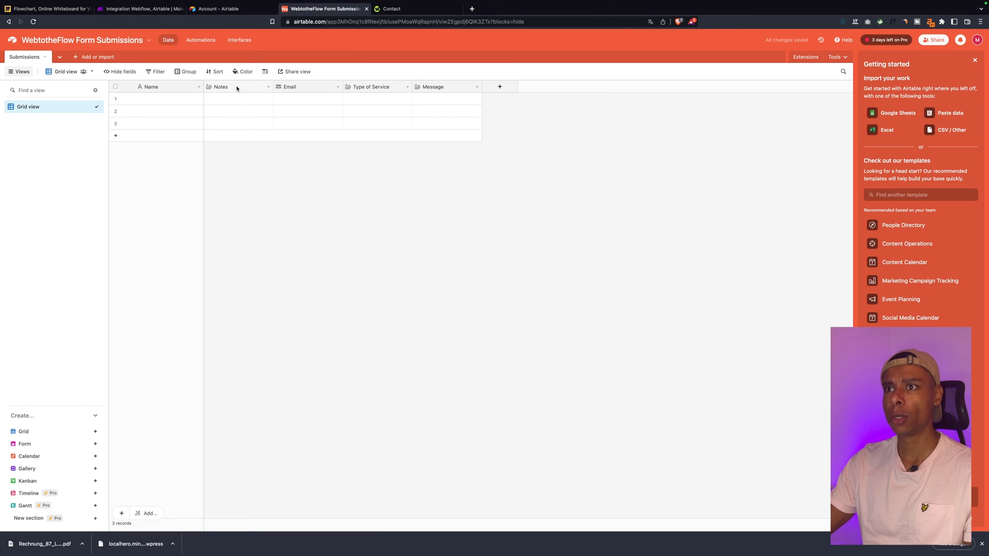
left_click(268, 86)
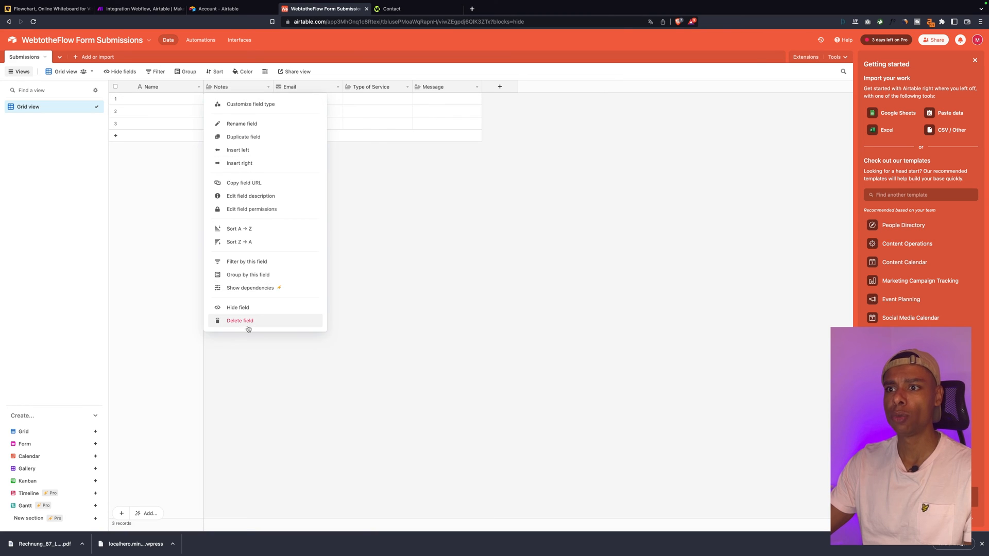
left_click(240, 320)
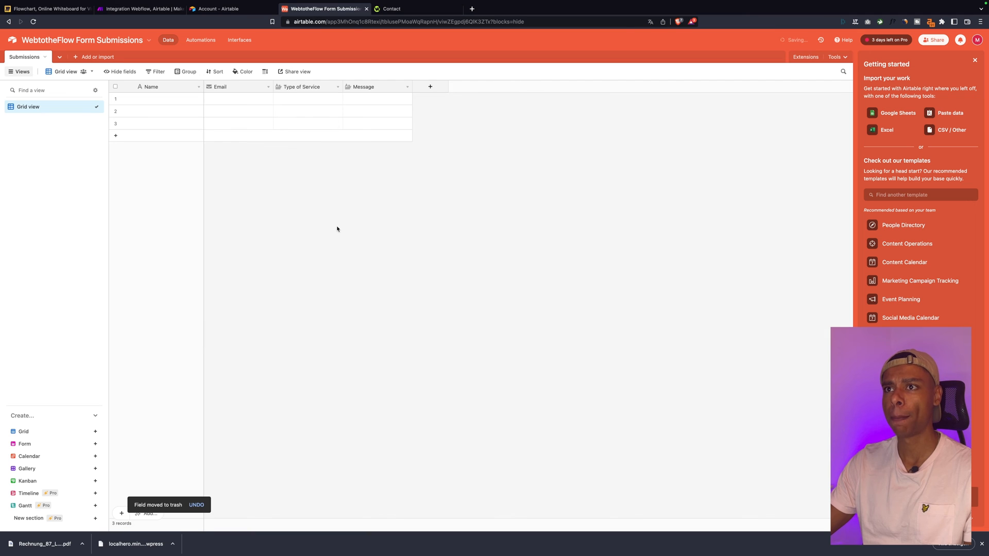
left_click(975, 59)
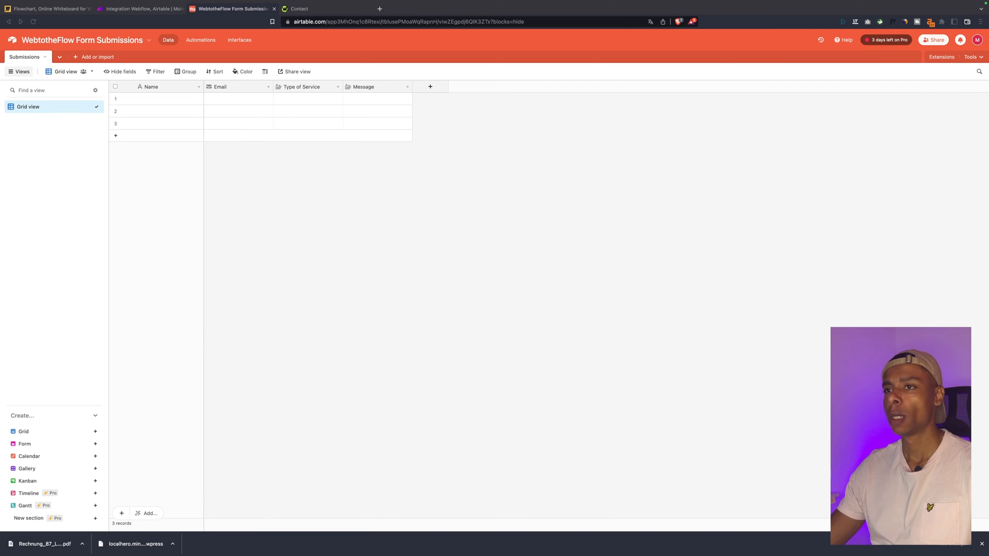
mouse_move(494, 285)
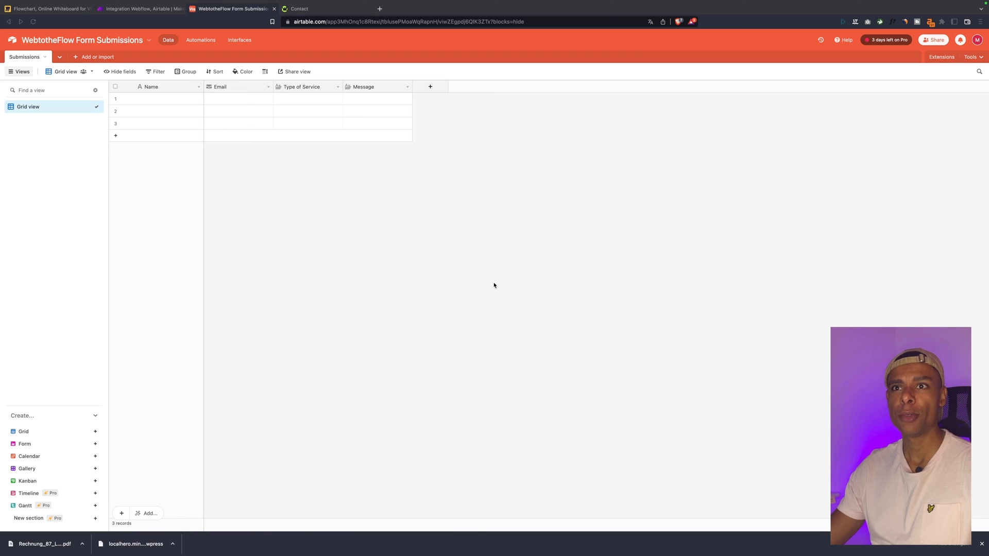
mouse_move(249, 121)
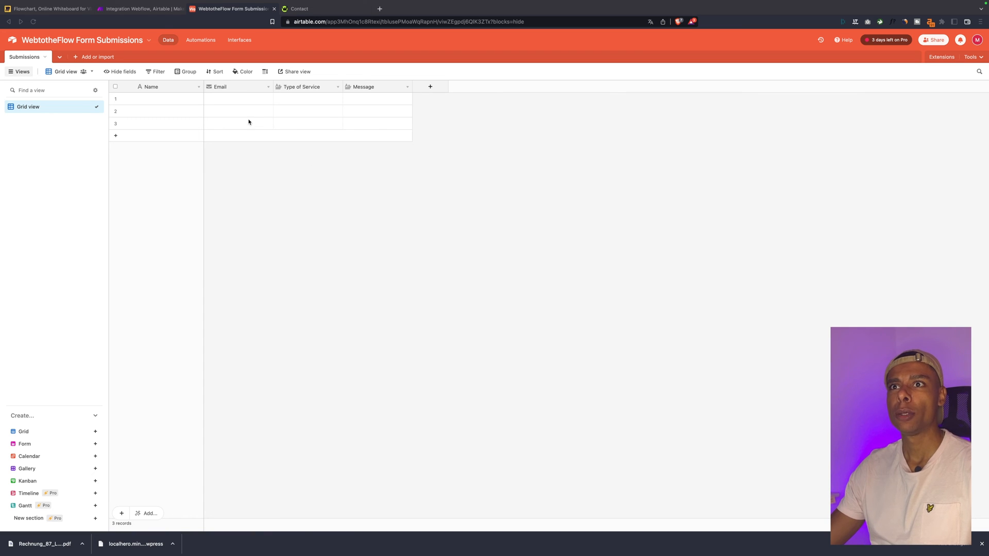
left_click(137, 8)
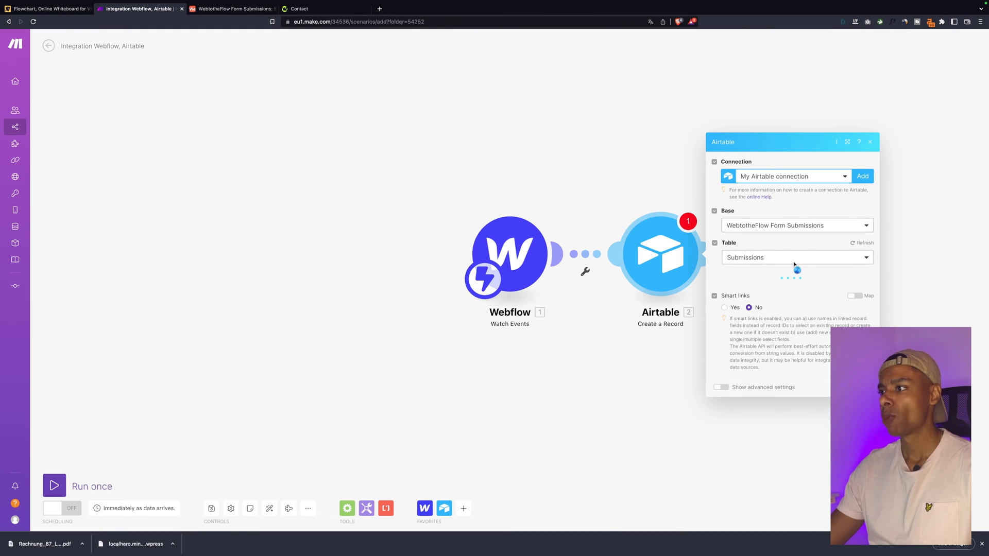
Point the Airtable module at the Submissions table and run the scenario once, awaiting form data
left_click(796, 257)
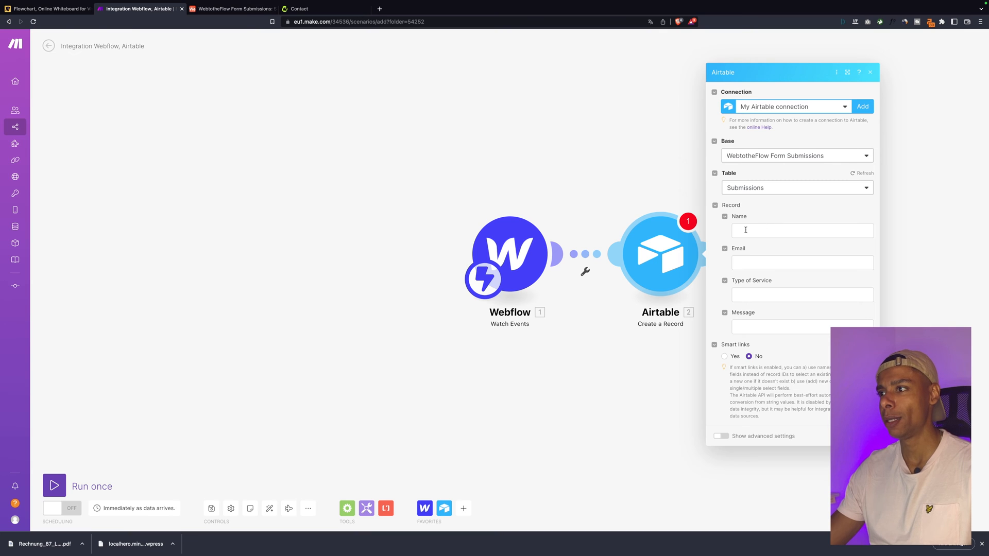
left_click(801, 230)
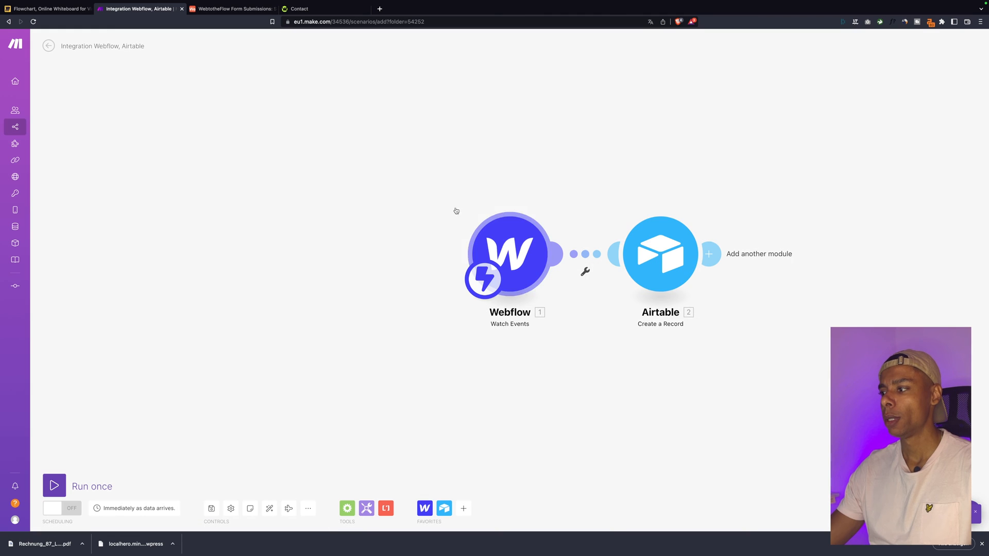
left_click(660, 253)
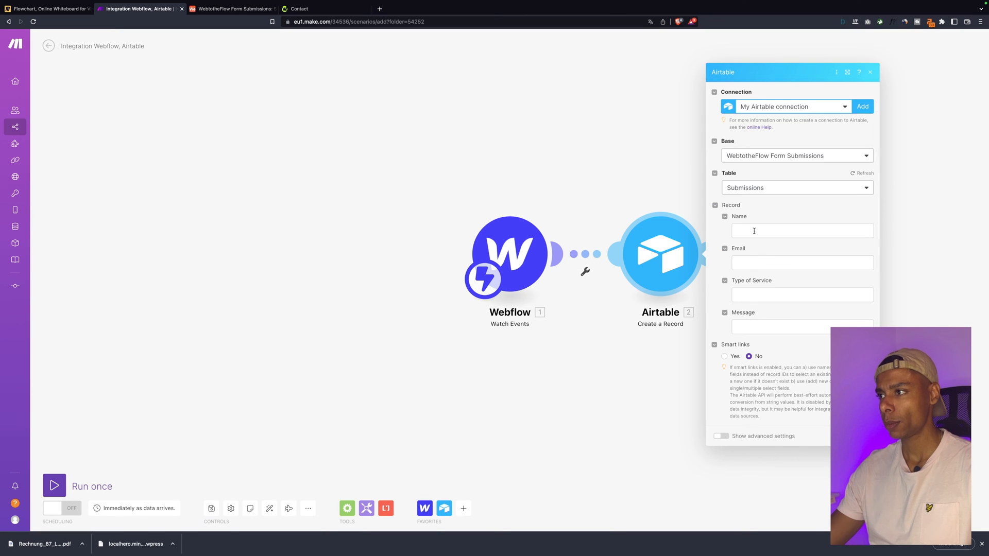
left_click(870, 72)
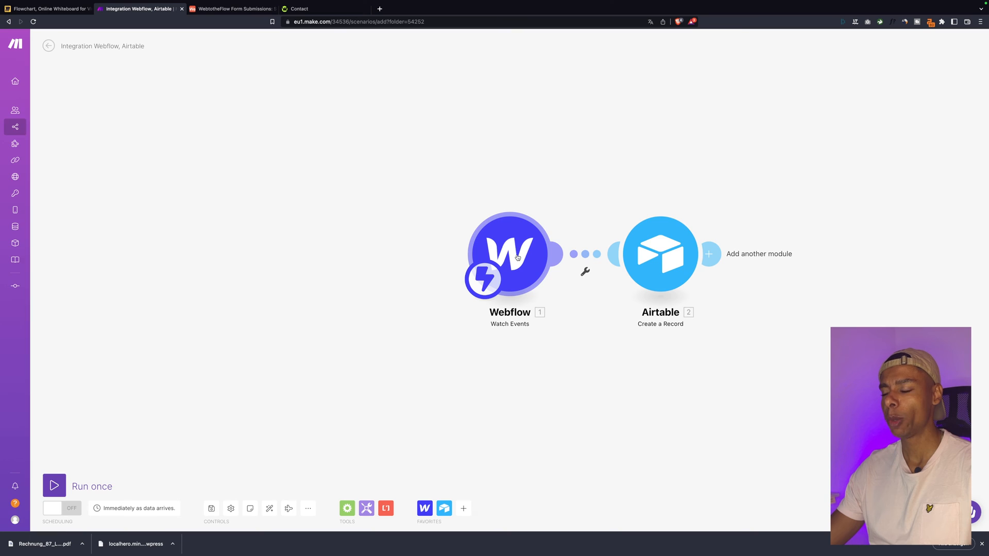
left_click(54, 485)
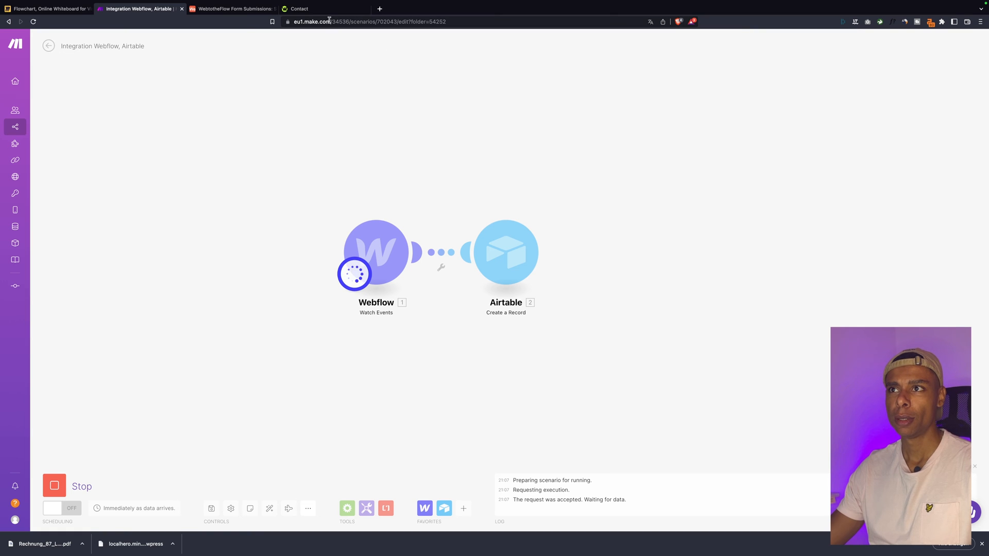
left_click(299, 8)
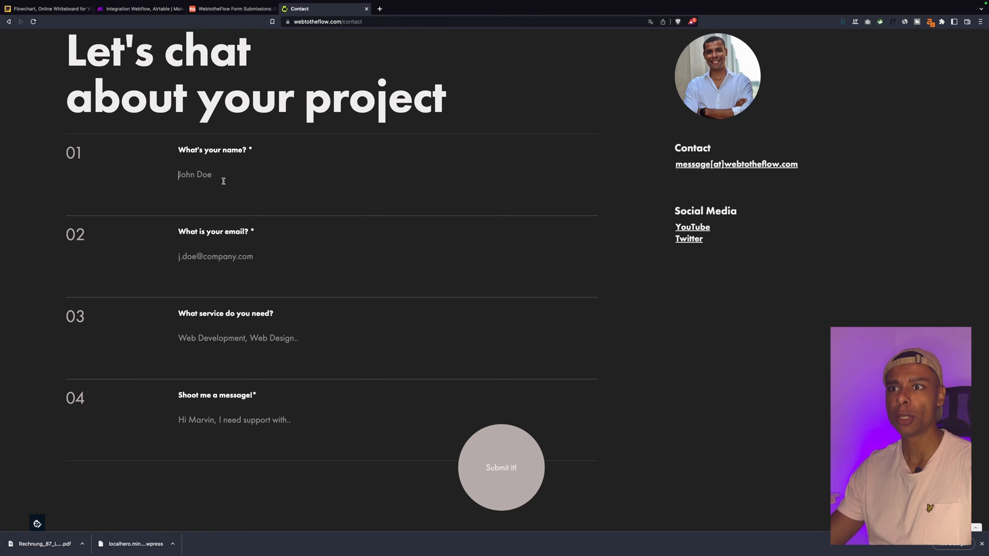
Enter the name Marvin and the marv… email on the contact form
type("Marvin")
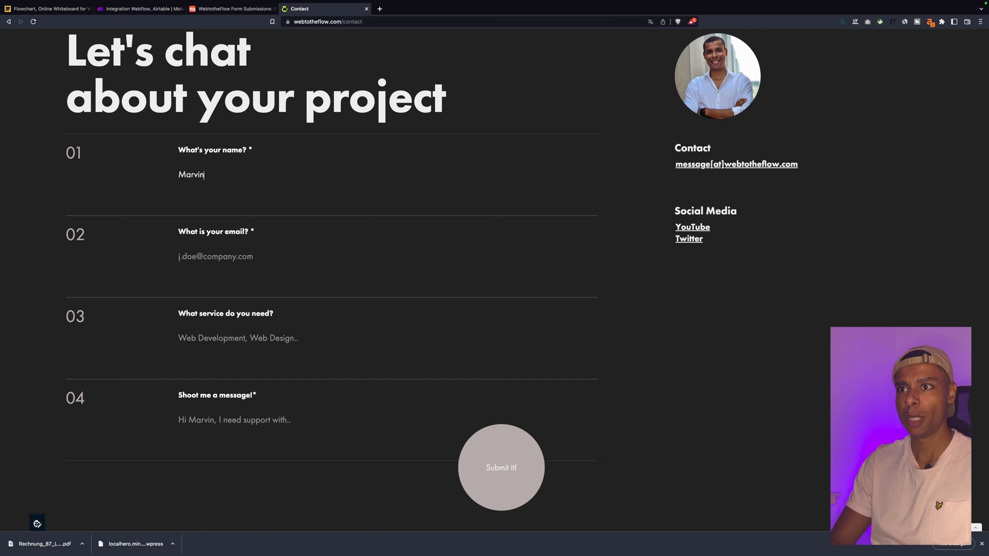
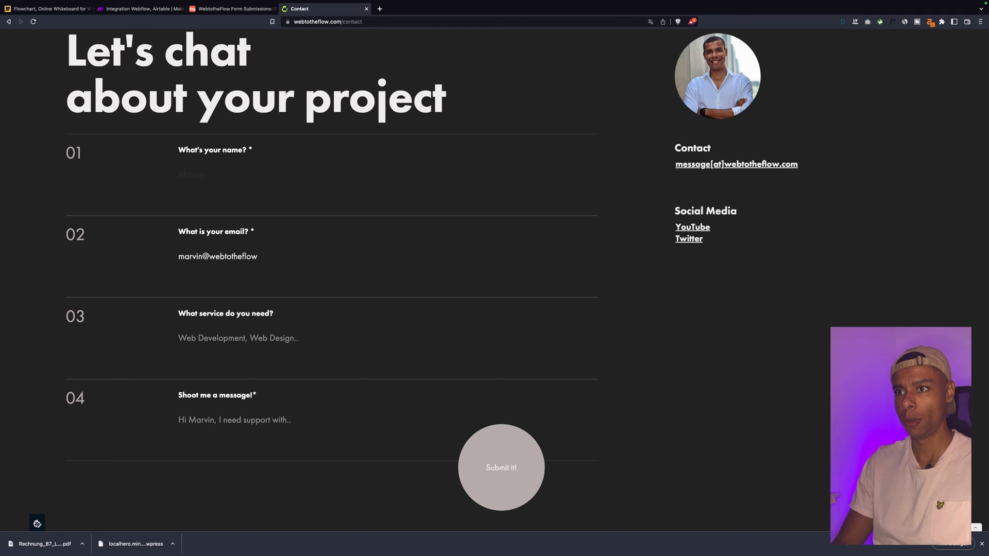
left_click(238, 338)
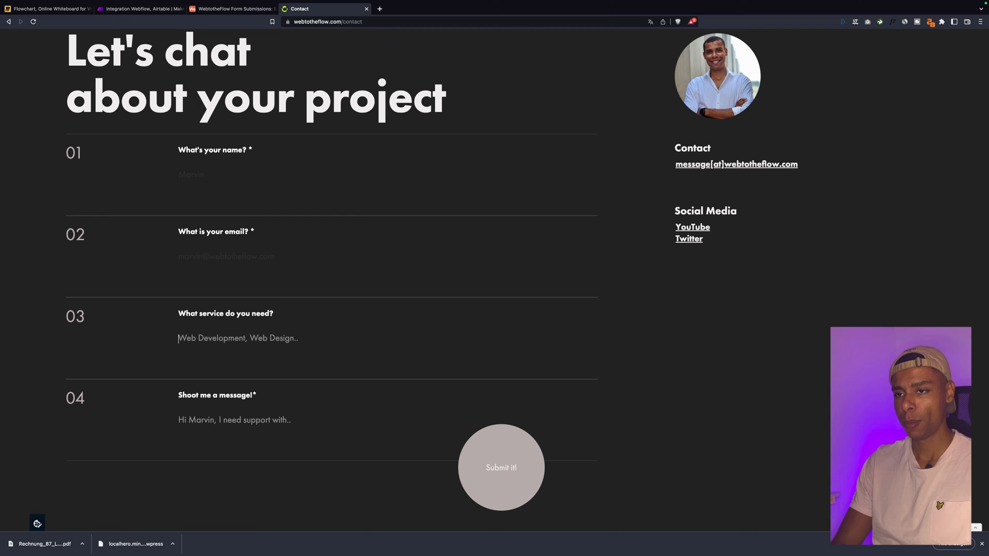
Write a message asking for a plumbing landing page and submit the test enquiry
type("I need a")
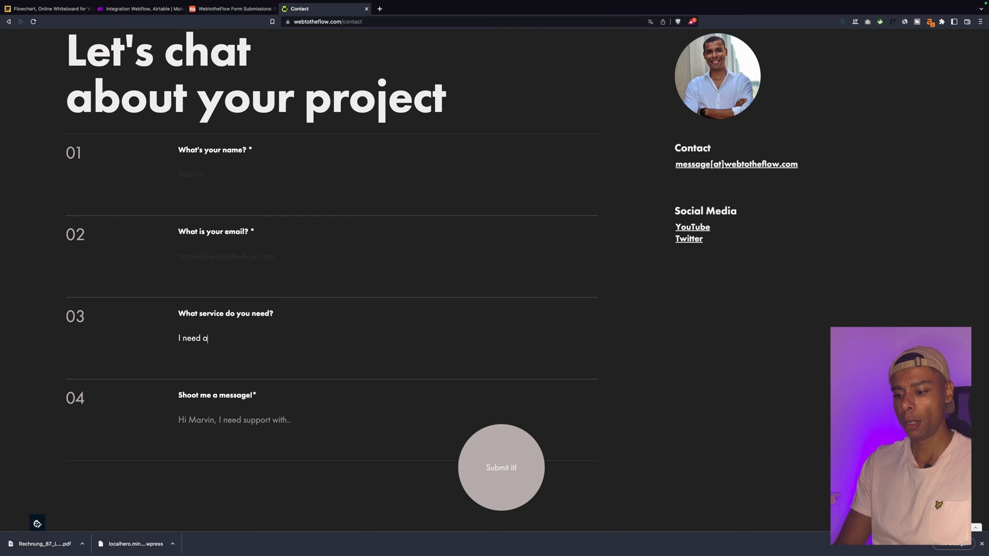
type("landing page f")
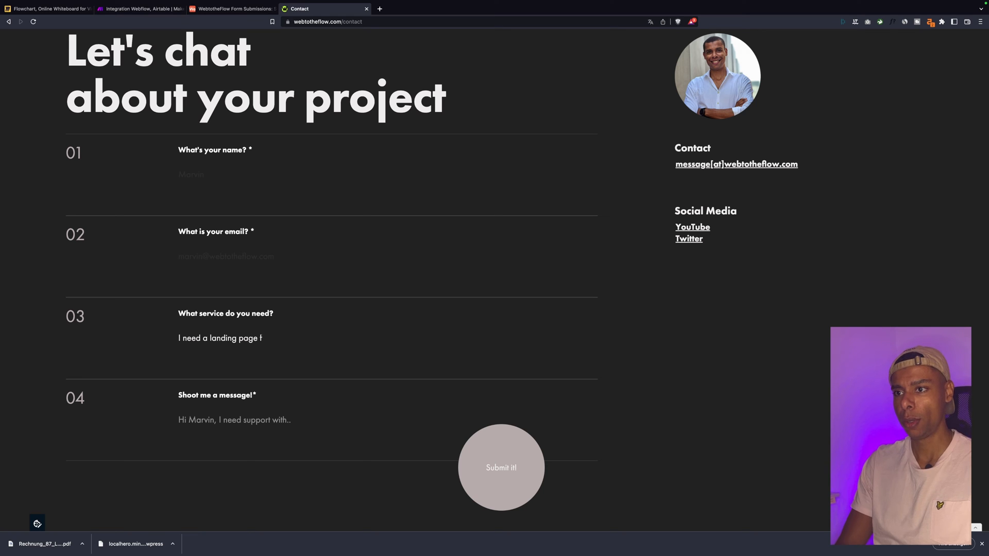
type("or my")
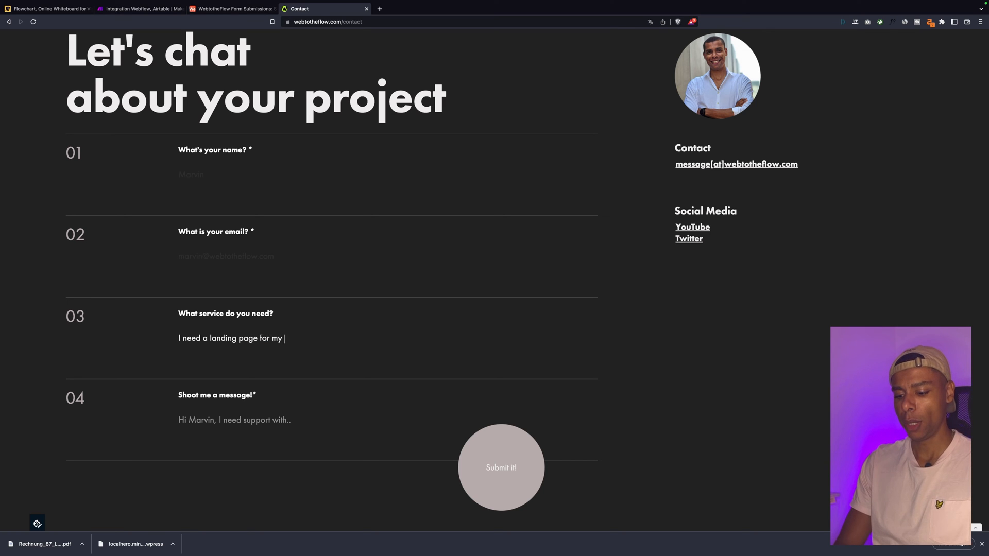
type("plumbing business")
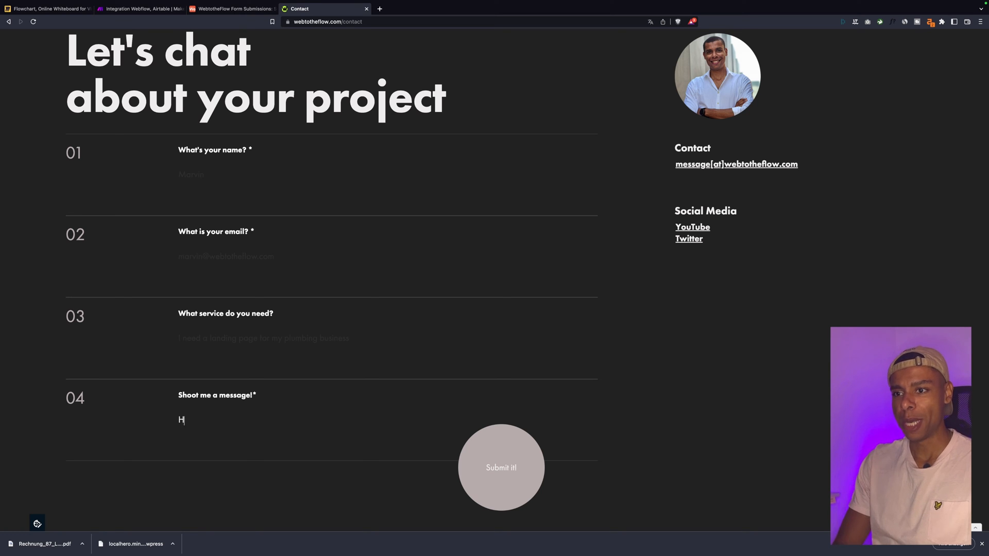
type("i Marvin, is this automation working al")
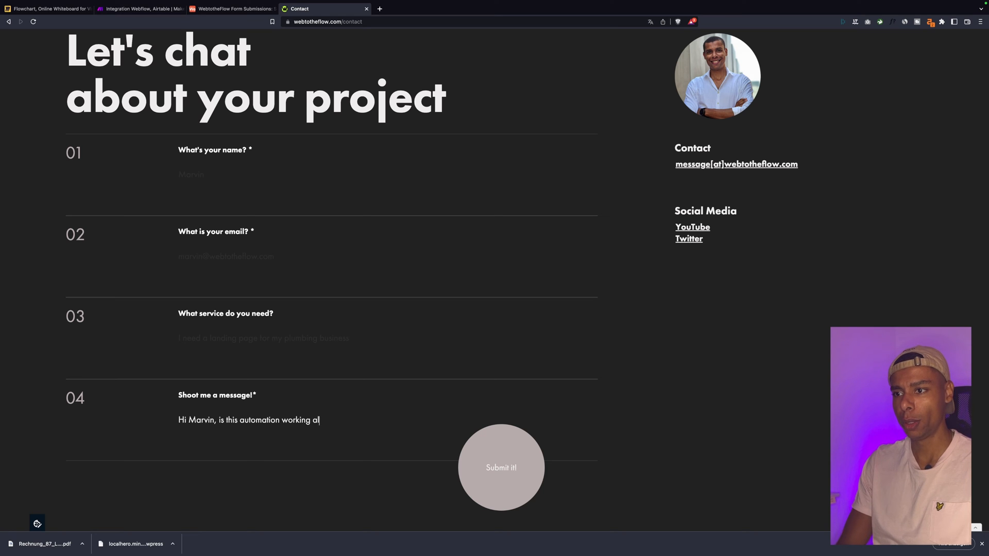
type("ready")
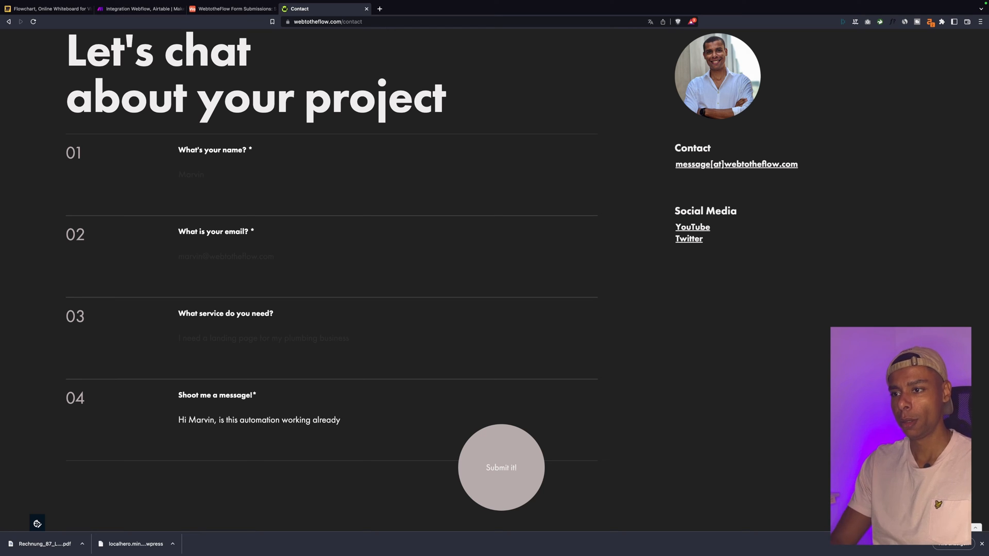
left_click(501, 467)
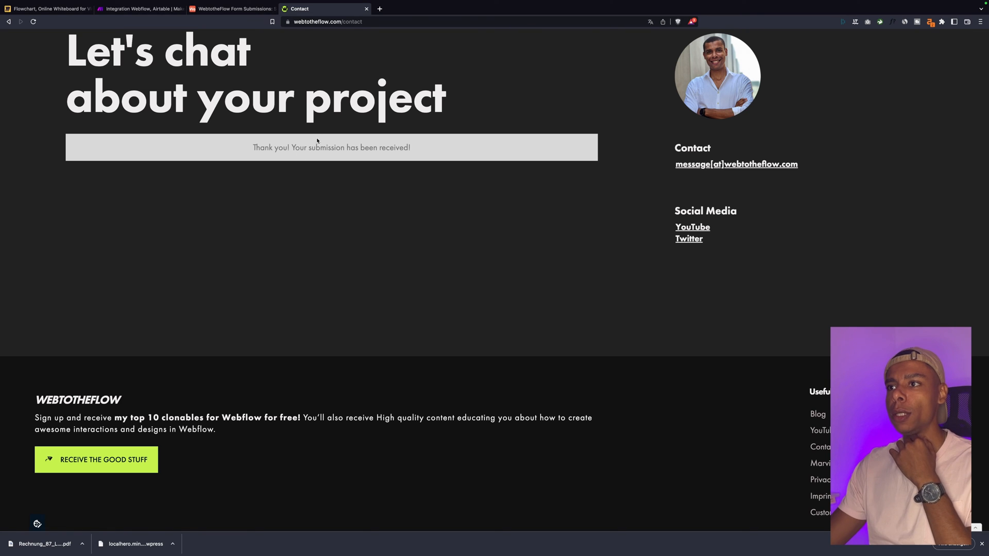
mouse_move(314, 144)
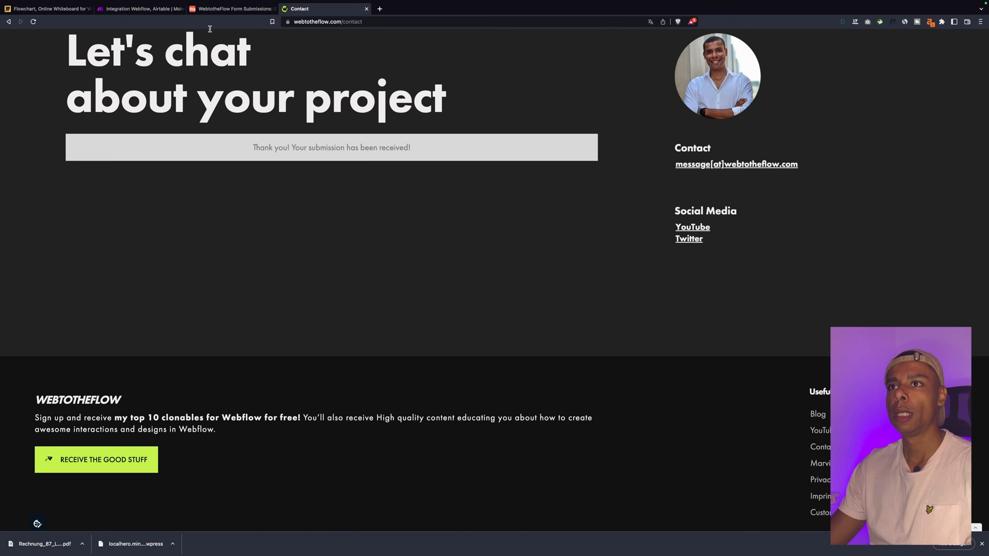
left_click(137, 8)
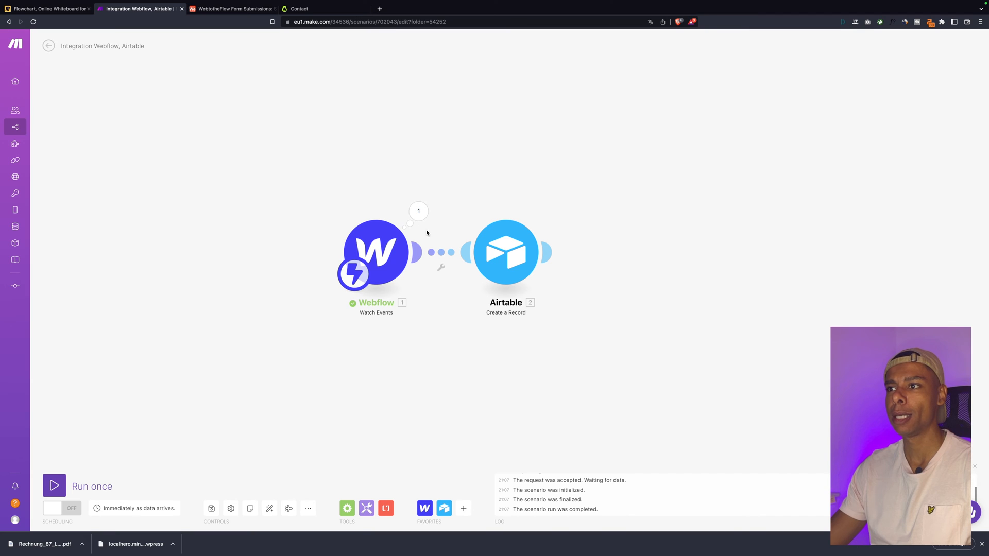
Inspect the Webflow module's Bundle 1 Data output from the received submission, then close it
left_click(419, 210)
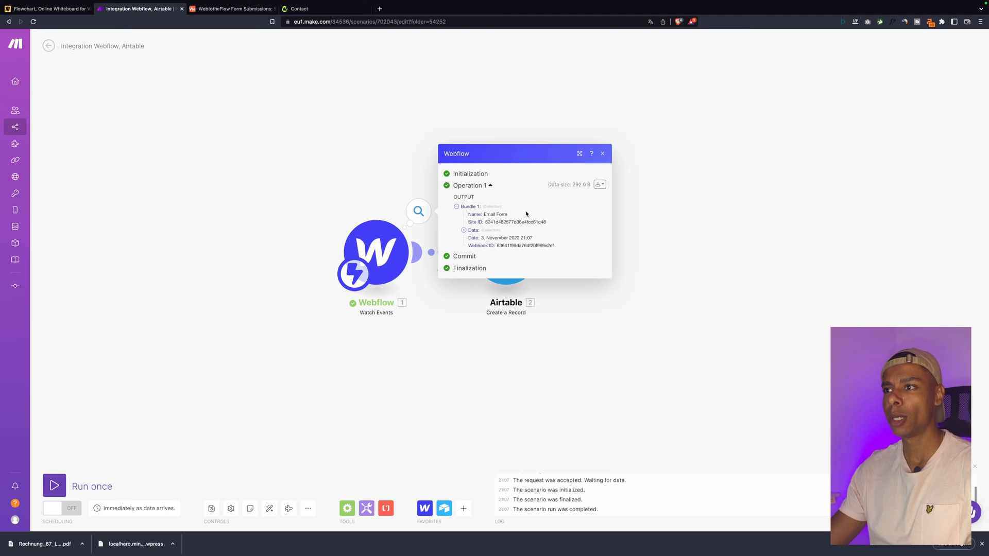
mouse_move(501, 229)
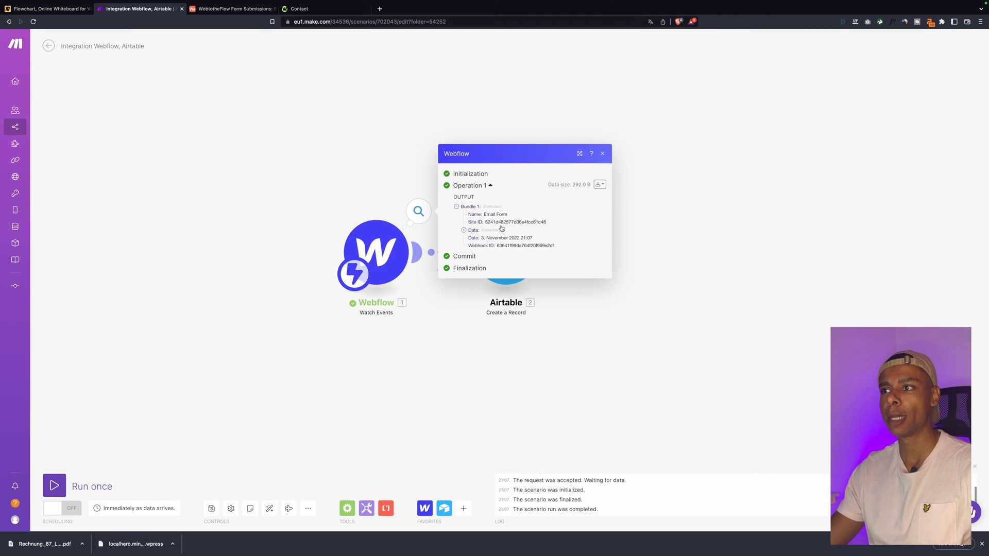
double_click(496, 214)
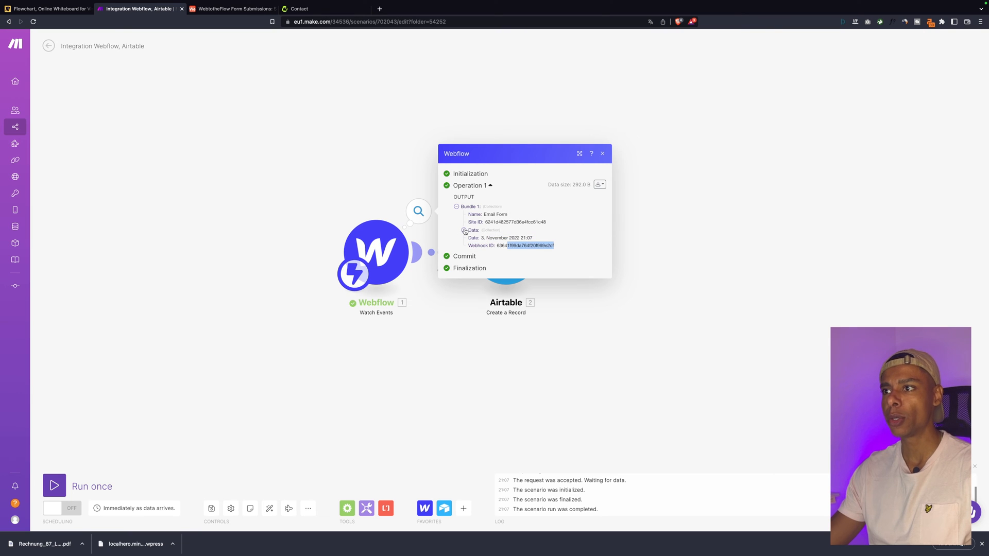
mouse_move(464, 230)
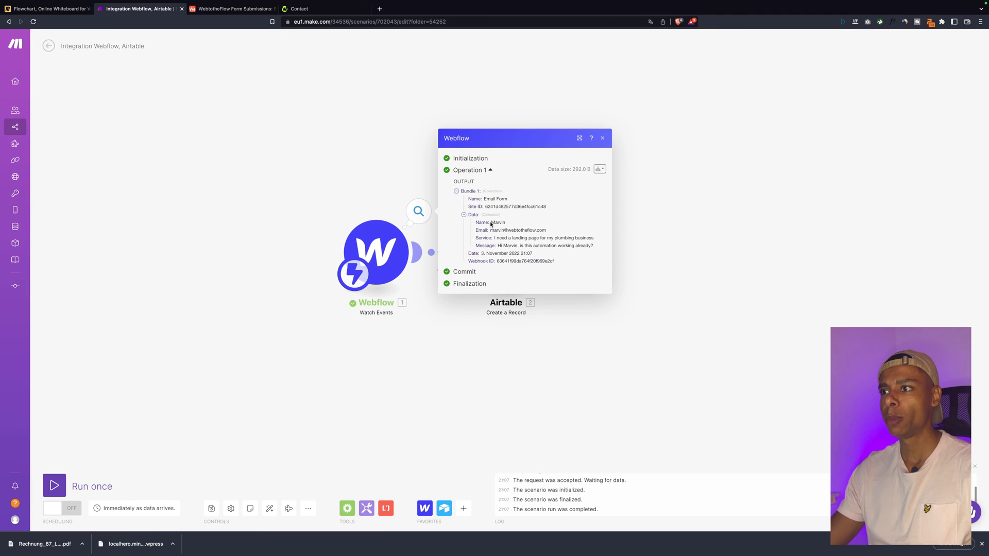
double_click(497, 223)
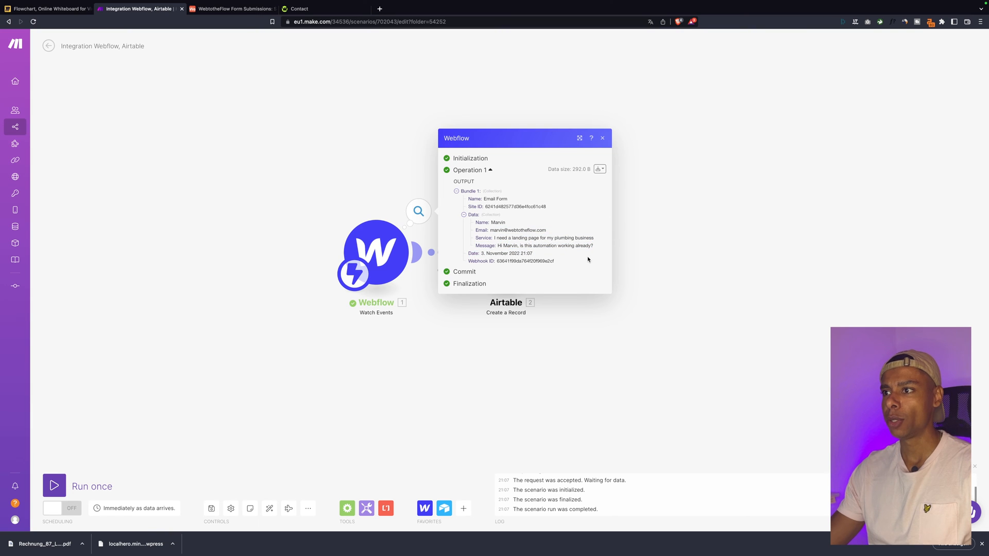
left_click(600, 137)
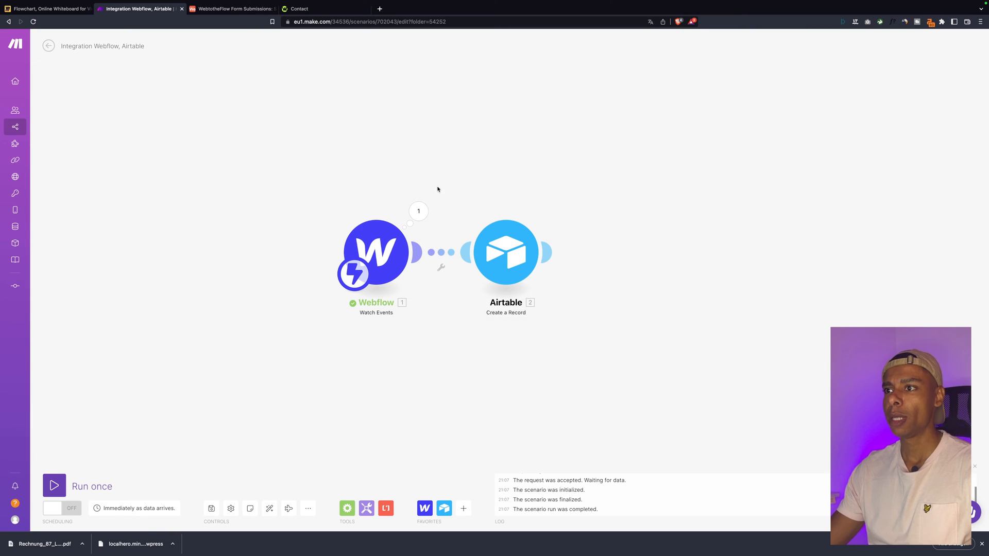
left_click(505, 253)
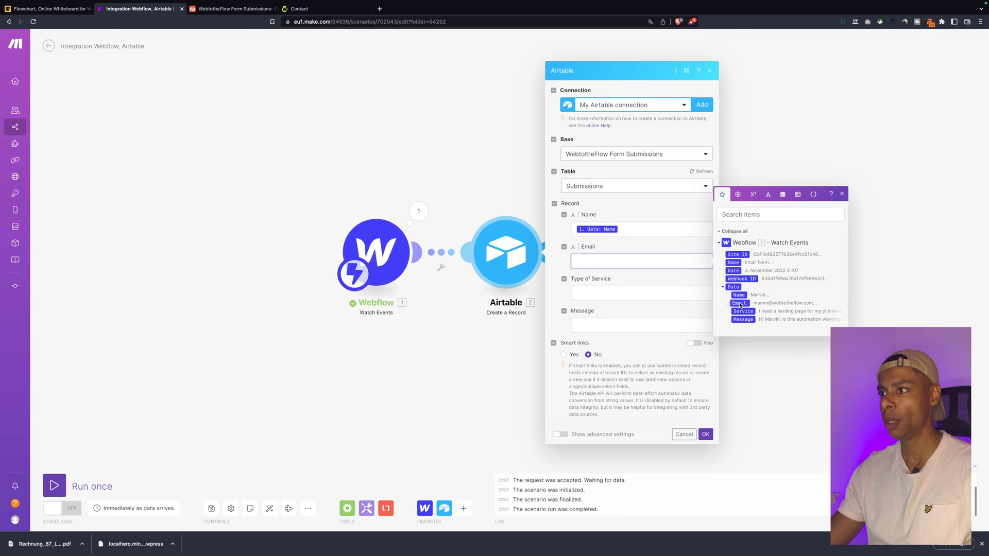
Map the submission's email, service and message into the record's Email, Type of Service and Message fields and save
left_click(740, 303)
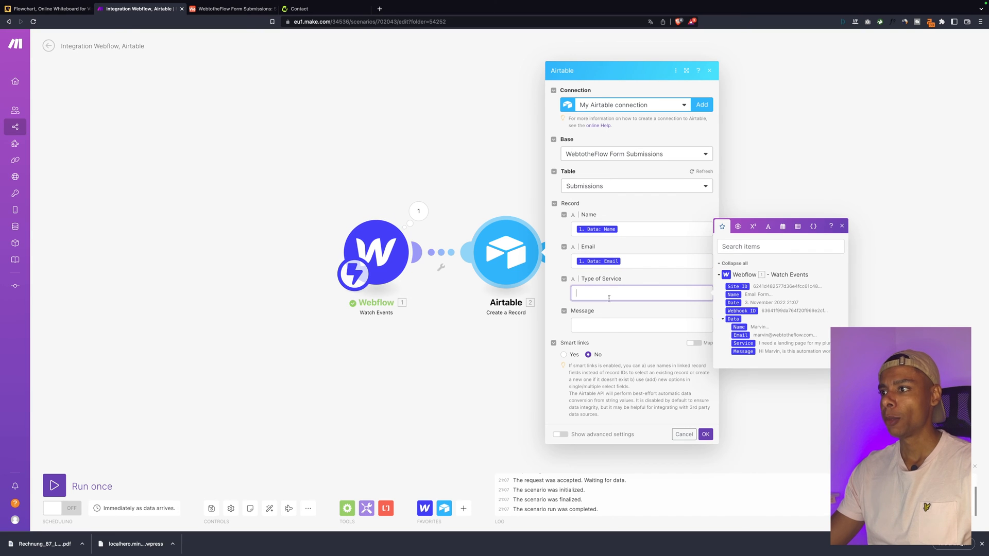
left_click(743, 343)
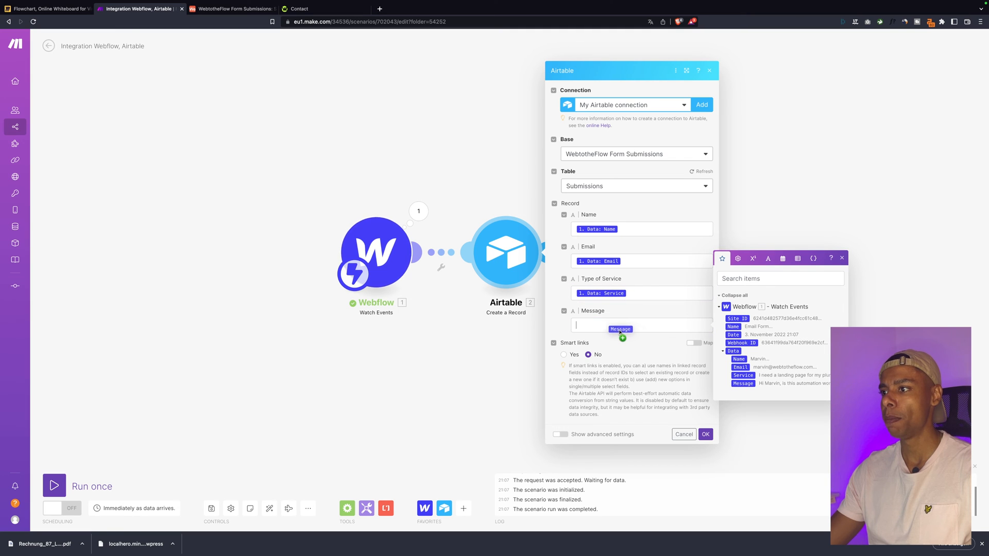
left_click(743, 383)
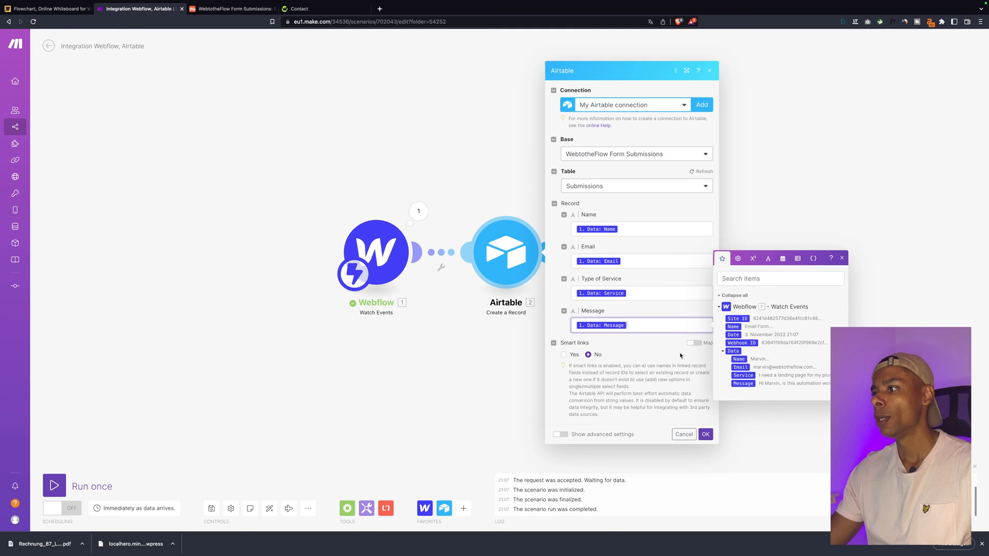
left_click(704, 434)
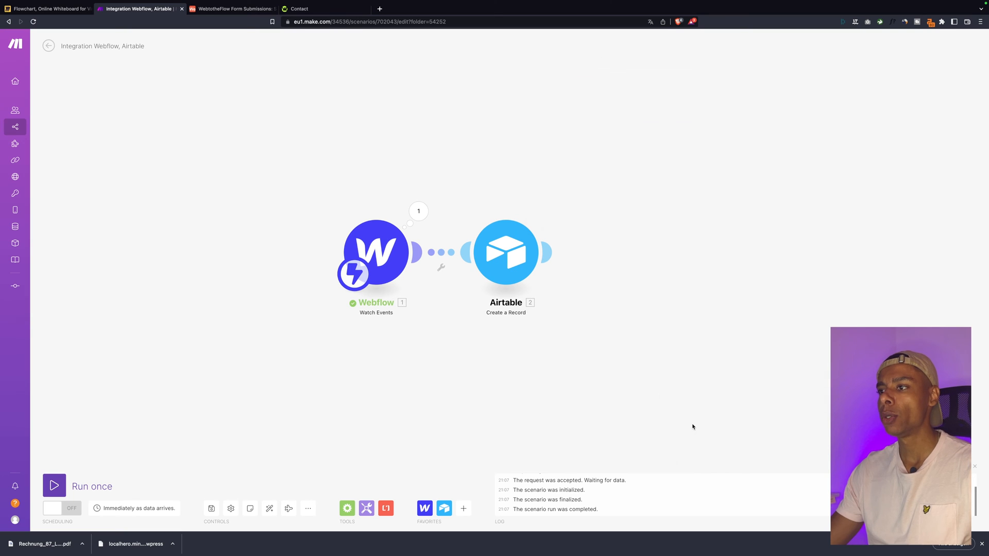
mouse_move(650, 308)
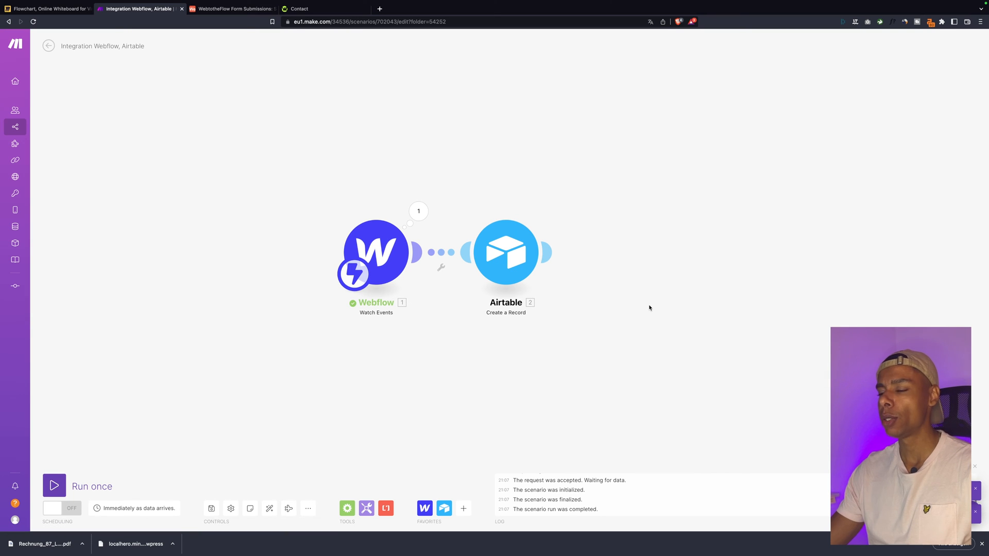
left_click(505, 253)
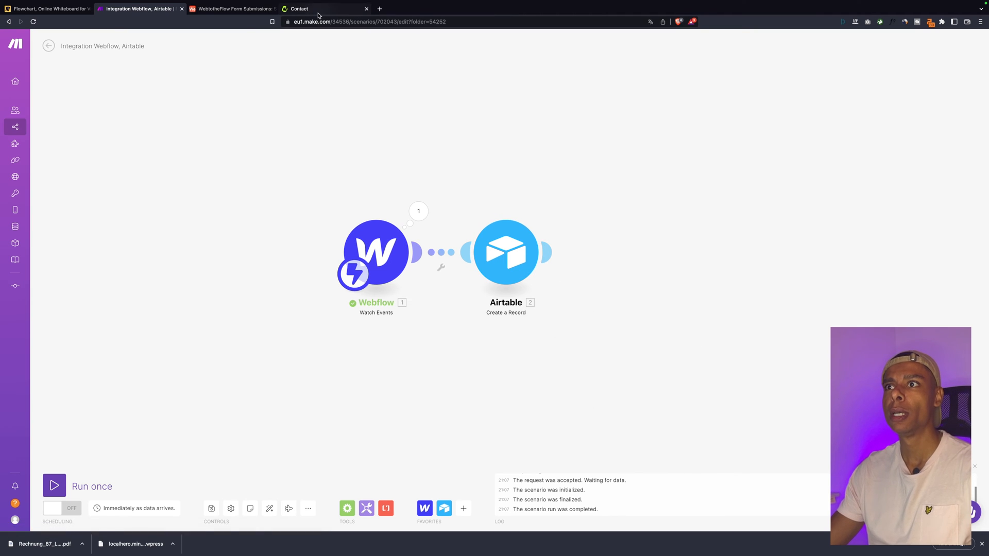
Add a Date-type field named Date with European date format to the Submissions table
left_click(232, 8)
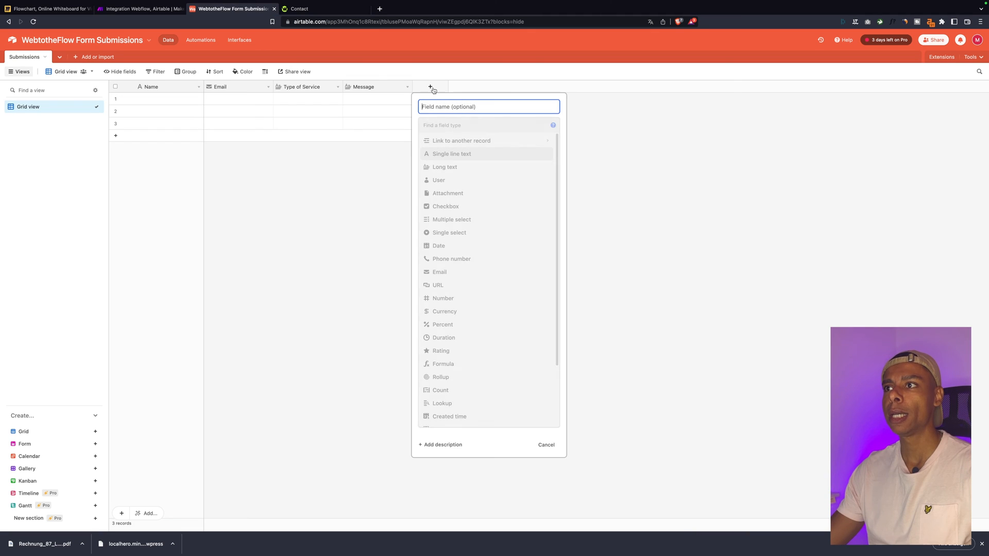
type("date")
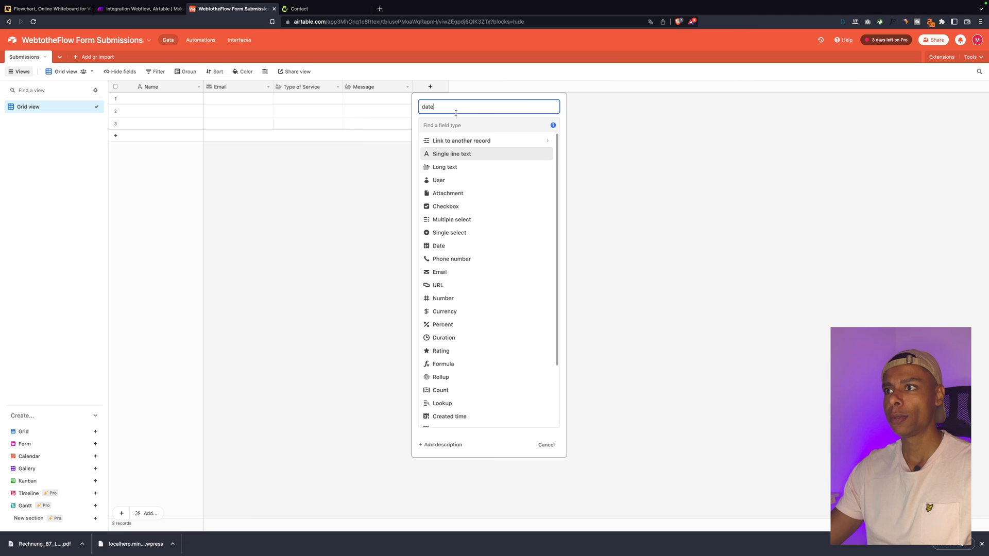
left_click(452, 153)
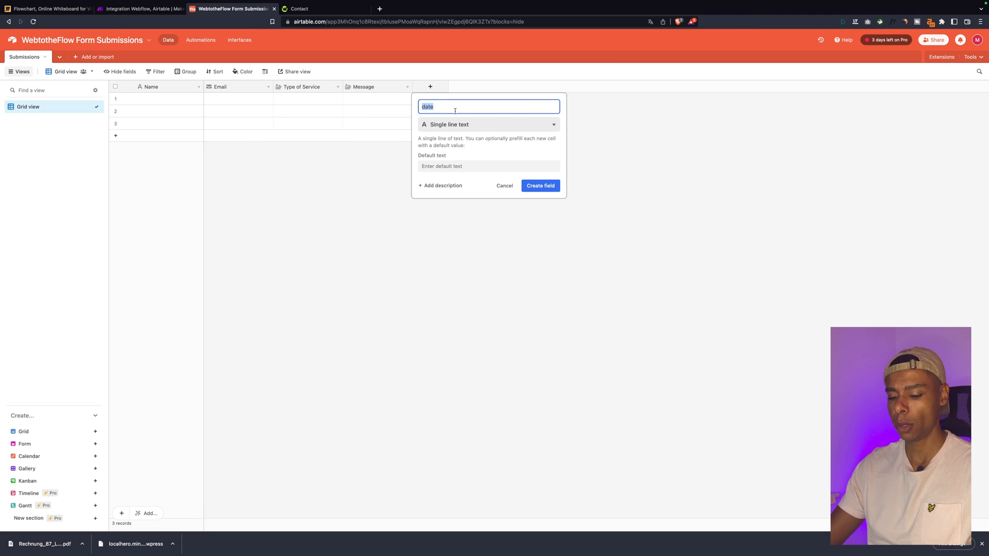
left_click(489, 124)
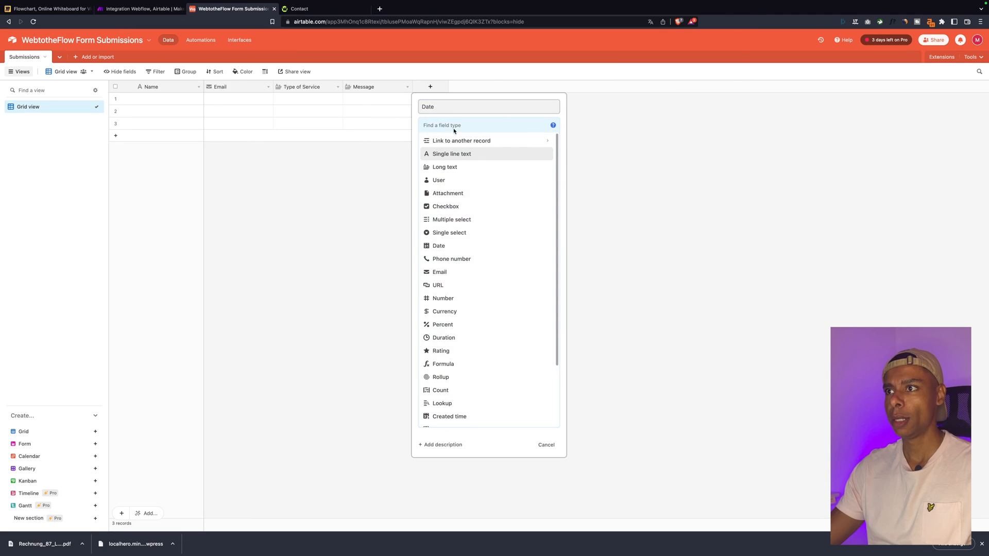
type("date")
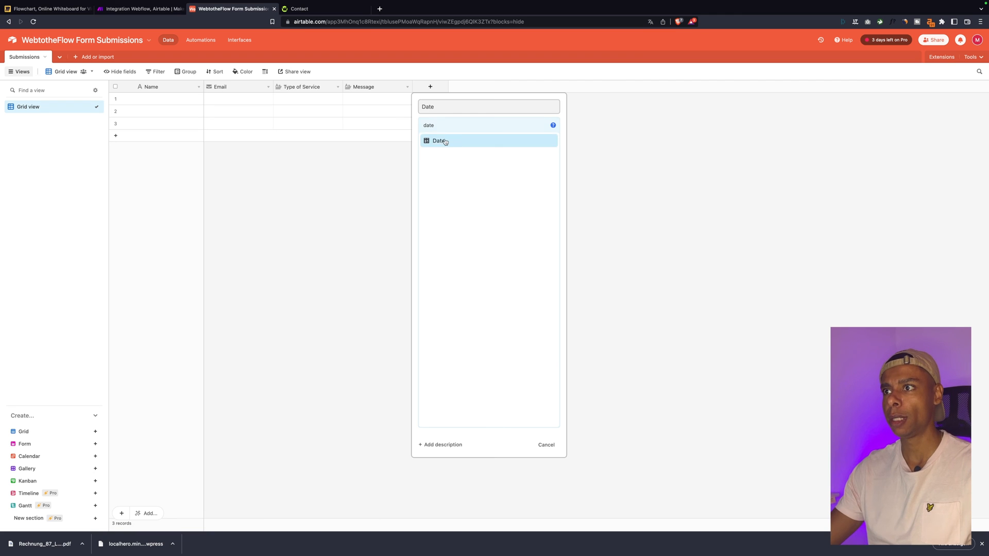
left_click(439, 141)
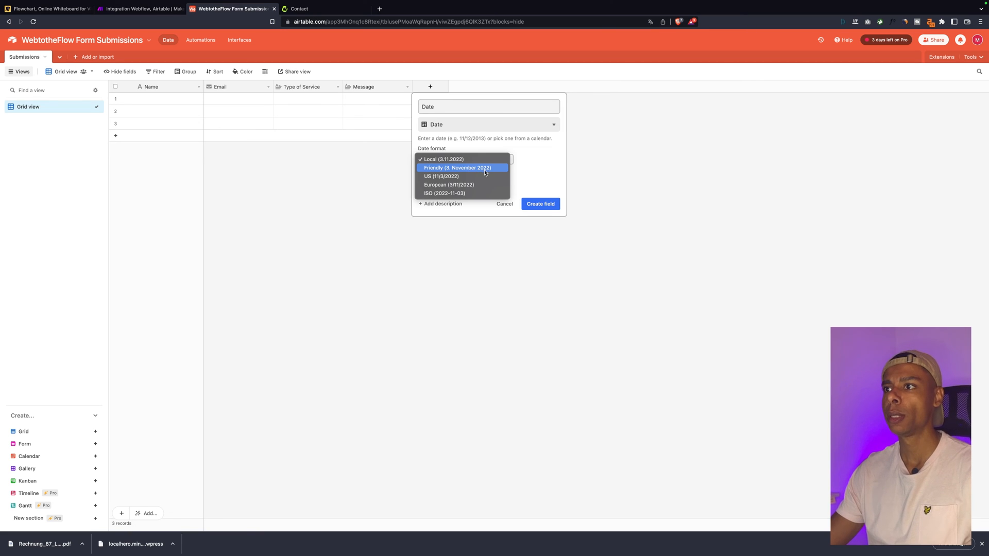
mouse_move(442, 176)
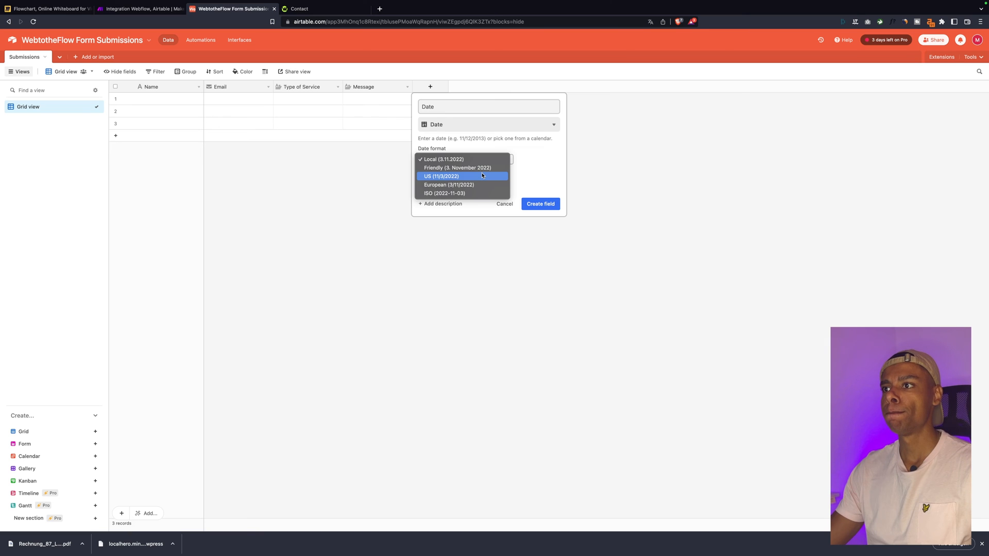
left_click(139, 8)
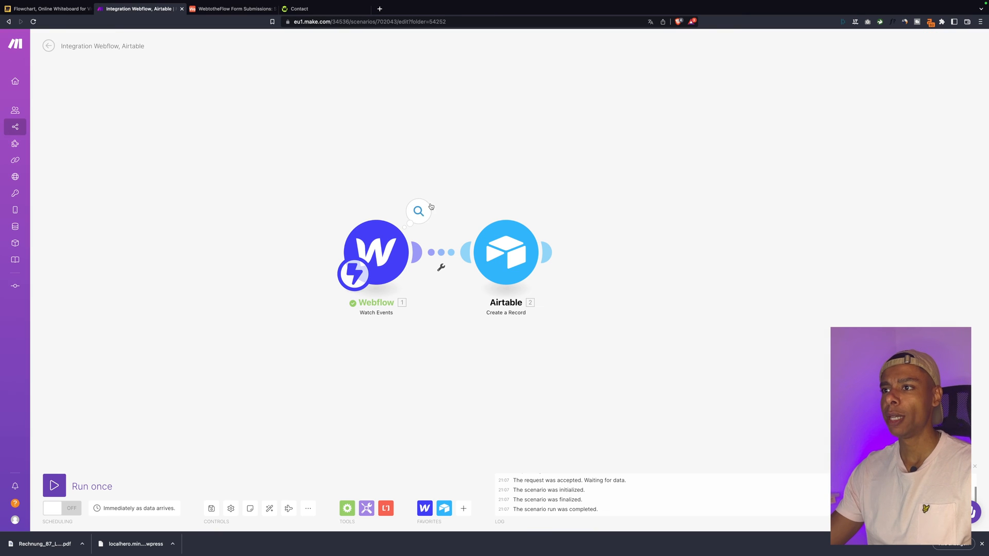
Check the submission's Date value in the Webflow run output, then return to Airtable
left_click(418, 210)
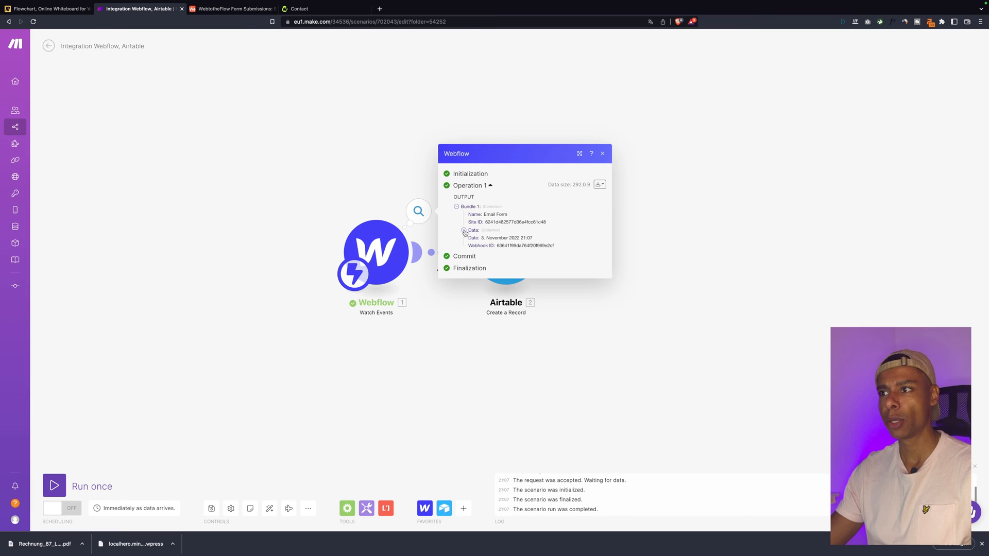
left_click(464, 230)
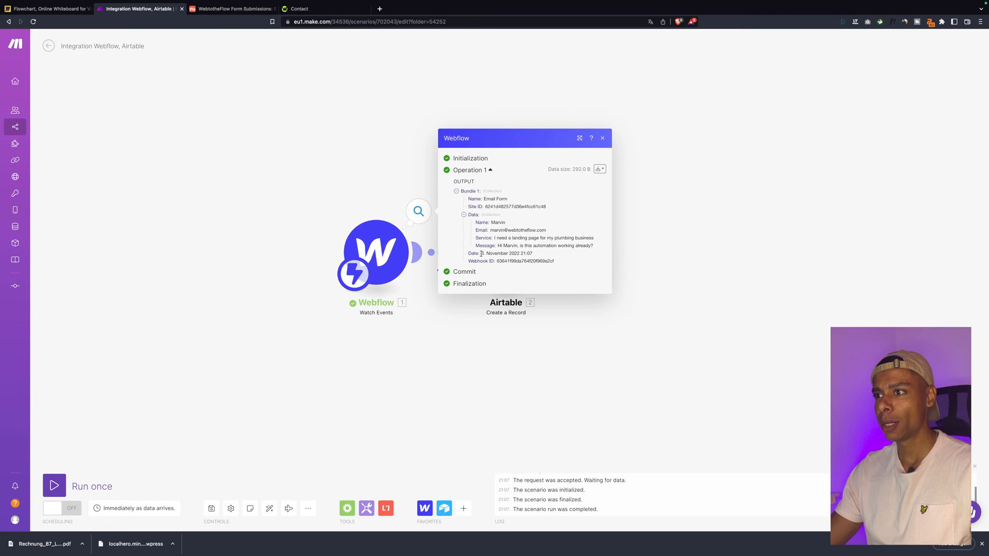
double_click(499, 253)
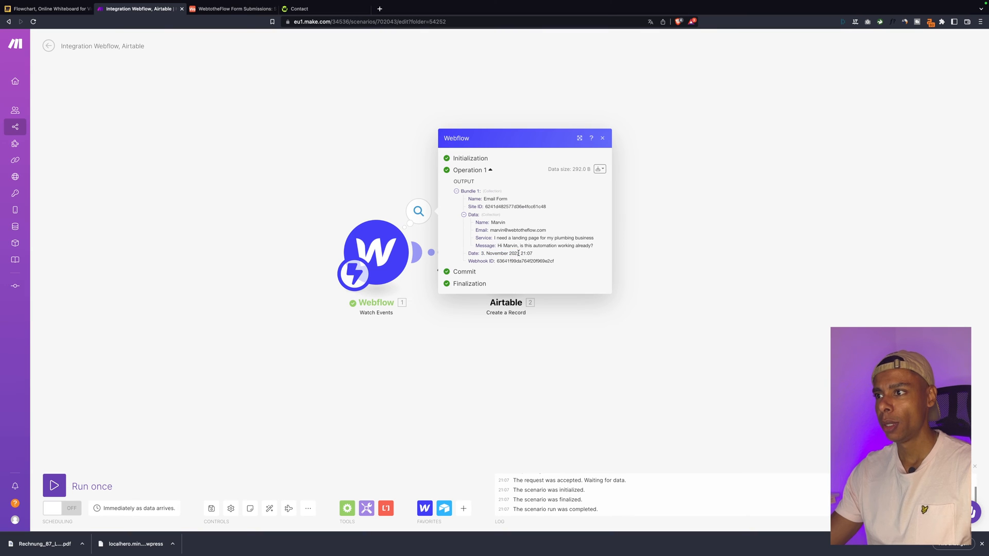
left_click(232, 8)
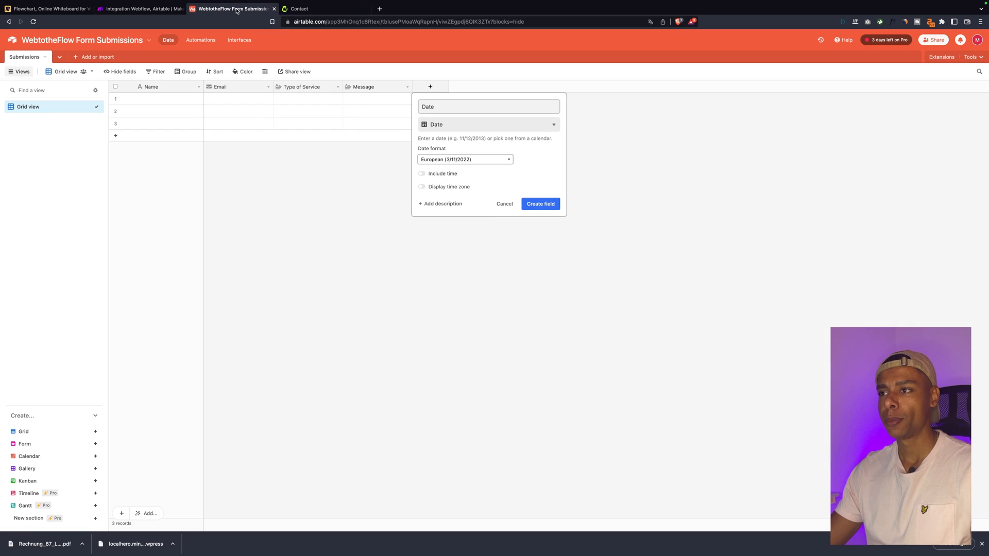
Give the Date field a friendly date format with 24-hour time and save it
left_click(464, 159)
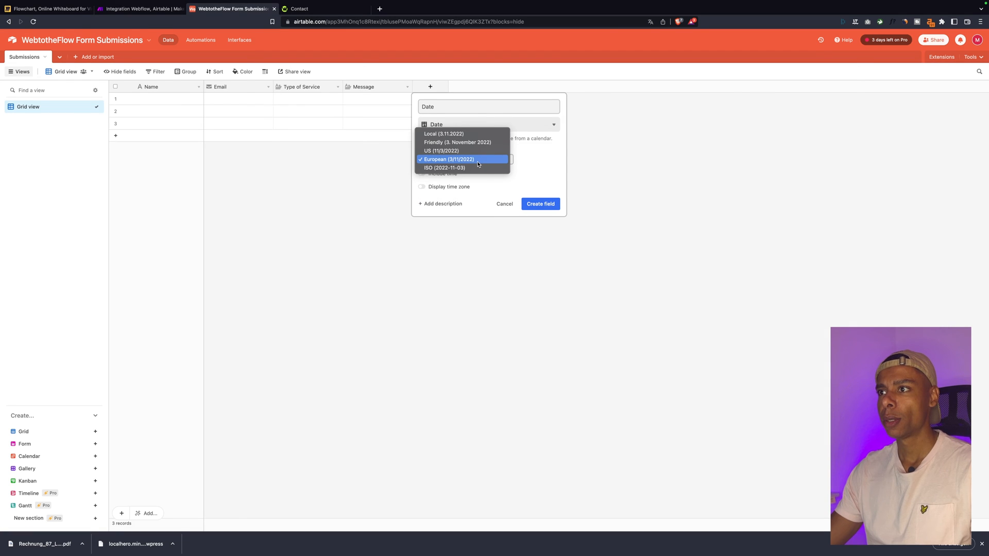
left_click(458, 143)
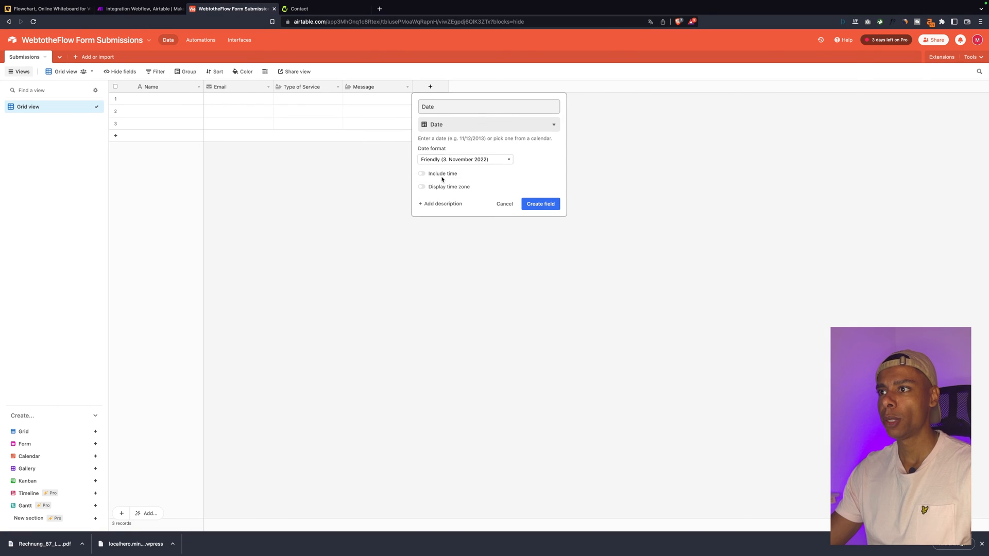
left_click(422, 173)
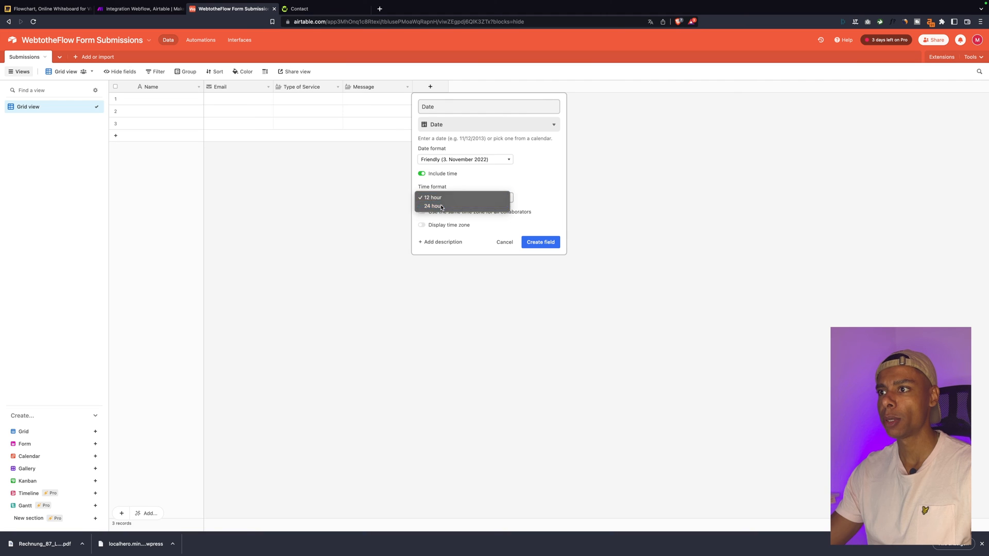
left_click(431, 206)
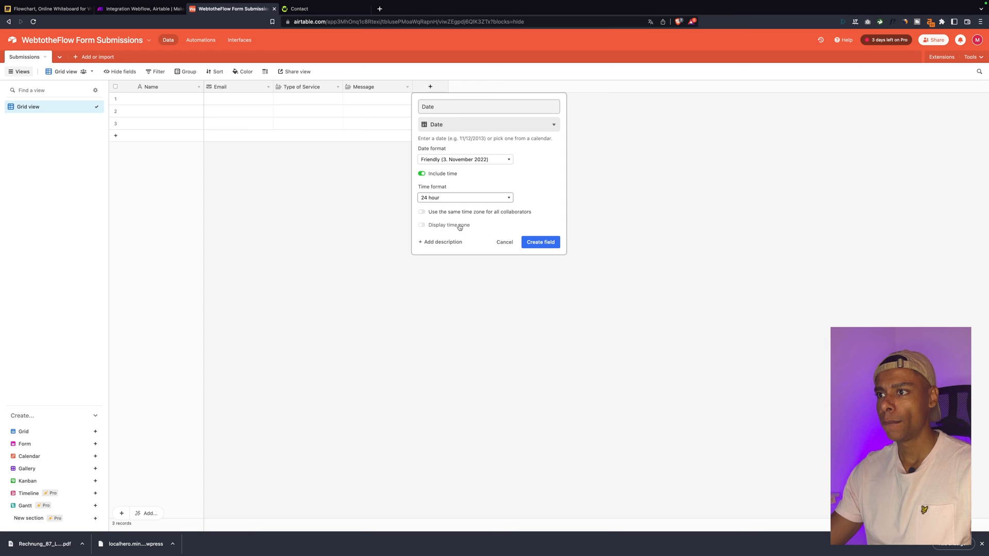
left_click(539, 242)
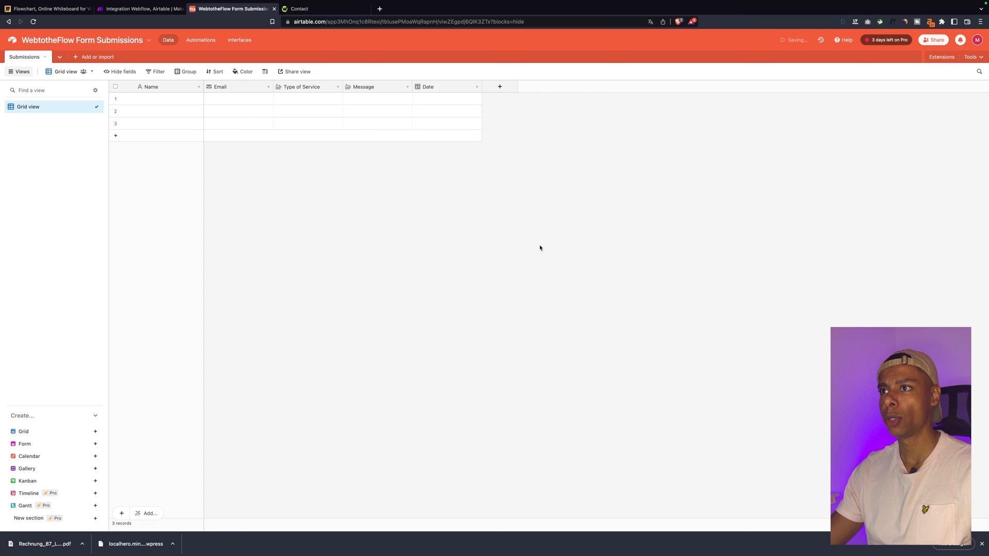
left_click(140, 8)
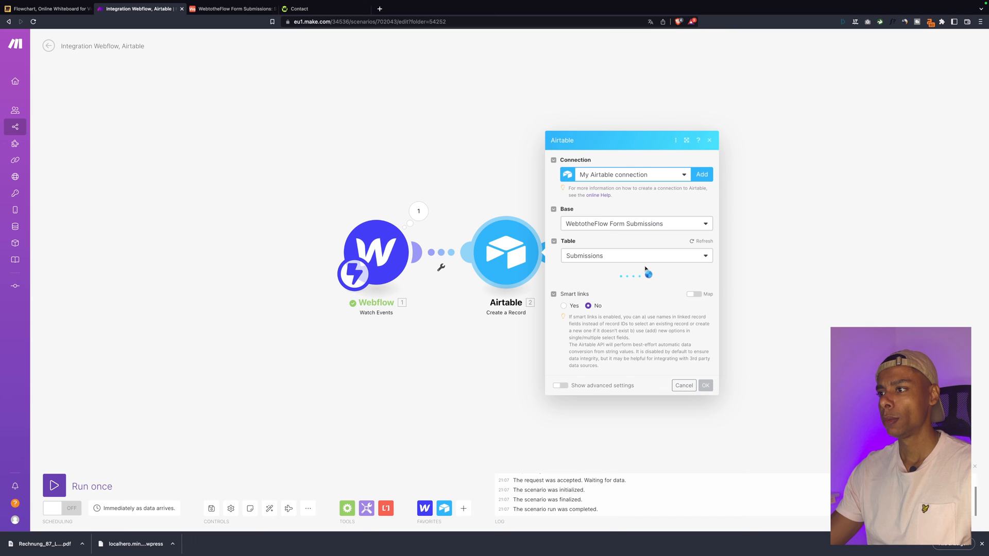
Map the record's Date field from the form data and save the Airtable step
left_click(640, 329)
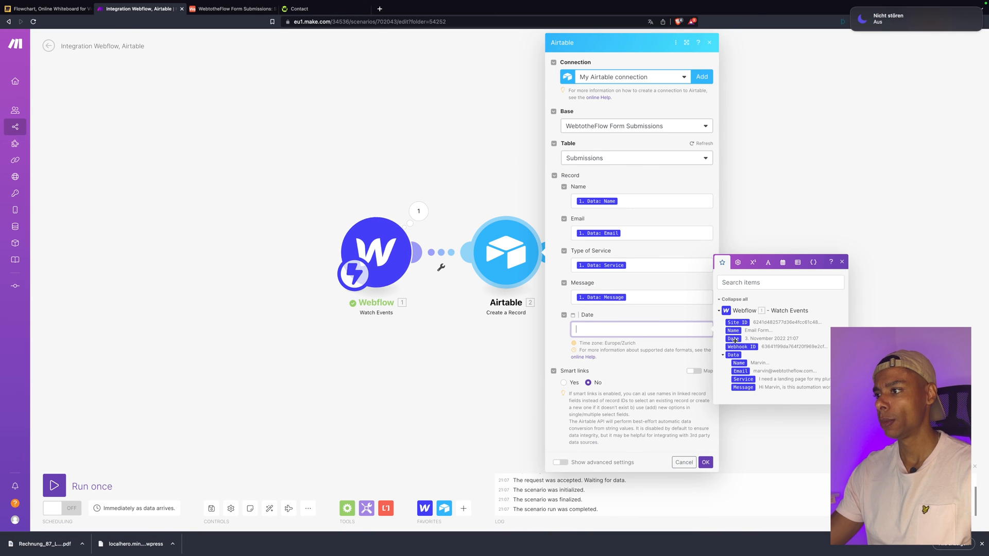
left_click(734, 339)
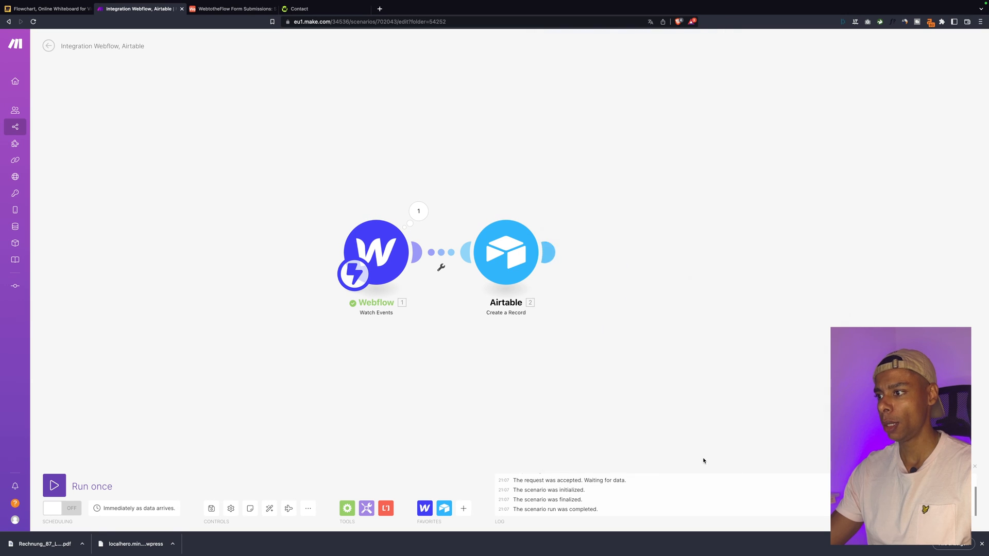
mouse_move(212, 508)
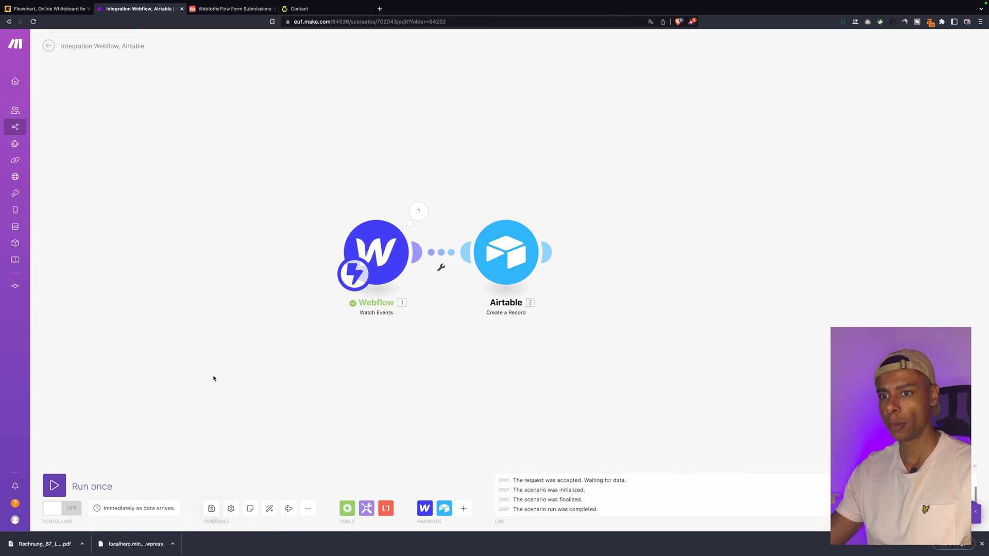
Run the scenario once, stop it, then start 'Run this module only' on the Airtable module
left_click(55, 486)
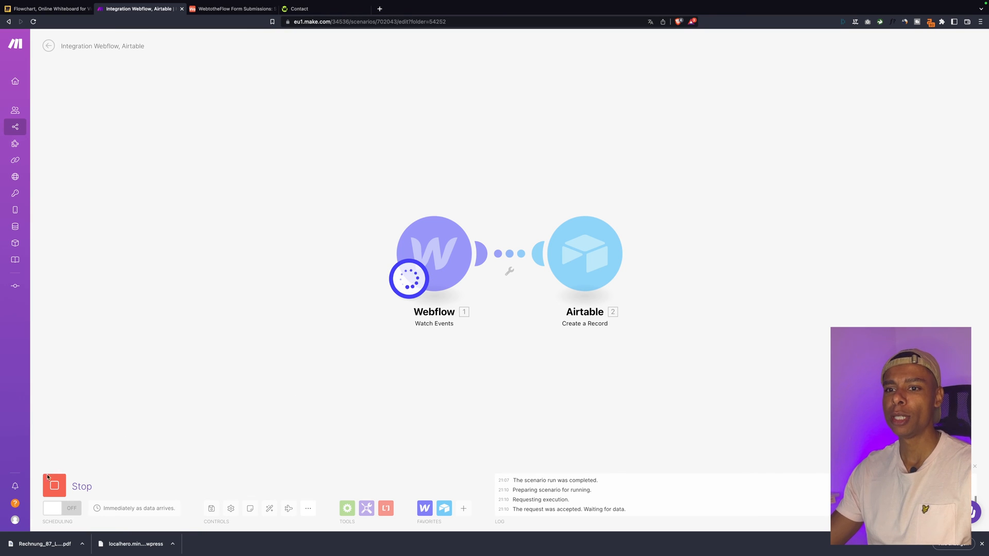
left_click(53, 486)
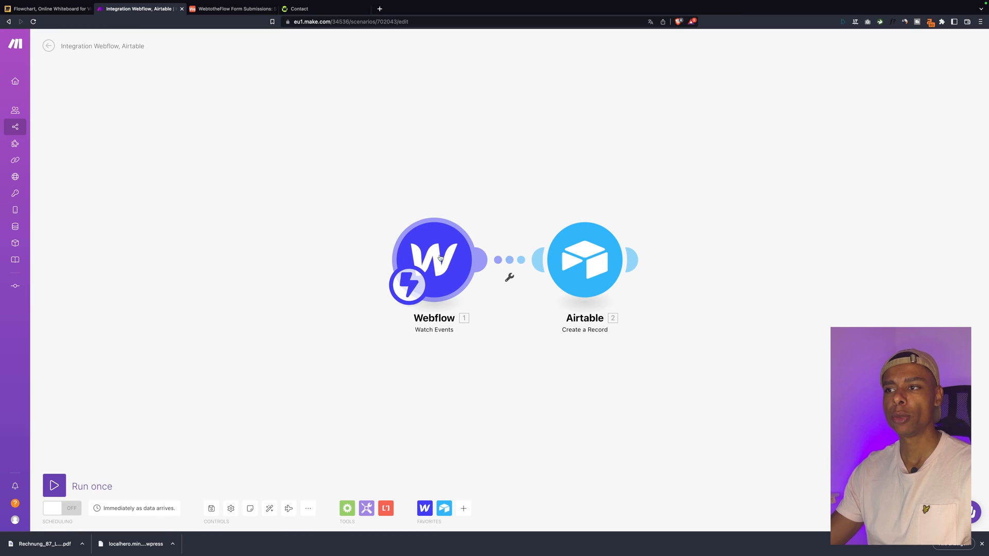
right_click(434, 258)
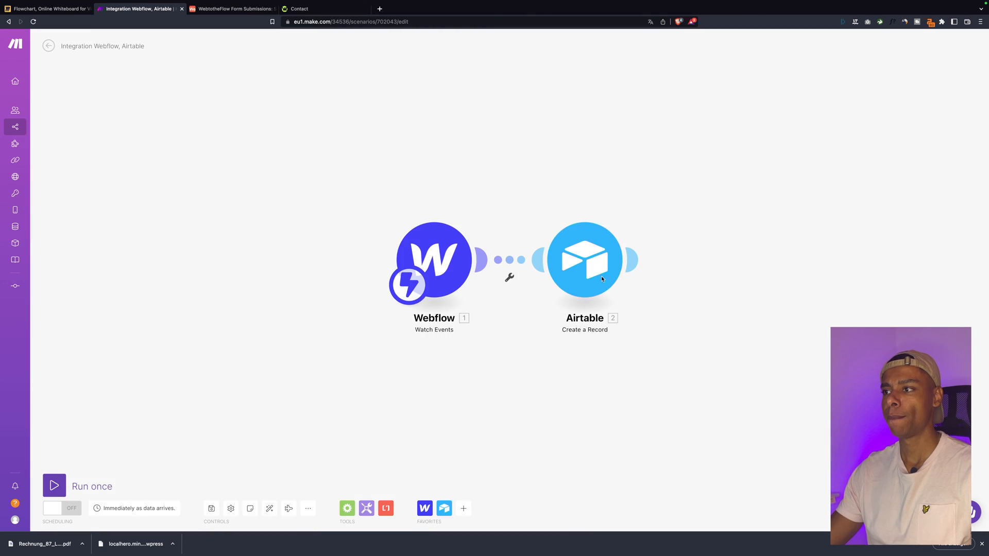
left_click(583, 260)
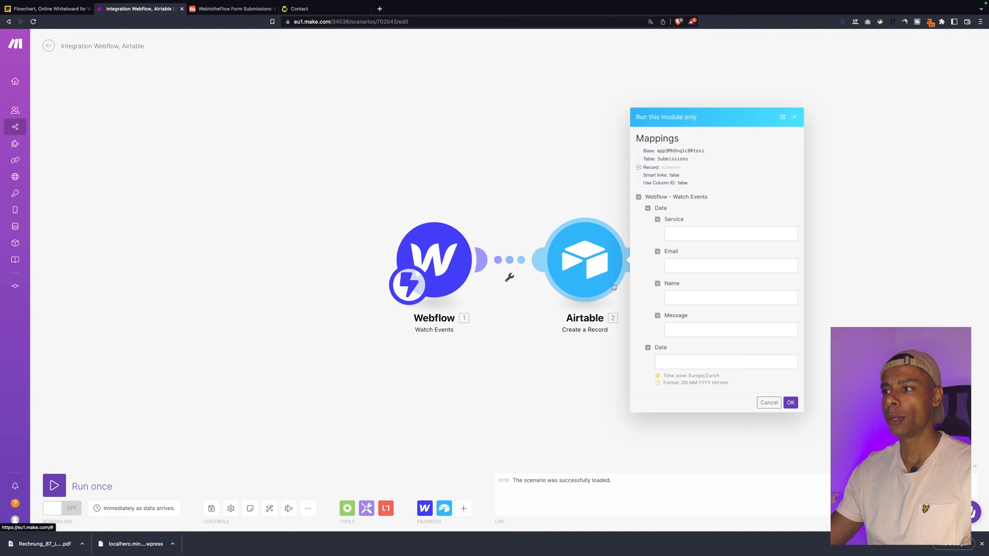
left_click(730, 234)
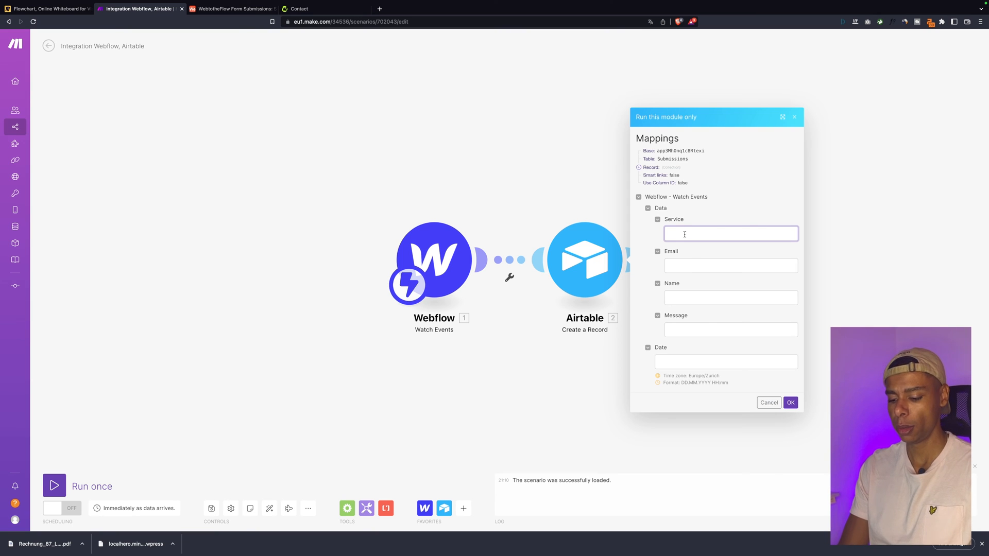
type("Service")
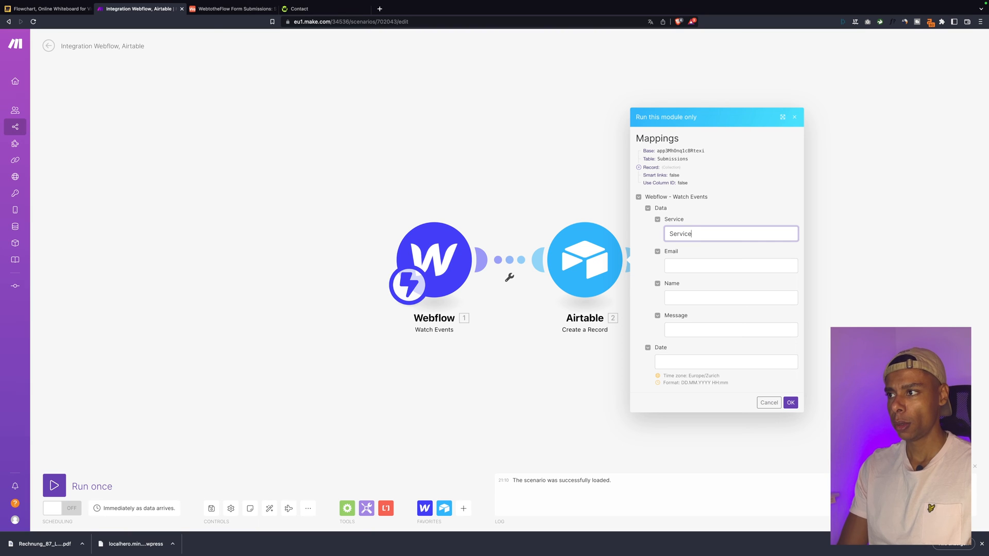
type("Email")
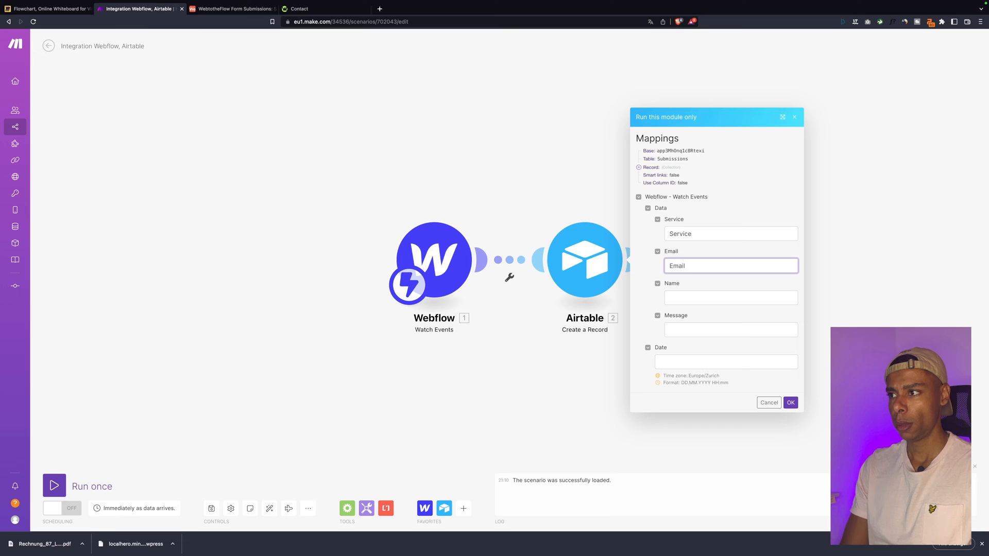
left_click(731, 266)
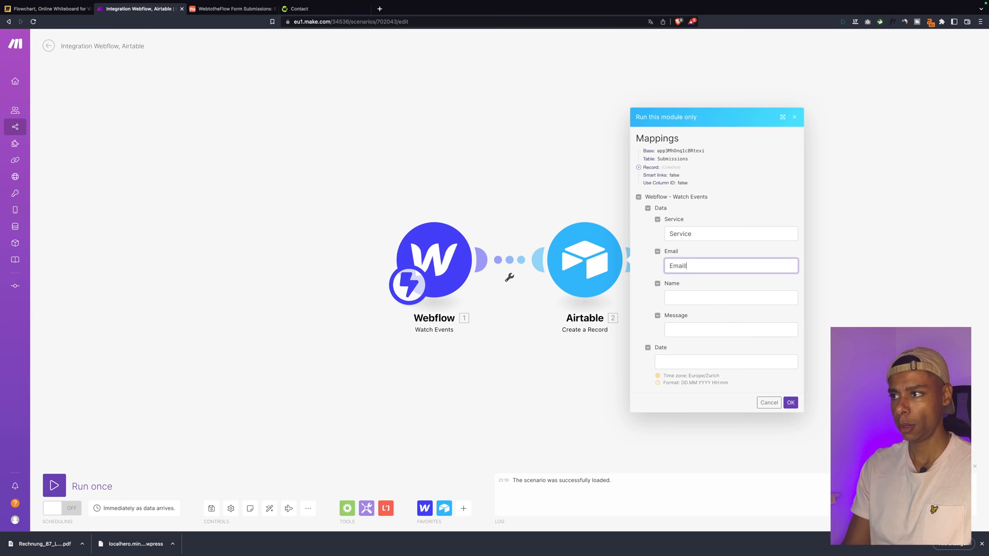
type("@")
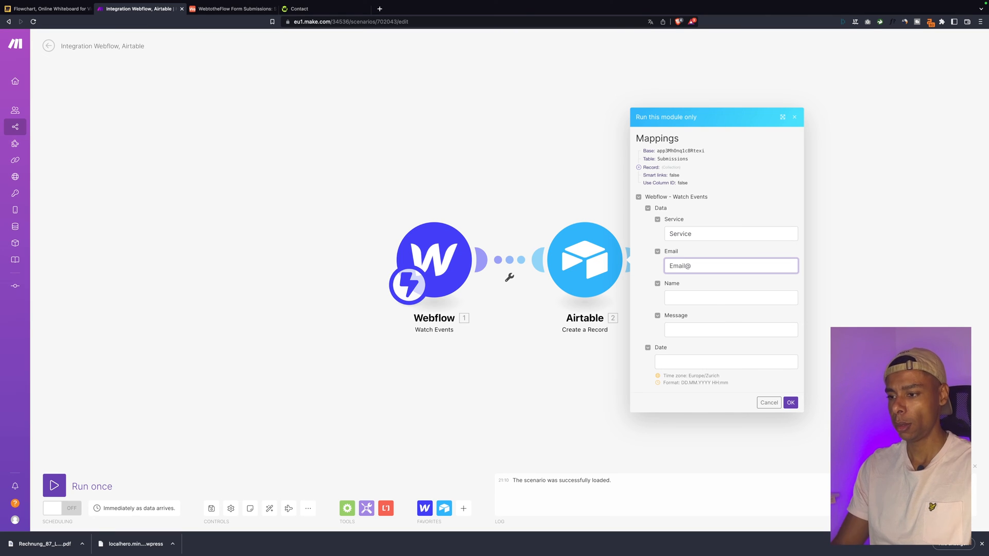
type("email.")
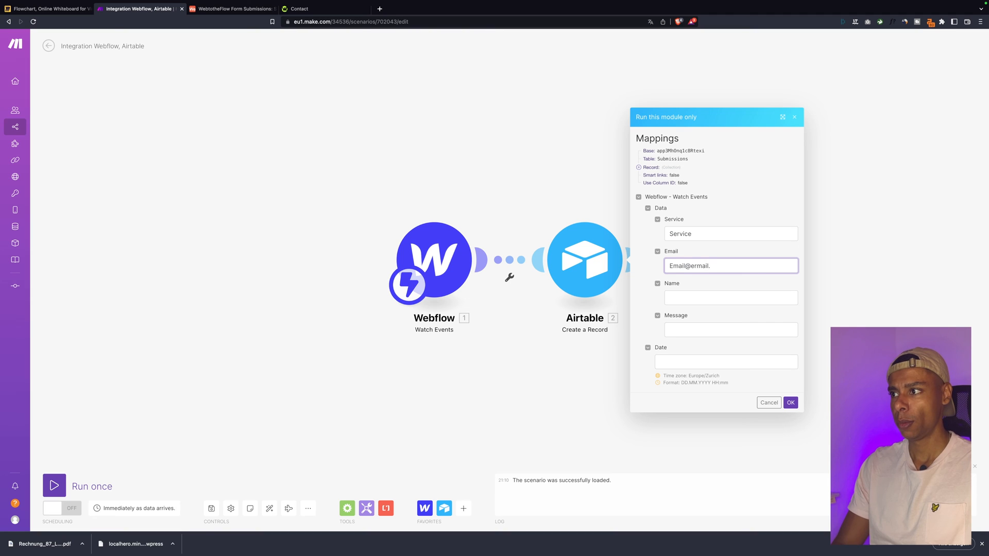
type("com")
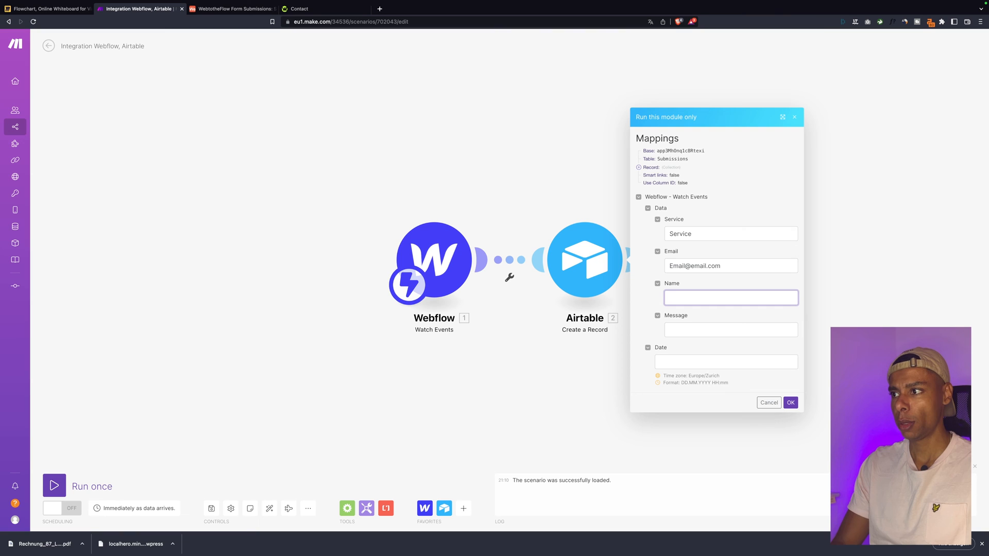
type("Hi")
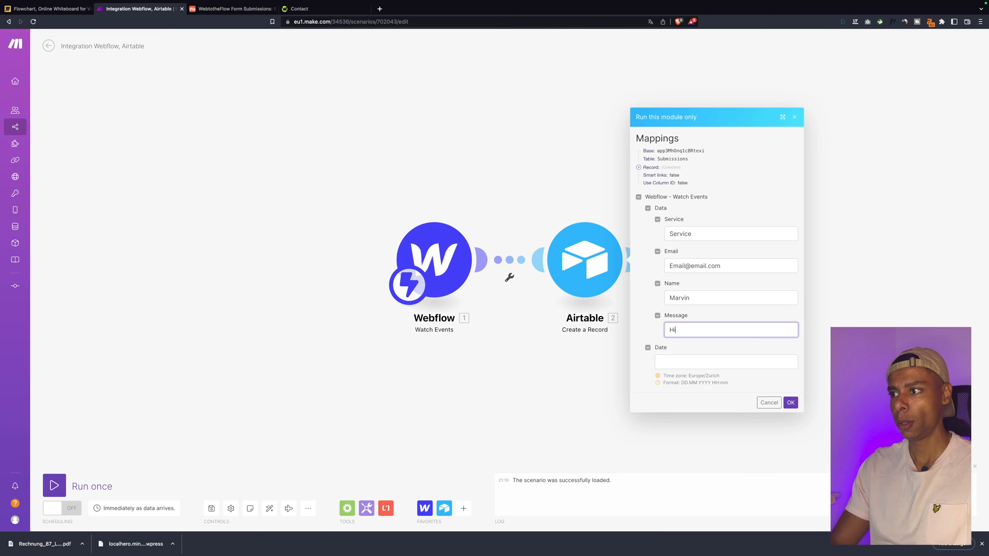
Enter the sample date 03.11.2022 21:11 and confirm to run the Airtable step
left_click(725, 361)
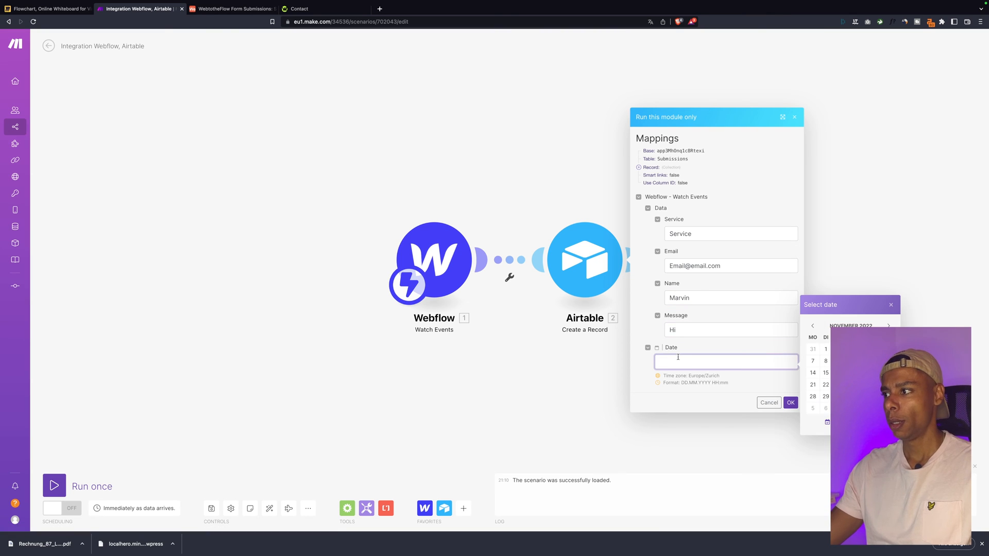
type("03.11.2022 21:11")
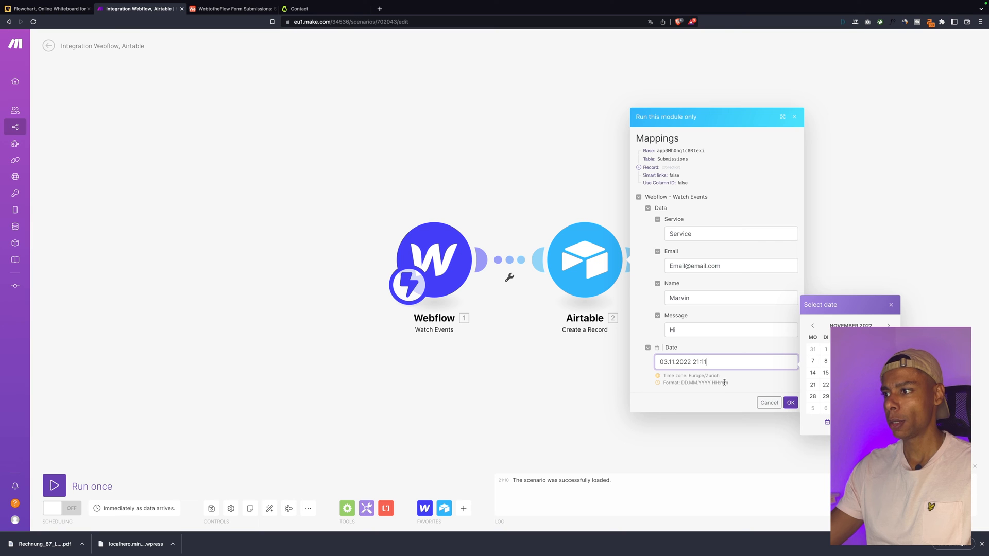
left_click(790, 403)
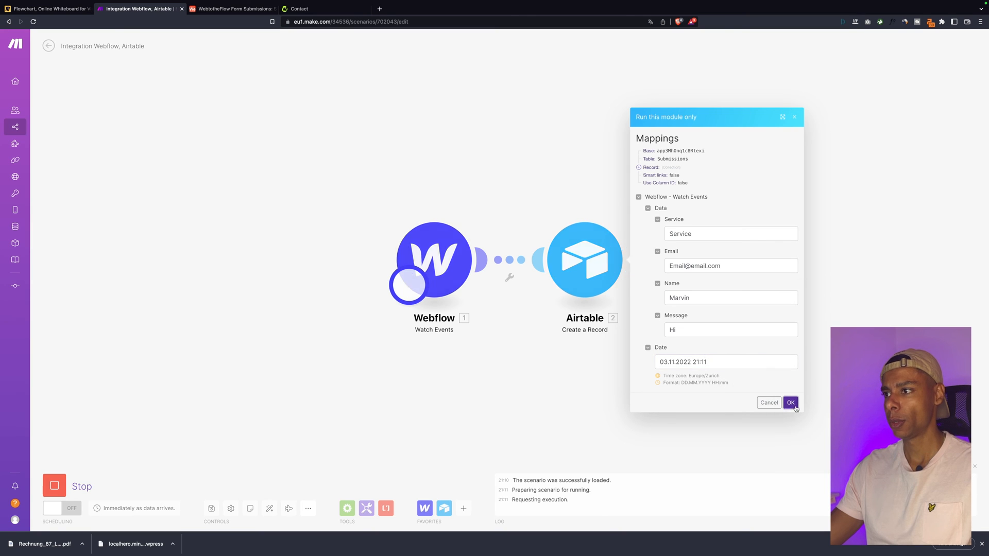
left_click(791, 403)
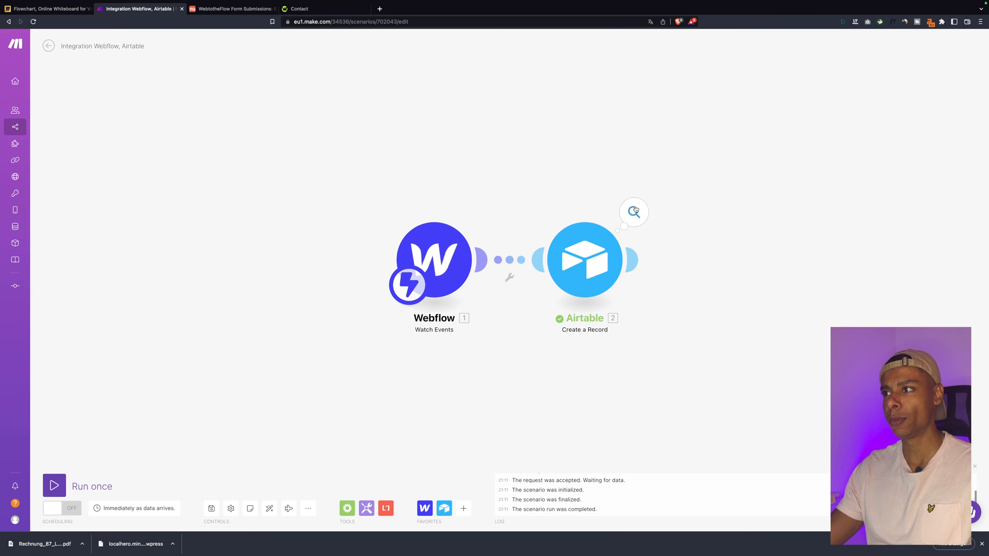
Inspect the Airtable module's output with the Marvin record's created time, then switch to Airtable
left_click(634, 212)
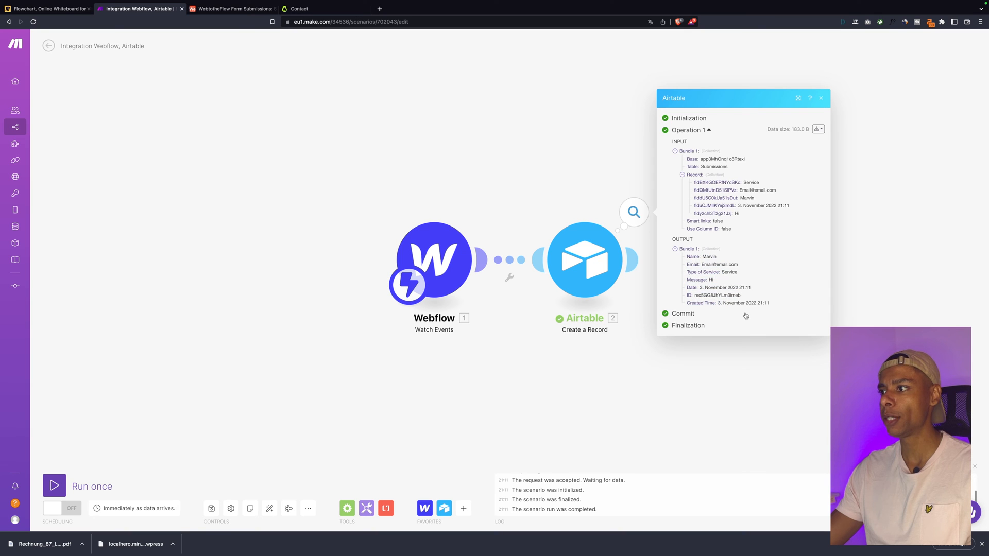
double_click(715, 295)
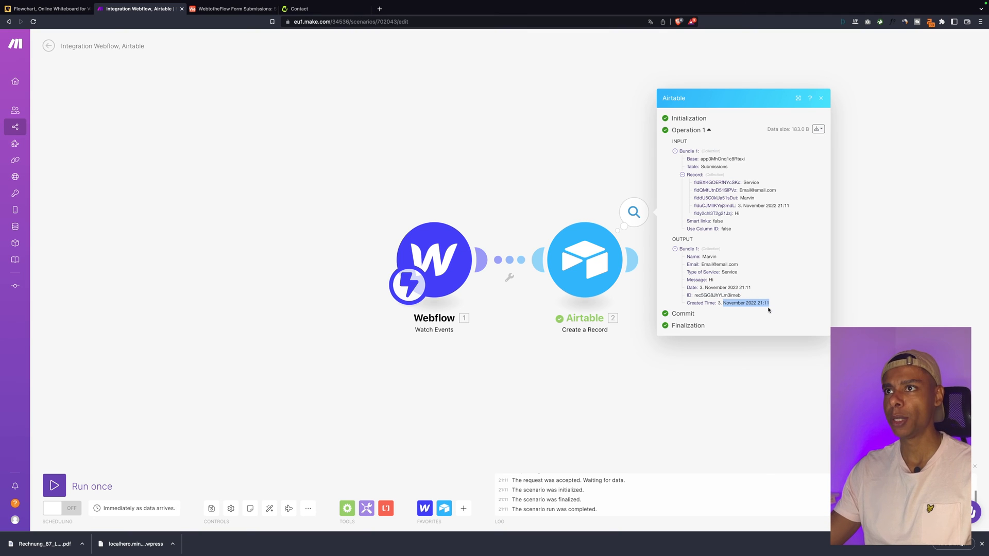
left_click(232, 8)
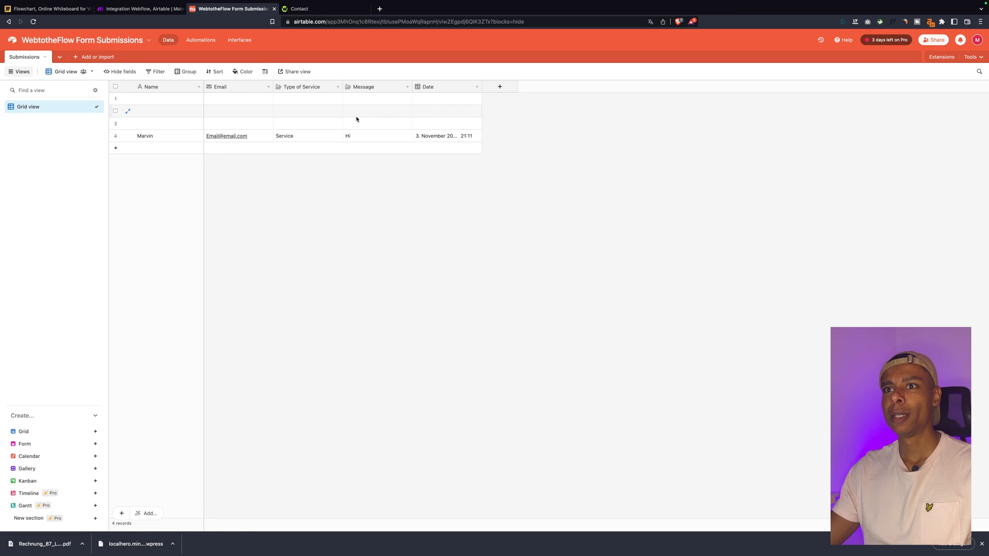
Delete the three empty records from the Submissions table
left_click(167, 136)
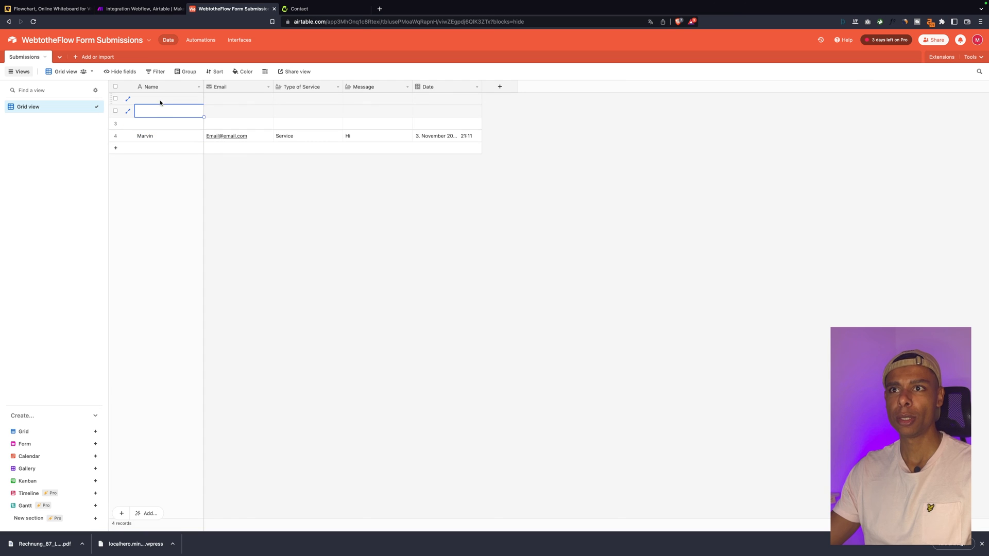
left_click_drag(168, 105, 470, 124)
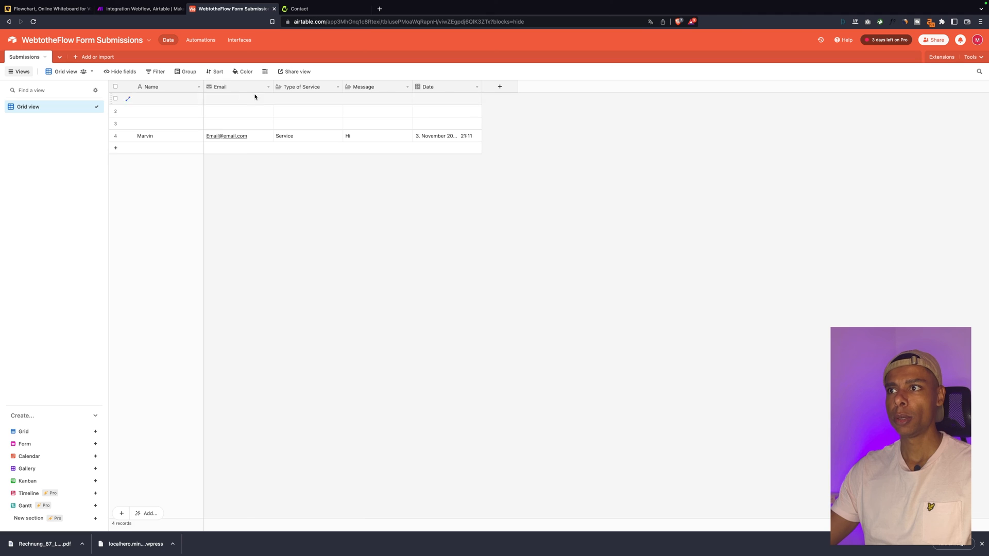
right_click(454, 125)
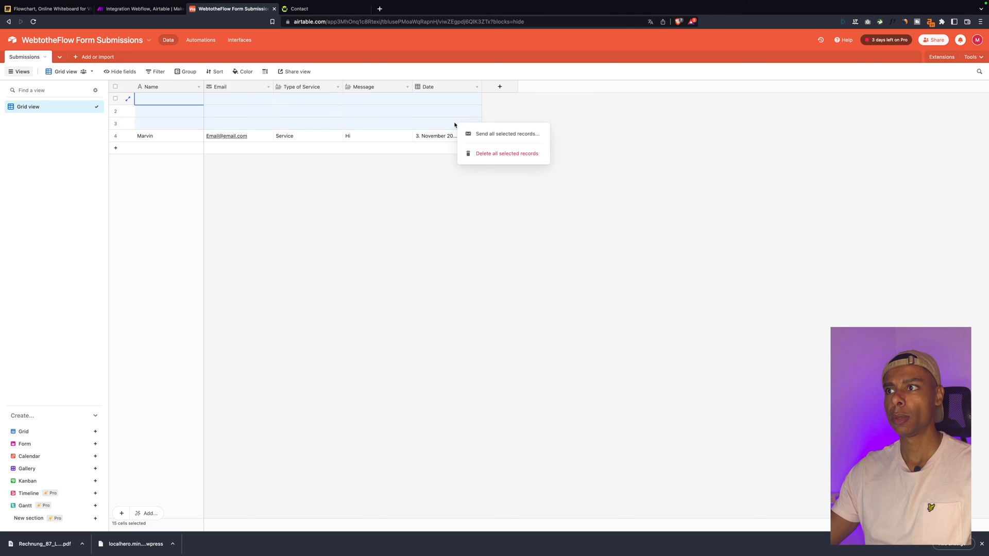
left_click(507, 154)
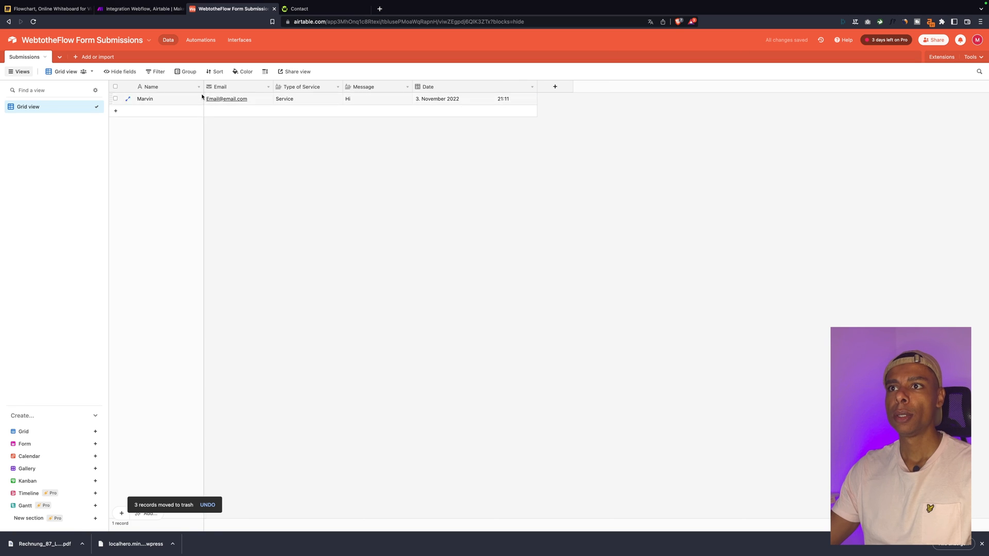
Review Marvin's Type of Service and the date's time choices, keeping 21:11
left_click(306, 98)
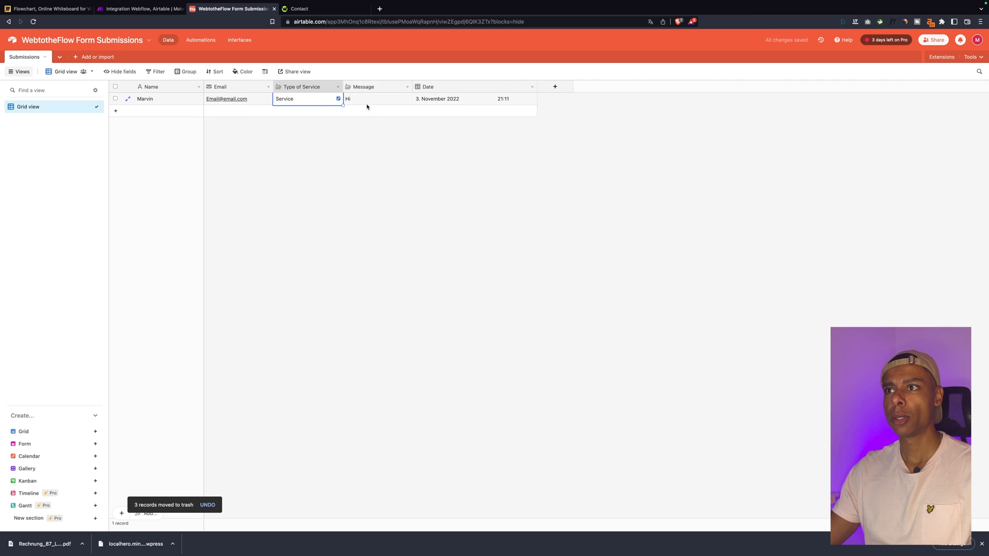
left_click(504, 99)
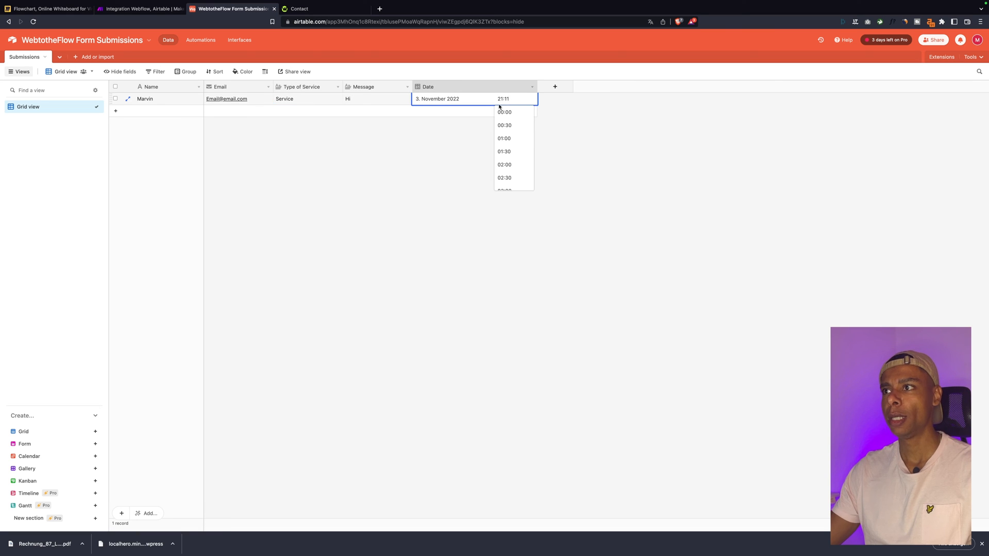
mouse_move(430, 99)
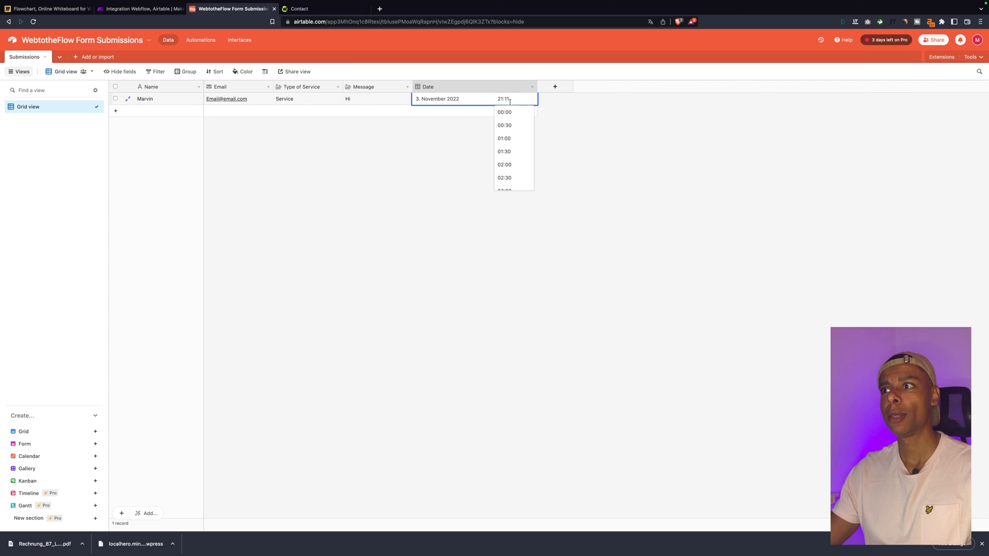
left_click(434, 147)
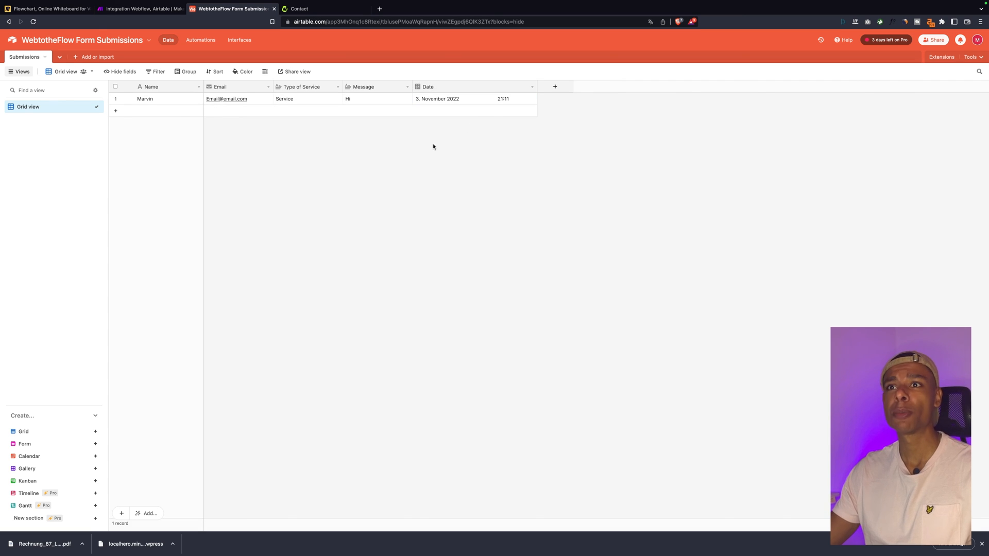
Add a single-select field named Tag with a first option Lead
left_click(555, 87)
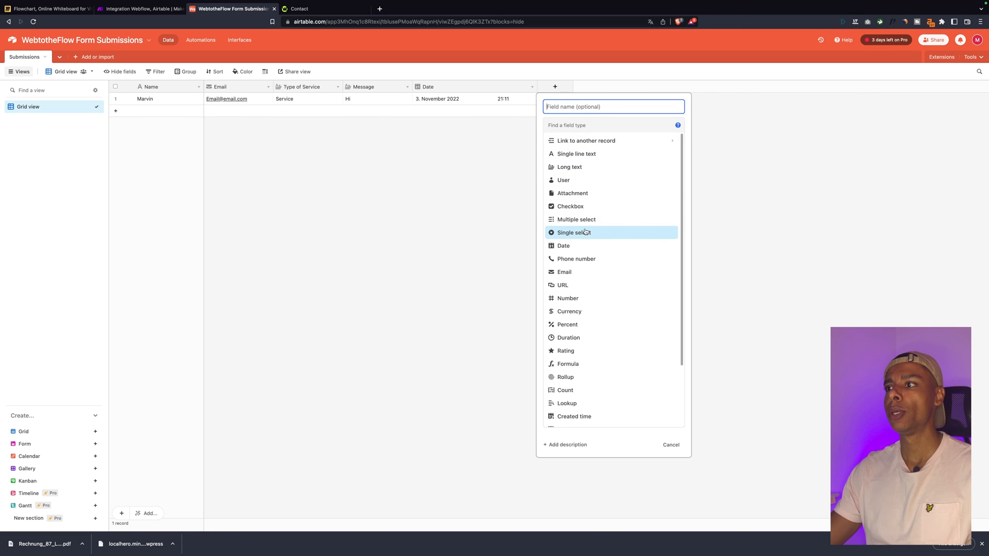
mouse_move(574, 232)
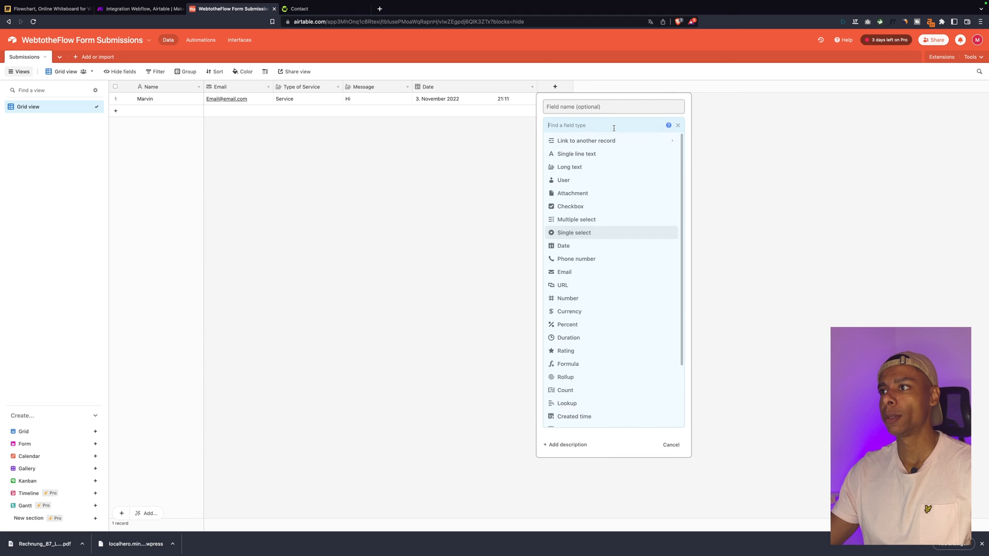
left_click(574, 233)
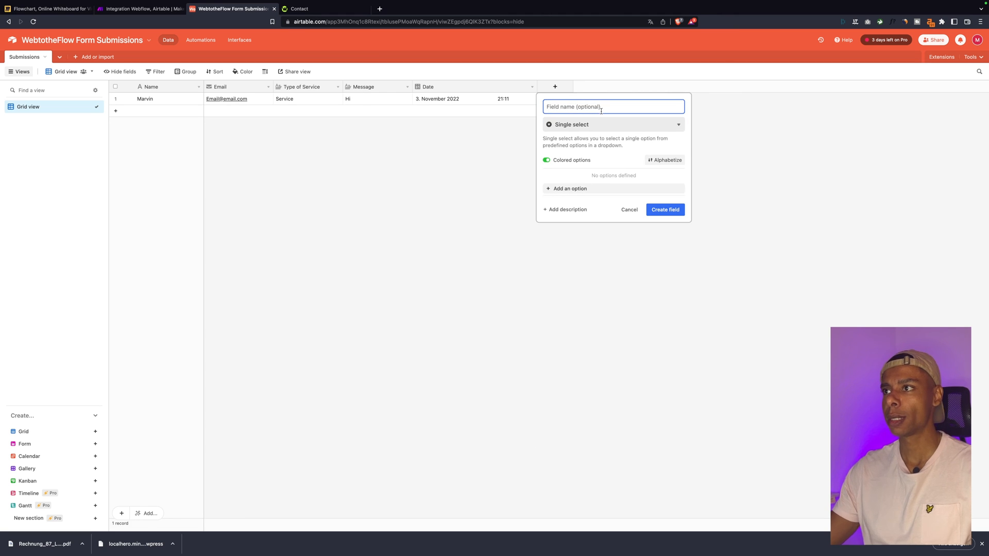
type("Tag")
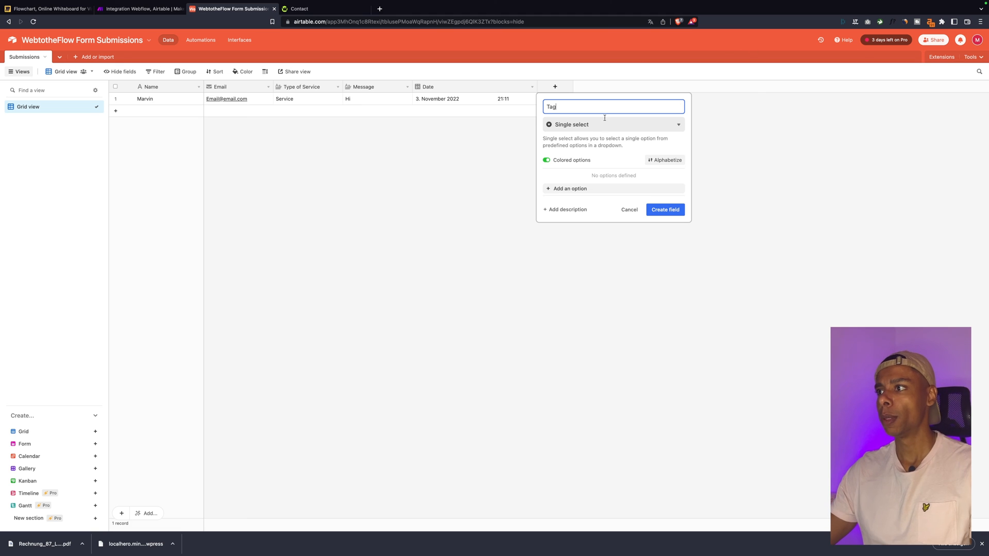
left_click(565, 188)
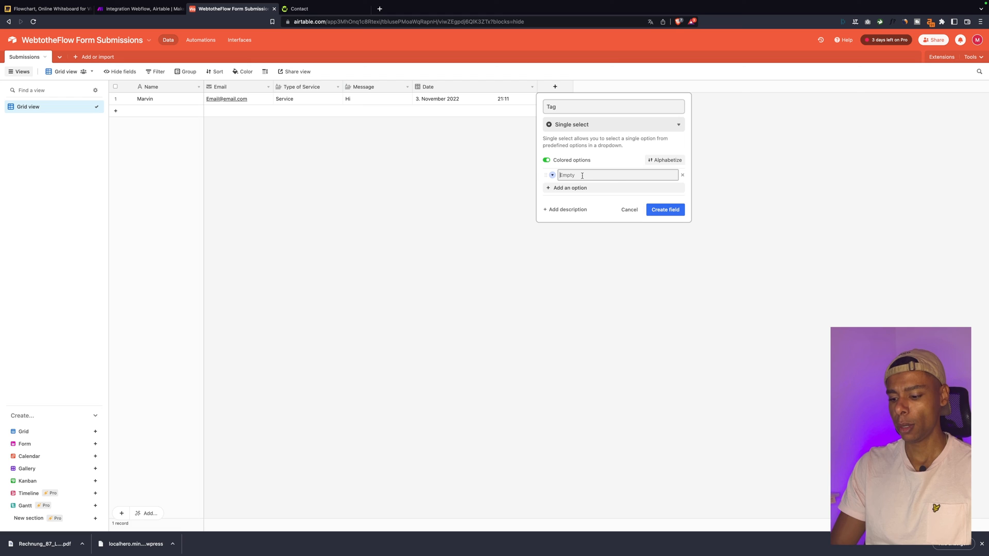
type("Pote")
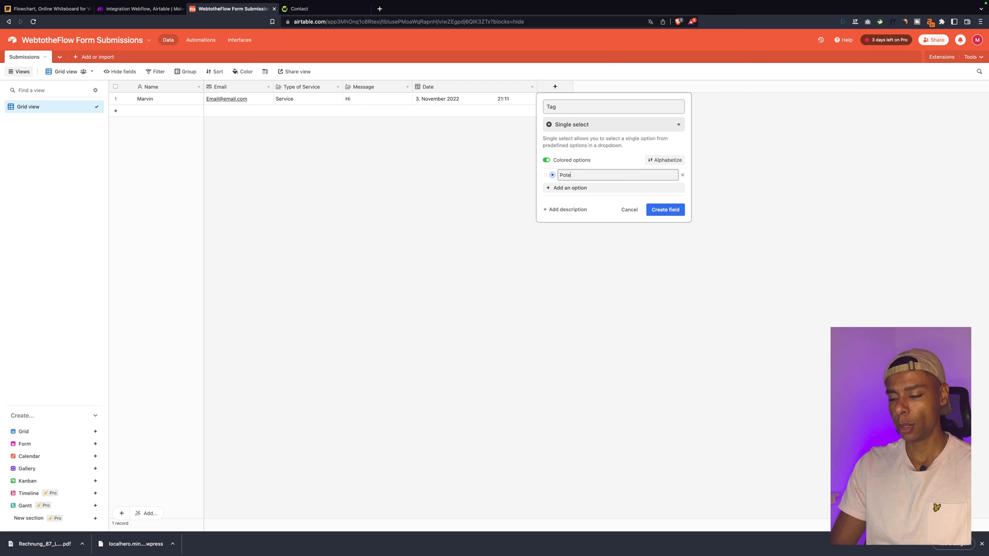
type("Lead")
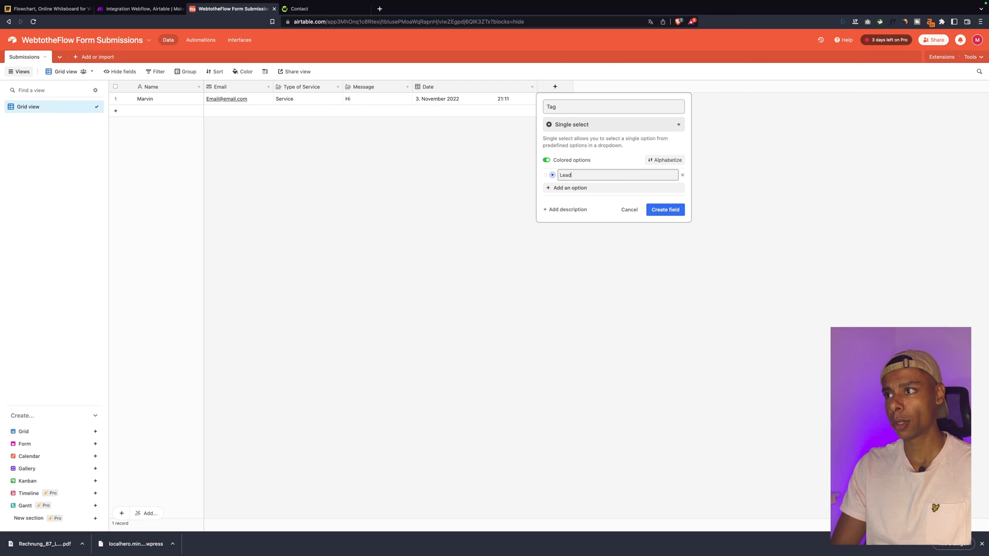
Add the options Question and Client, then create the Tag field
left_click(567, 187)
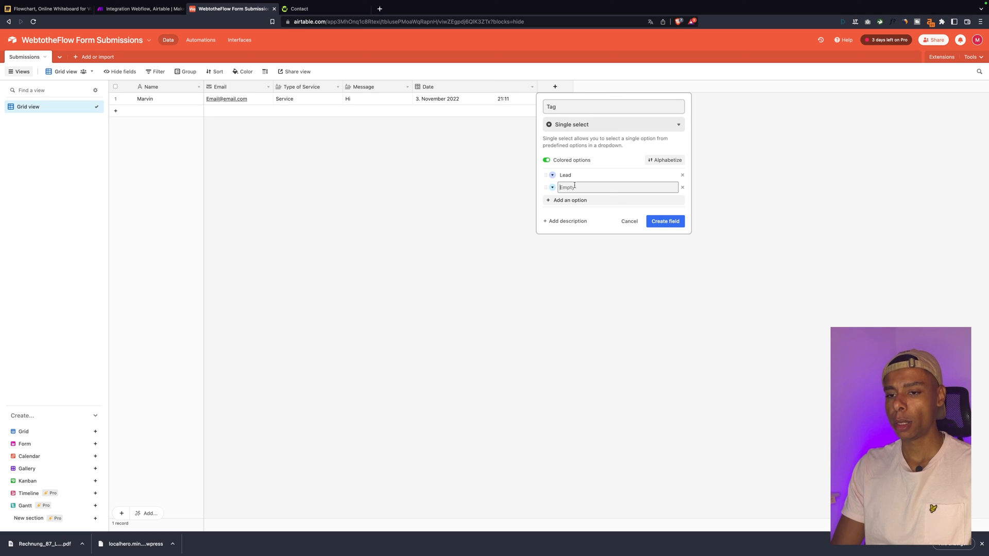
type("C")
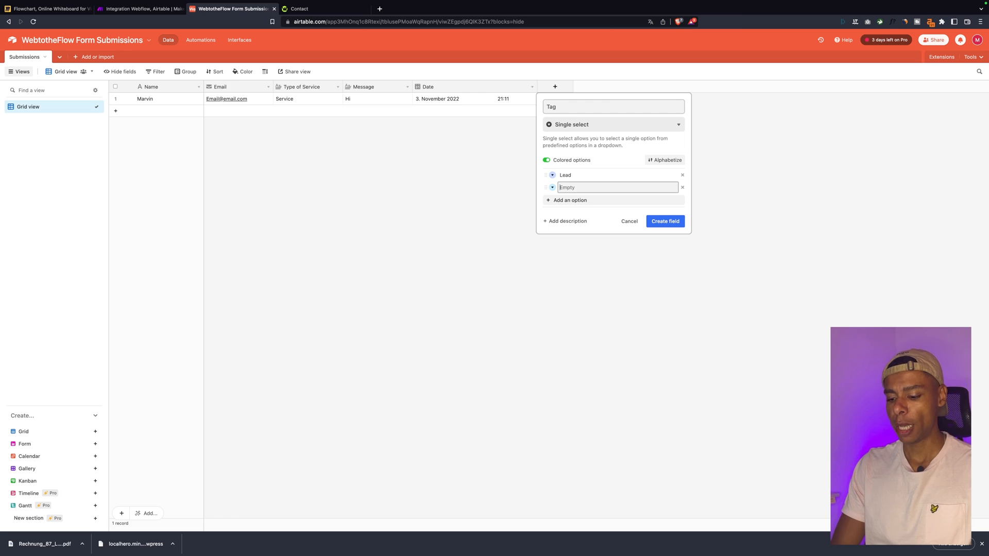
type("Q")
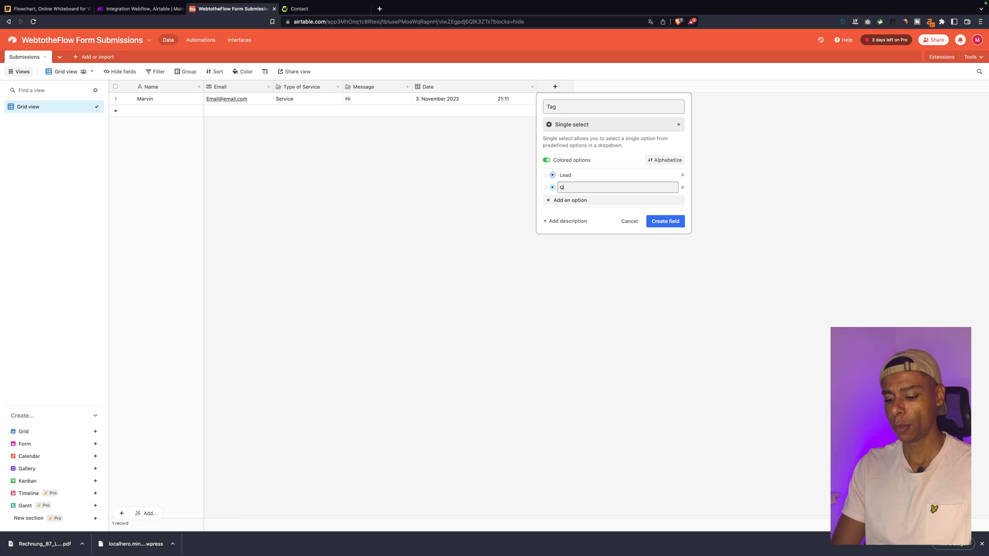
type("uestion")
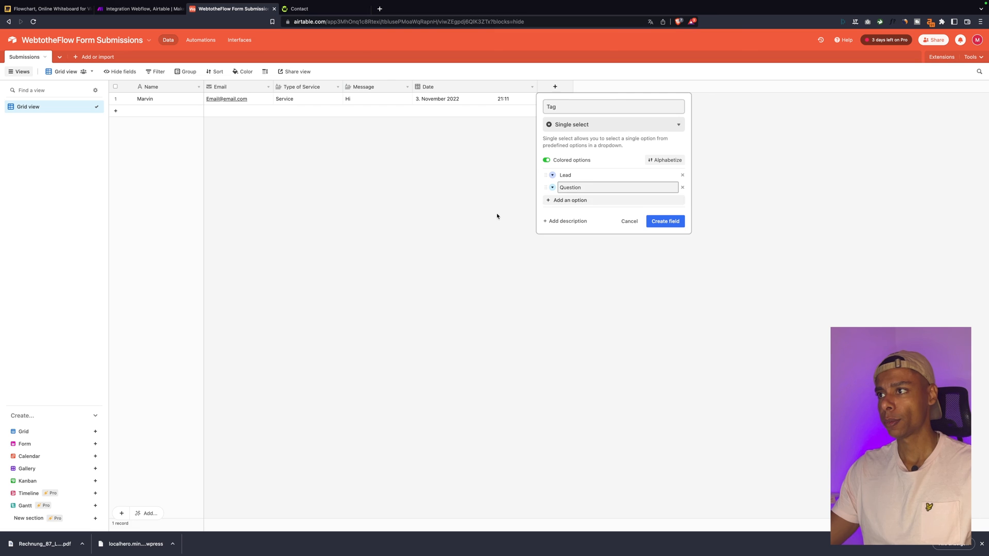
left_click(570, 201)
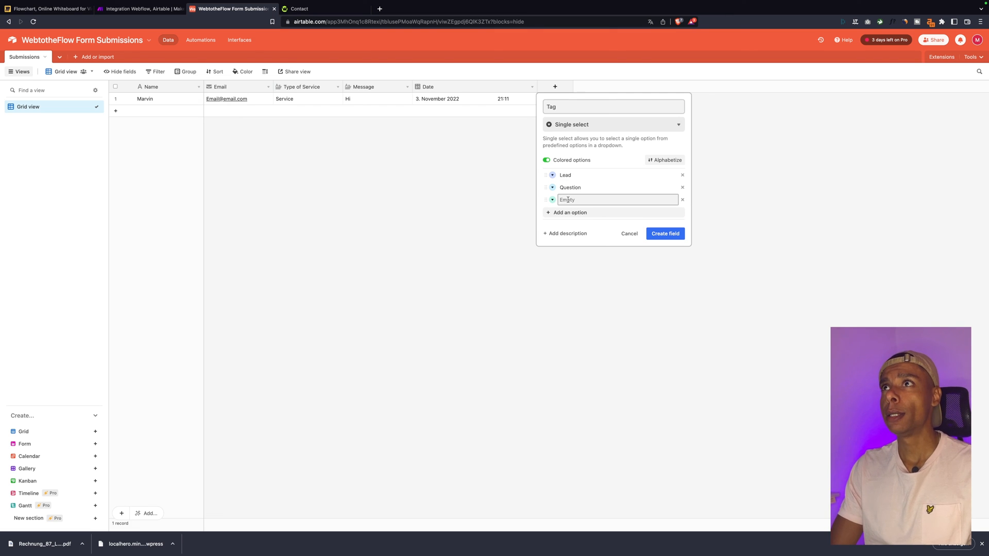
type("C")
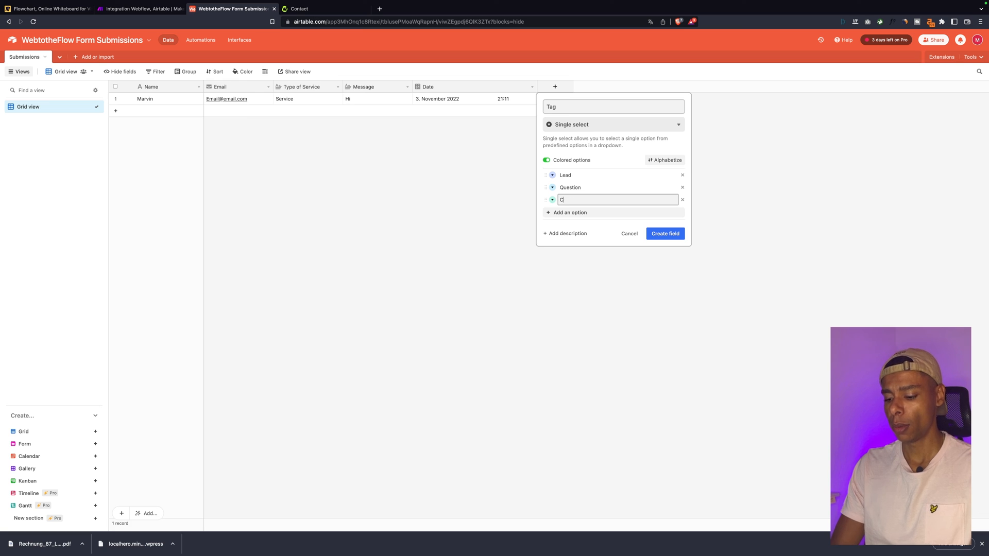
type("Client")
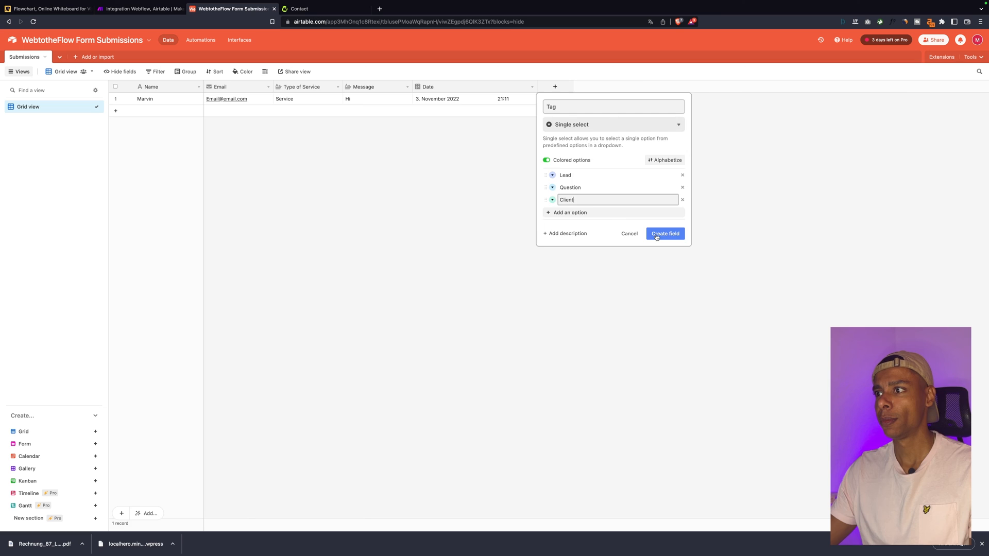
left_click(665, 234)
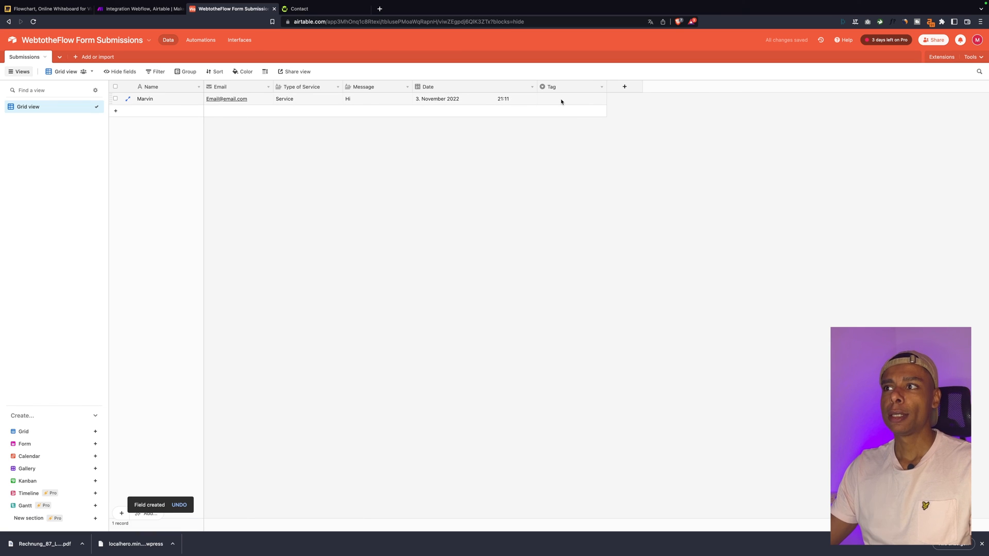
Set Marvin's Tag to Lead, then switch to the website's contact page
left_click(571, 98)
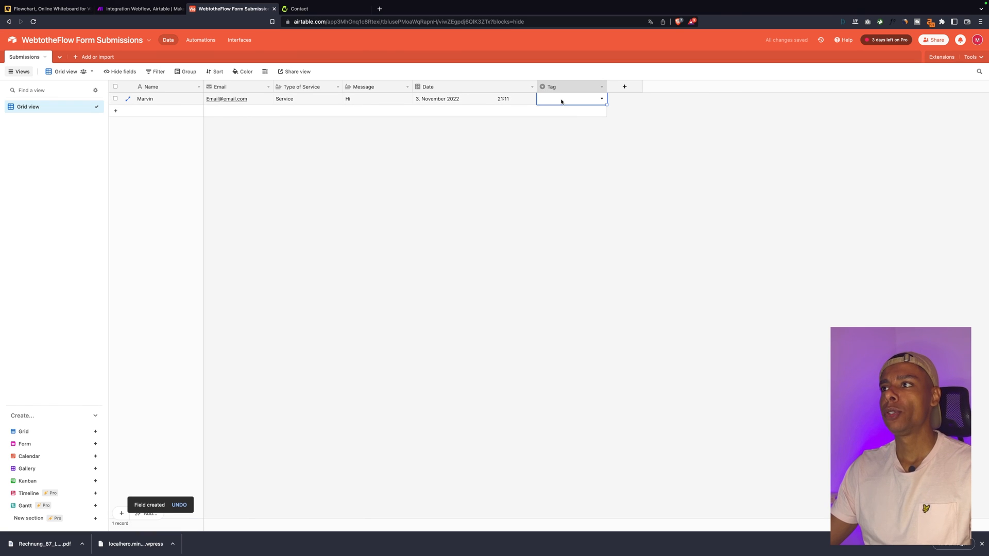
left_click(571, 99)
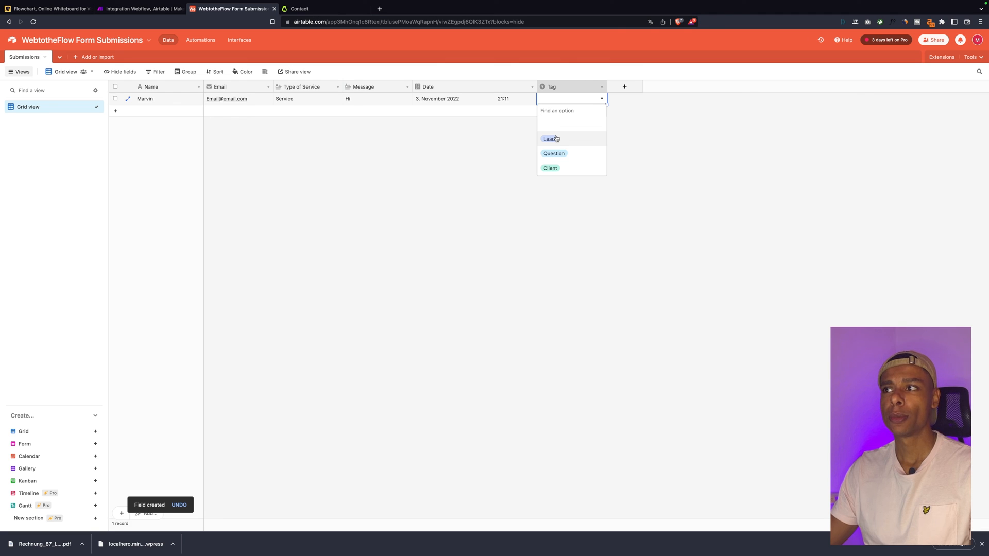
left_click(550, 139)
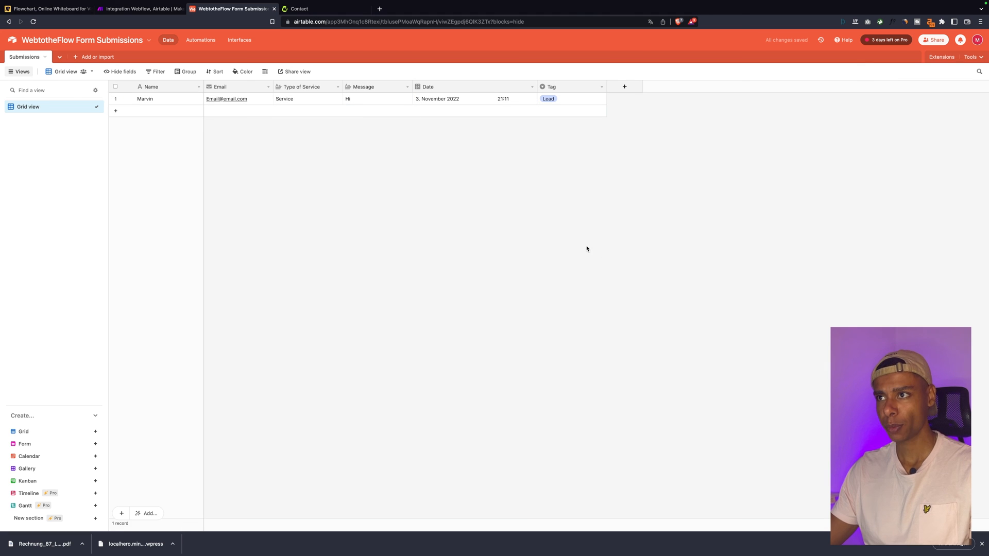
left_click(299, 8)
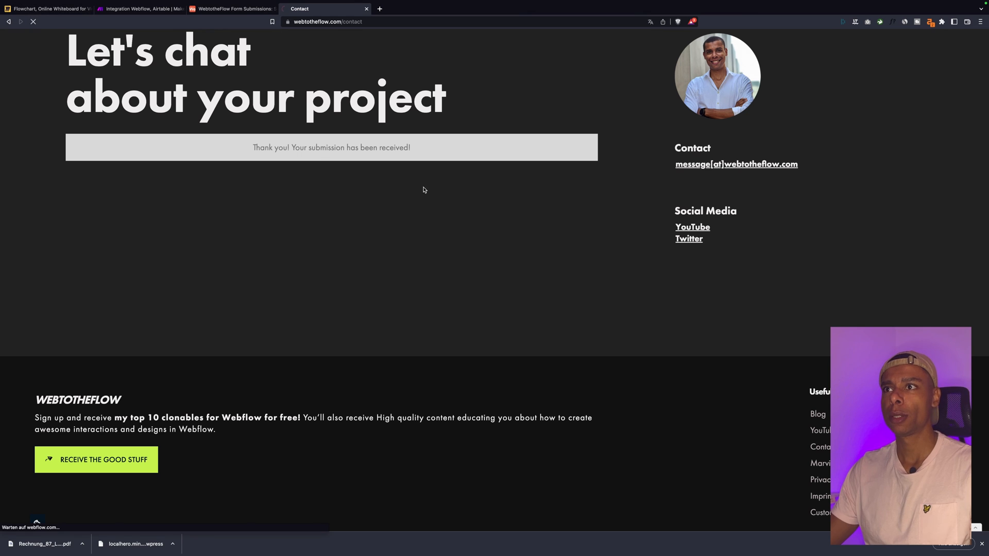
mouse_move(249, 187)
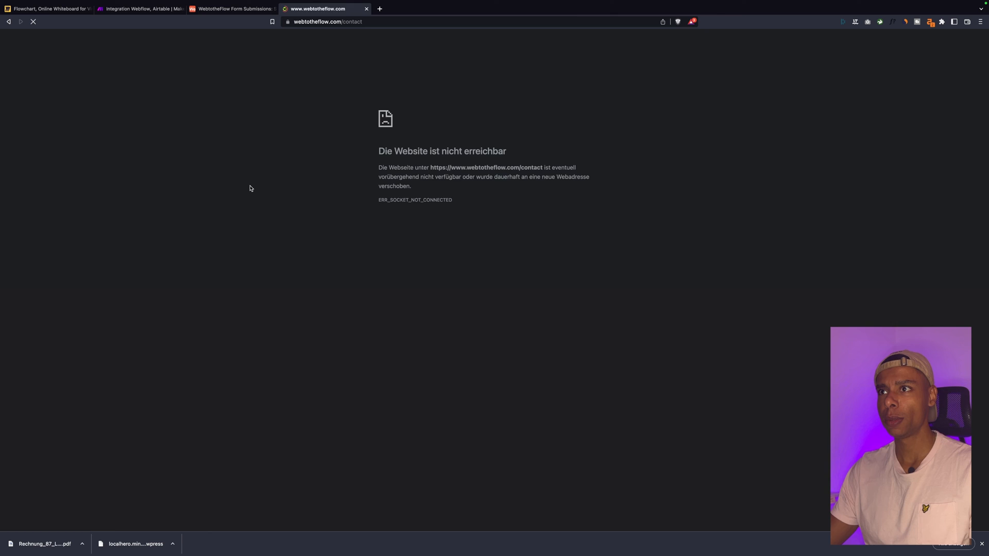
Reload the contact form and fill in John's name, email and a web design service
left_click(33, 22)
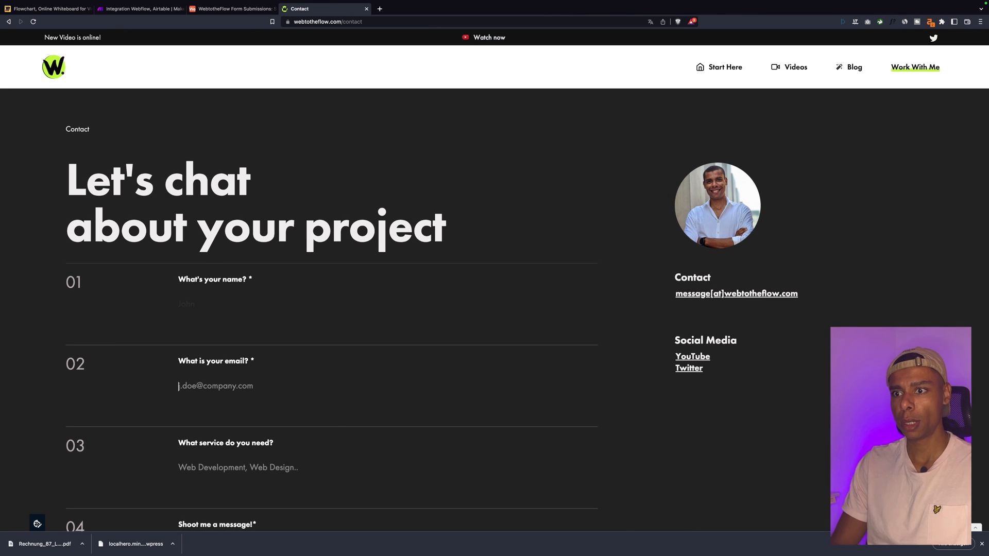
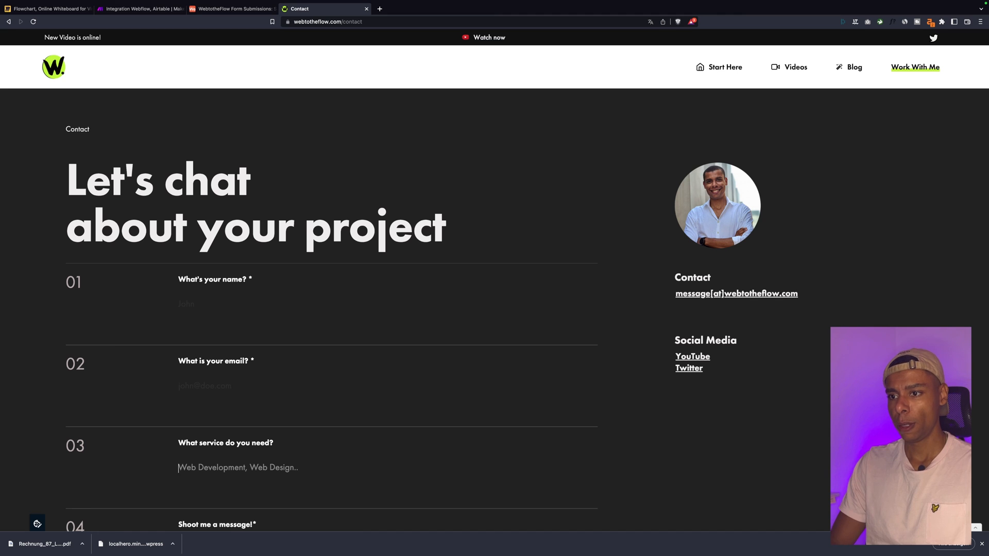
type("Webdesign for")
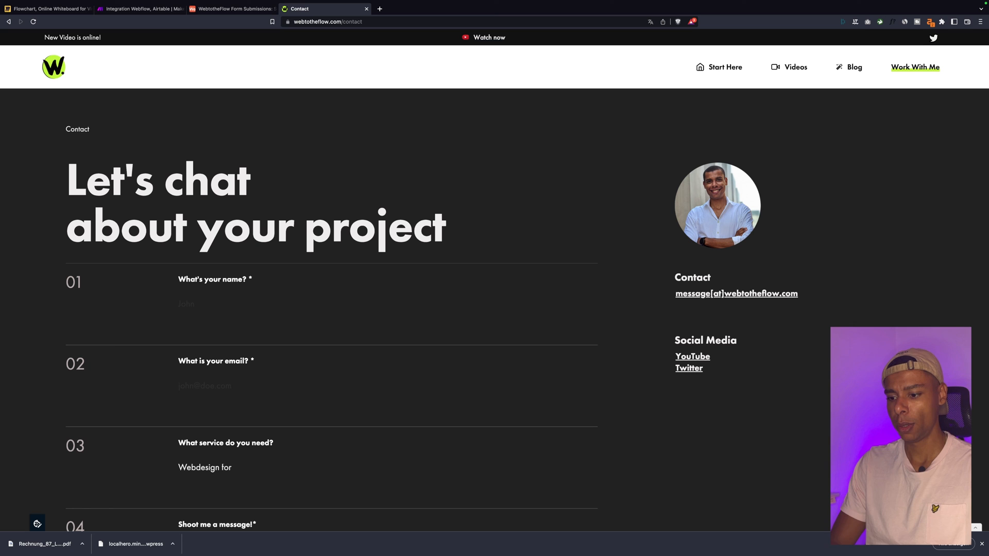
type("my business")
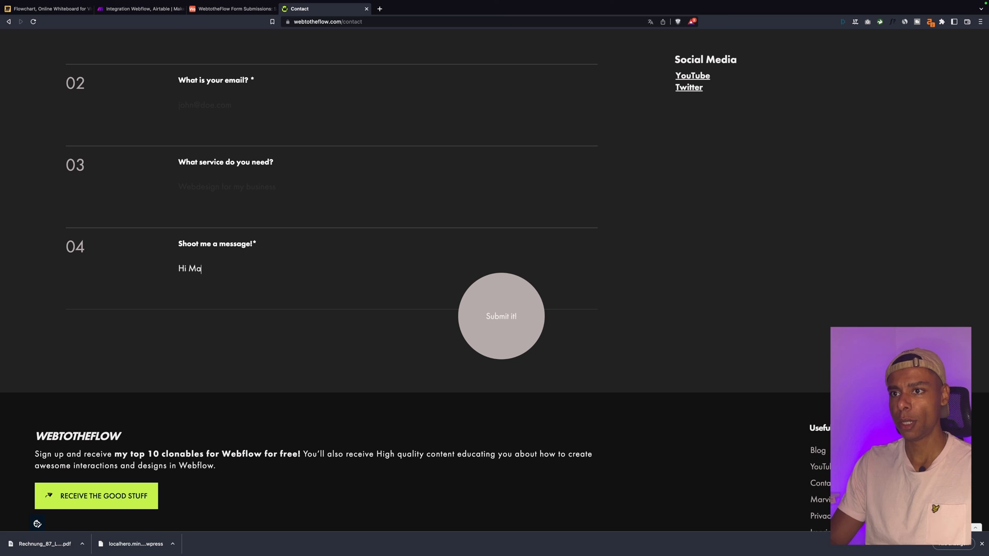
Write the message: already a client, please look into my project, I need another landing page
type("rvin,")
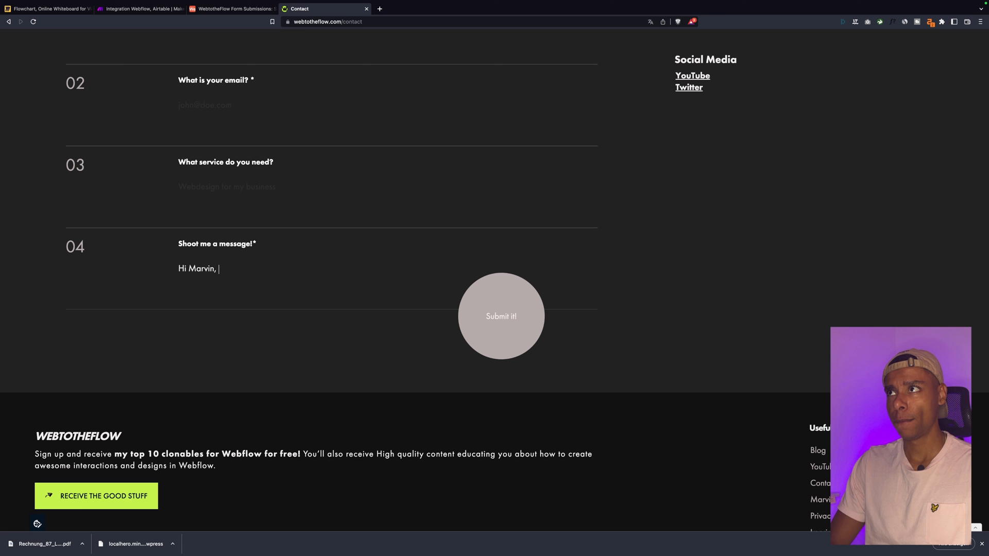
type("I am")
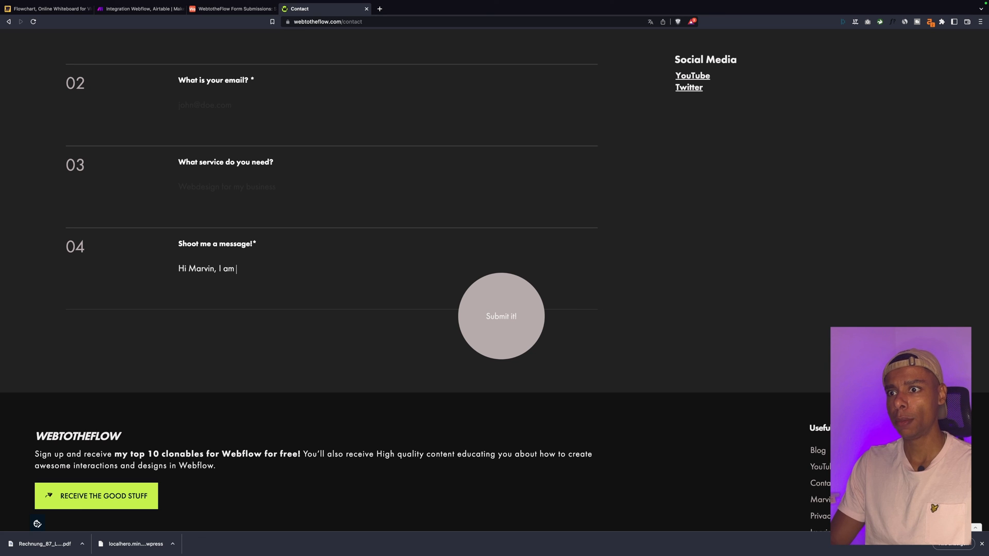
type("already a")
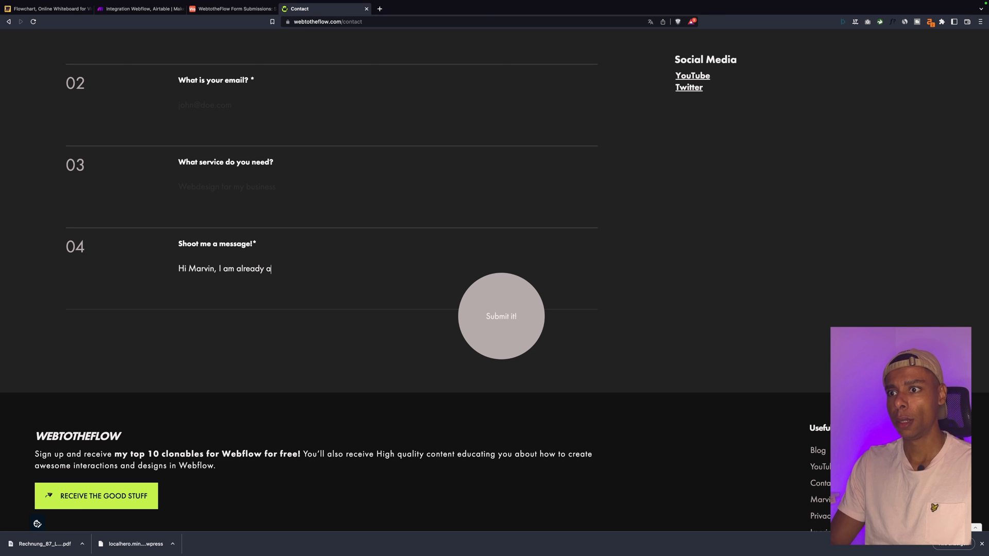
type("client of yo")
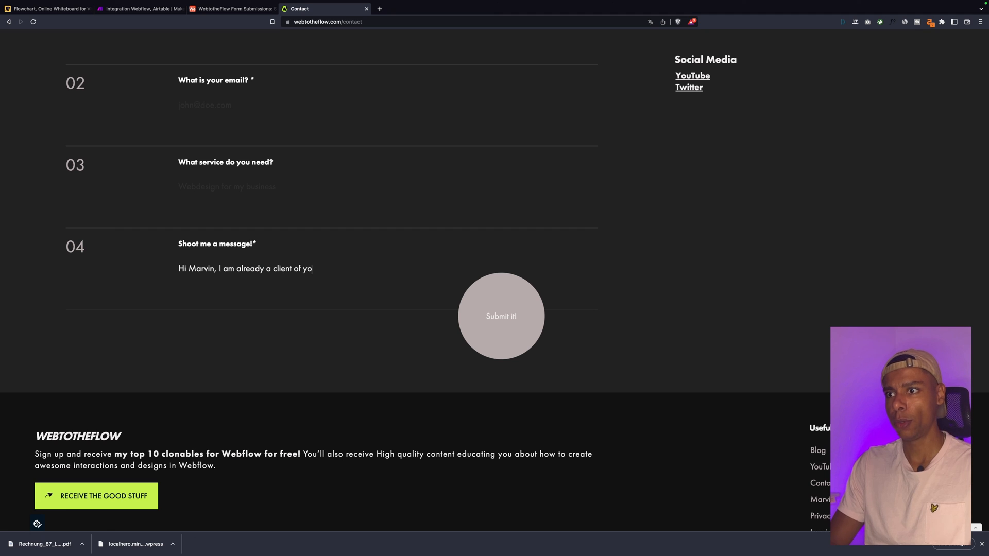
type("urs. Could")
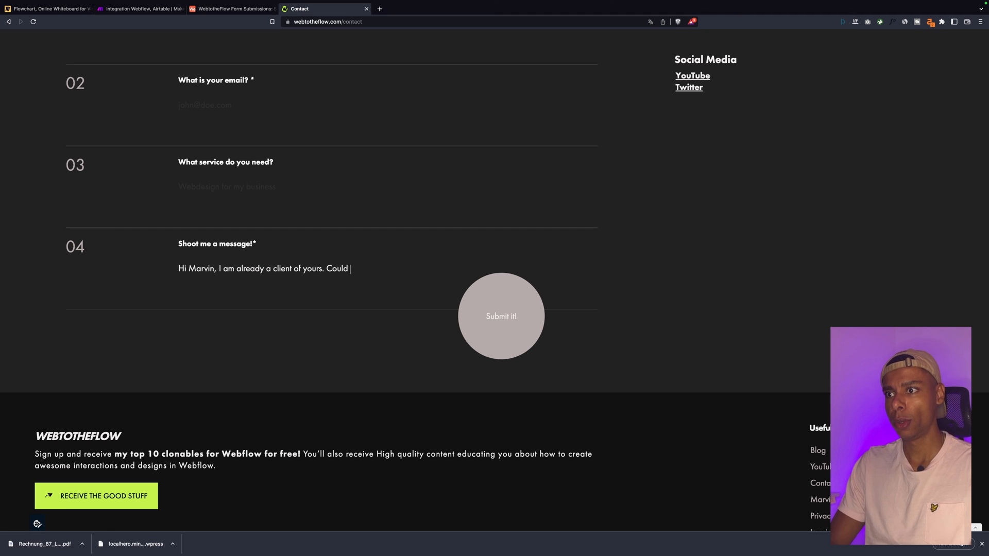
type("you please")
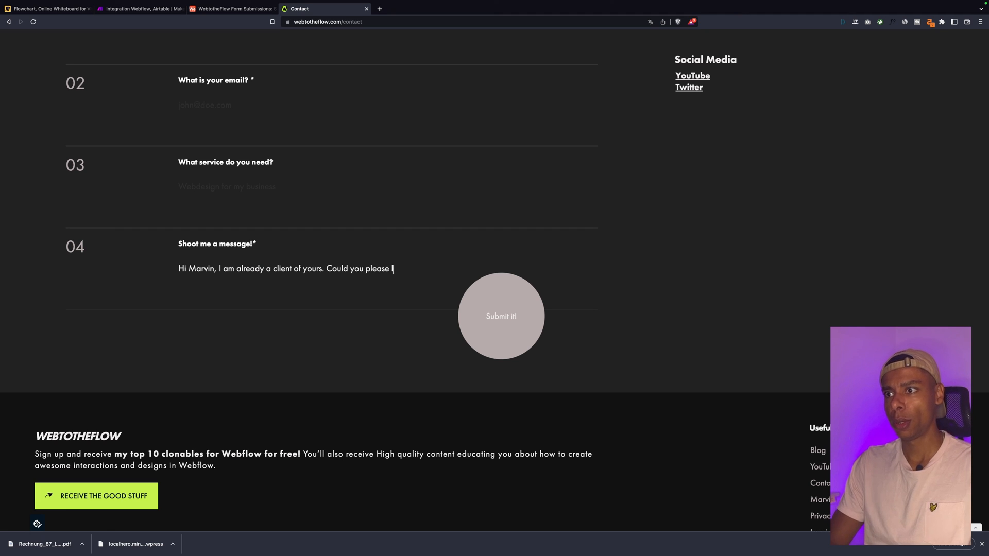
type("look into")
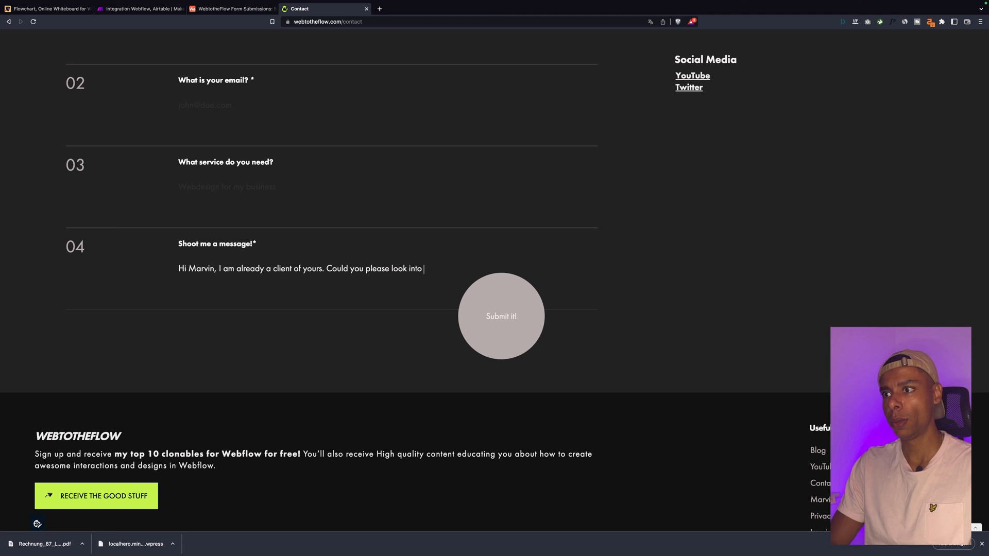
type("my project")
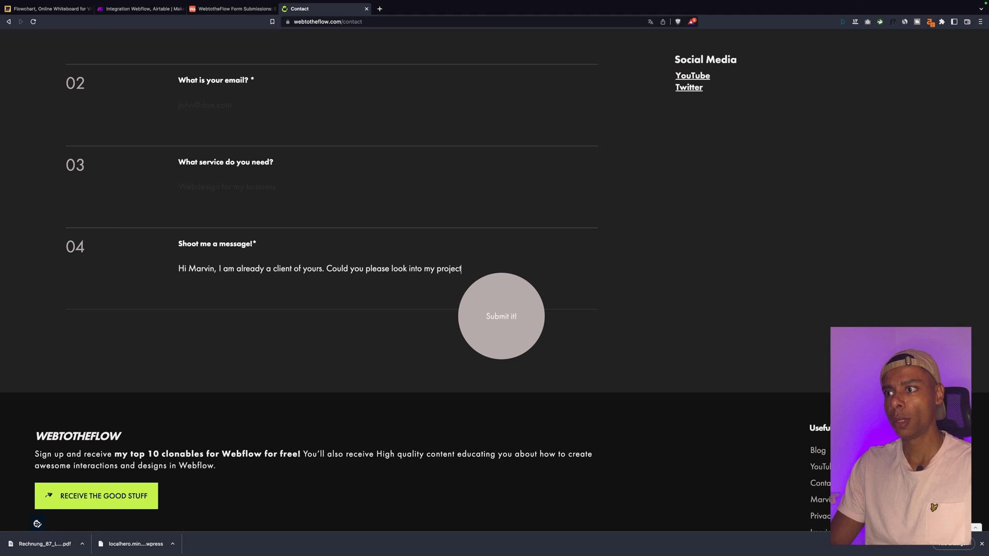
type("? I need")
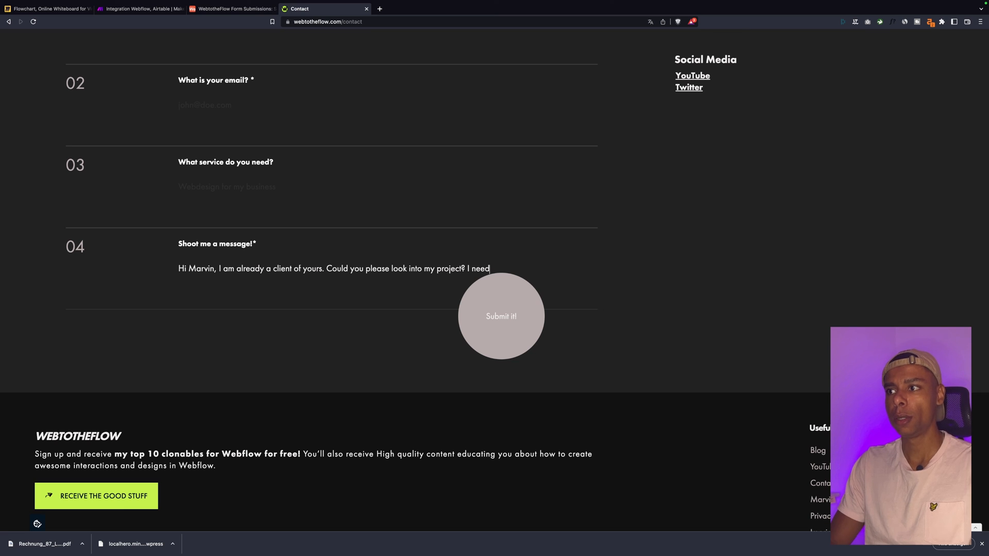
type("another landing page to be optimized for conversions!")
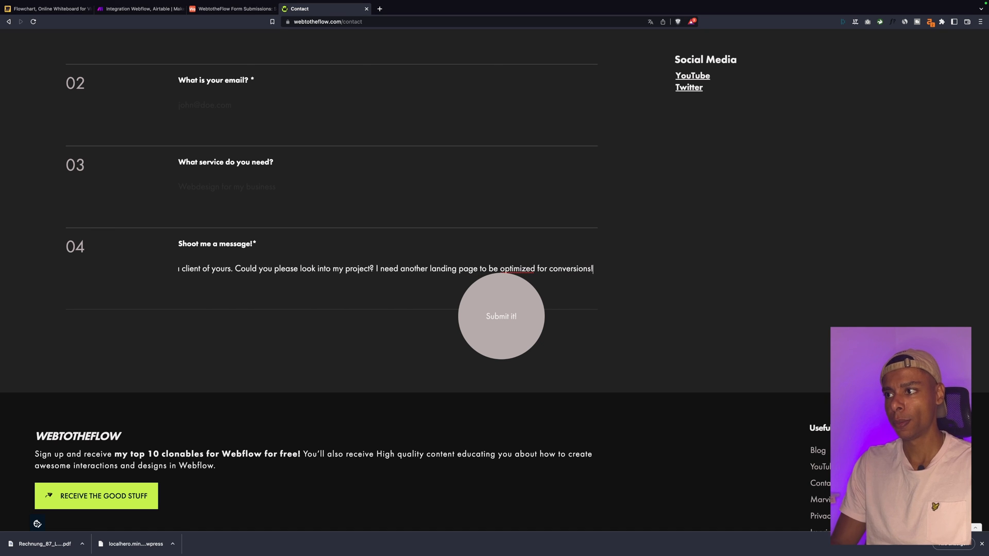
Submit the contact form and switch over to the Make scenario
left_click(501, 317)
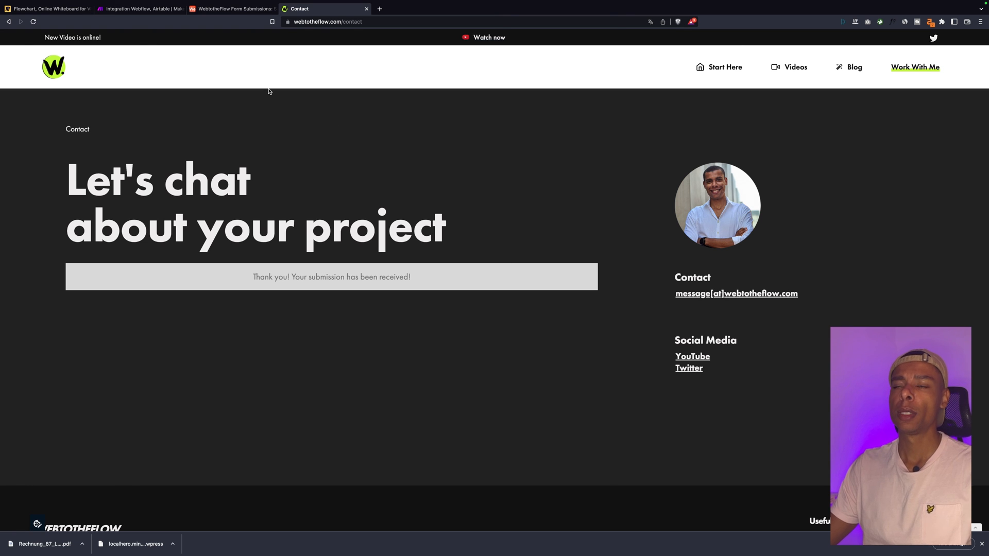
left_click(139, 9)
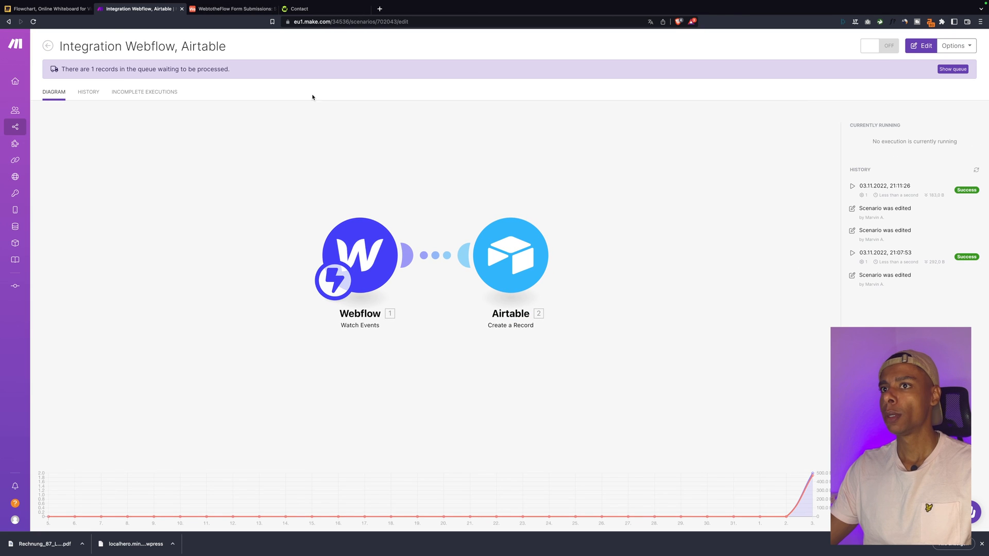
View the scenario's History, highlighting the latest run's start time and its details
left_click(88, 92)
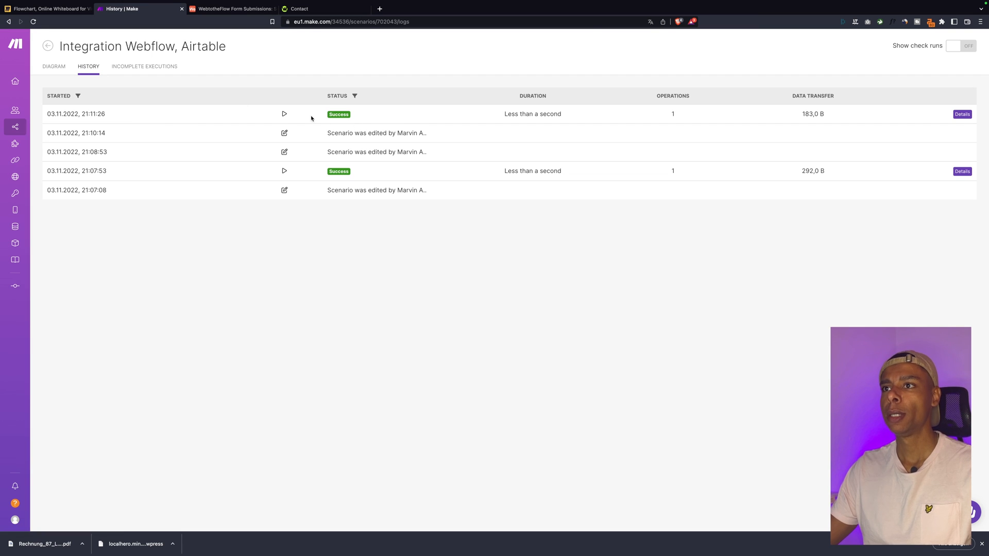
double_click(94, 113)
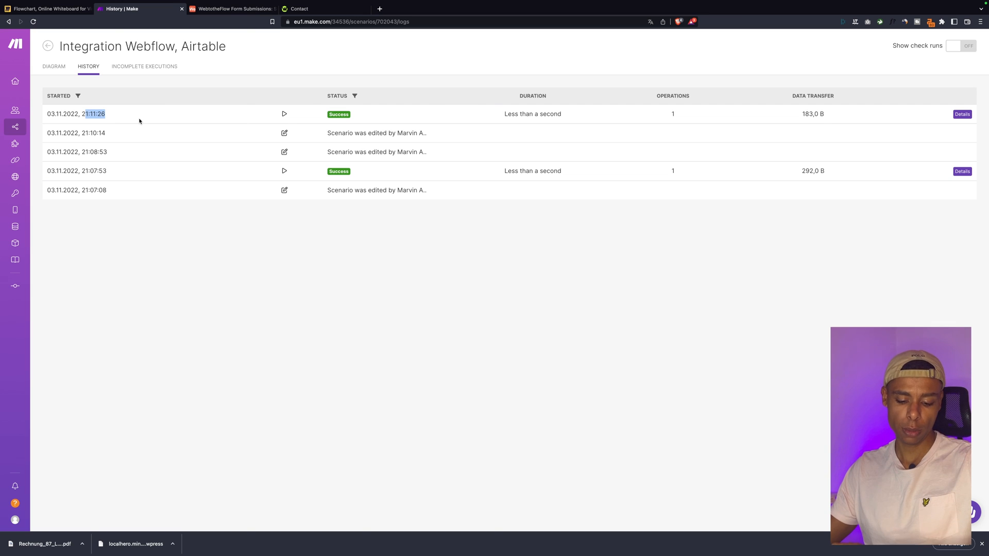
mouse_move(538, 232)
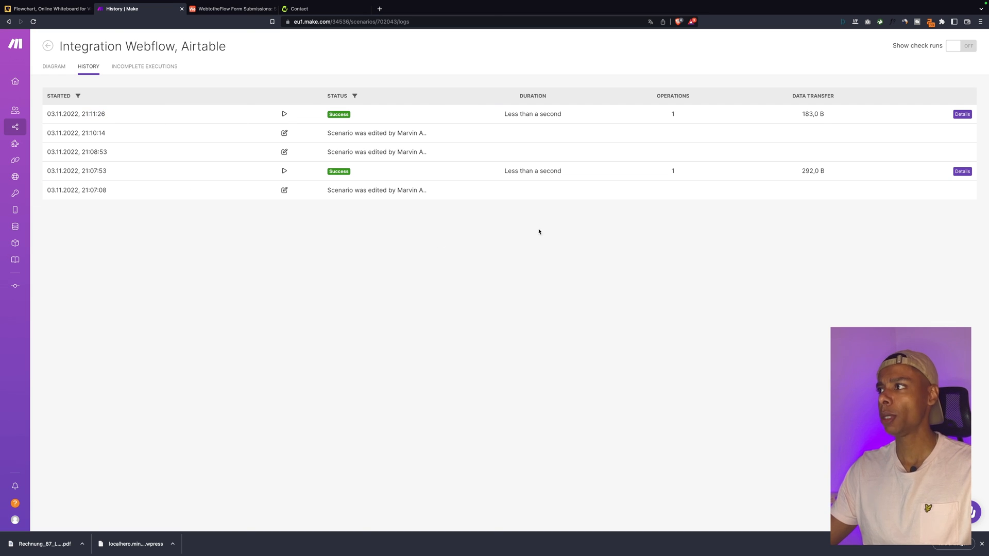
left_click(962, 114)
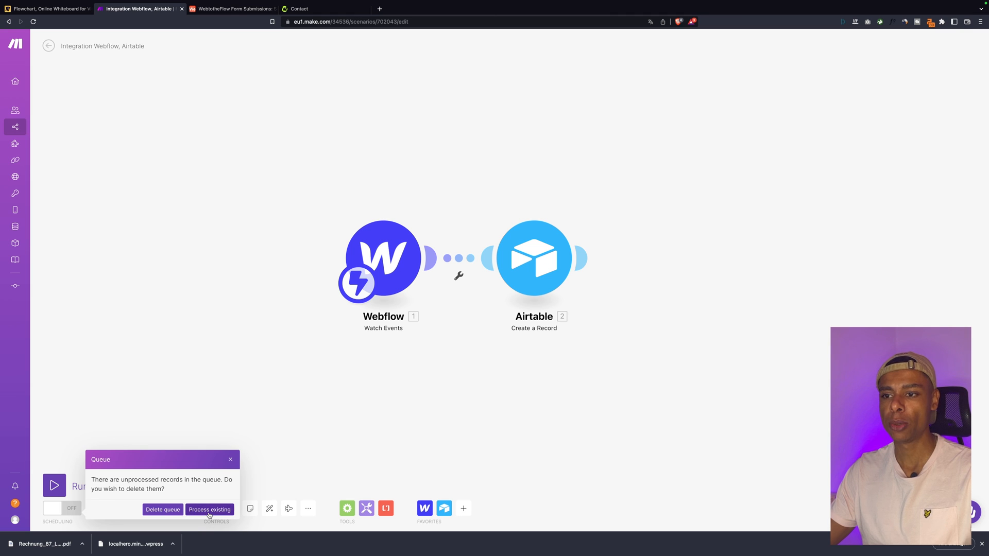
Process the queued record, view the newest run's details in History, then switch to Airtable
left_click(209, 510)
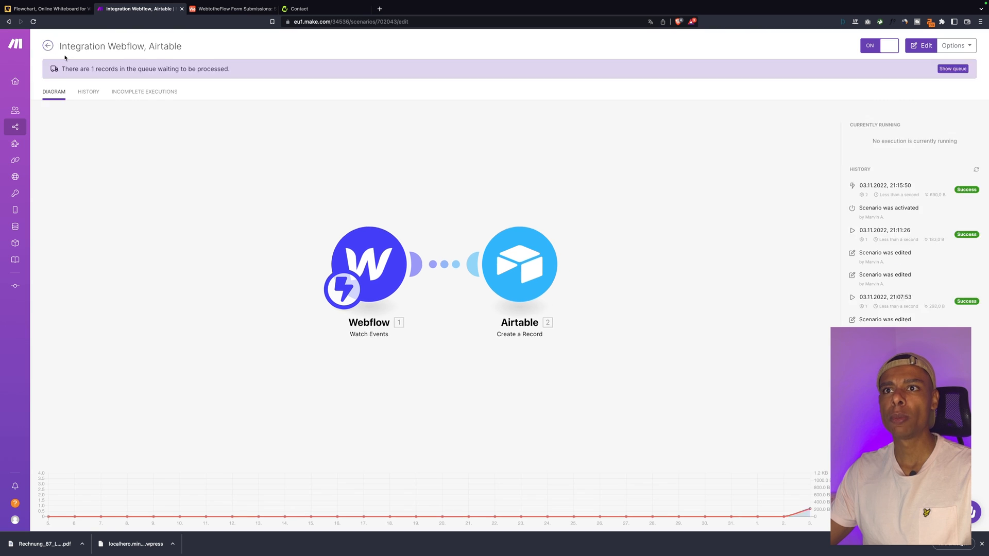
left_click(88, 92)
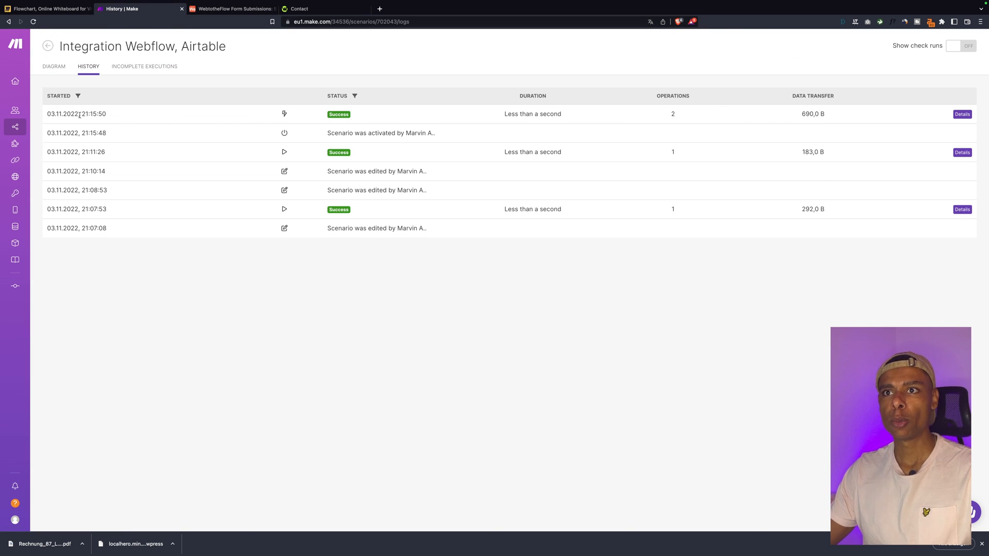
double_click(76, 113)
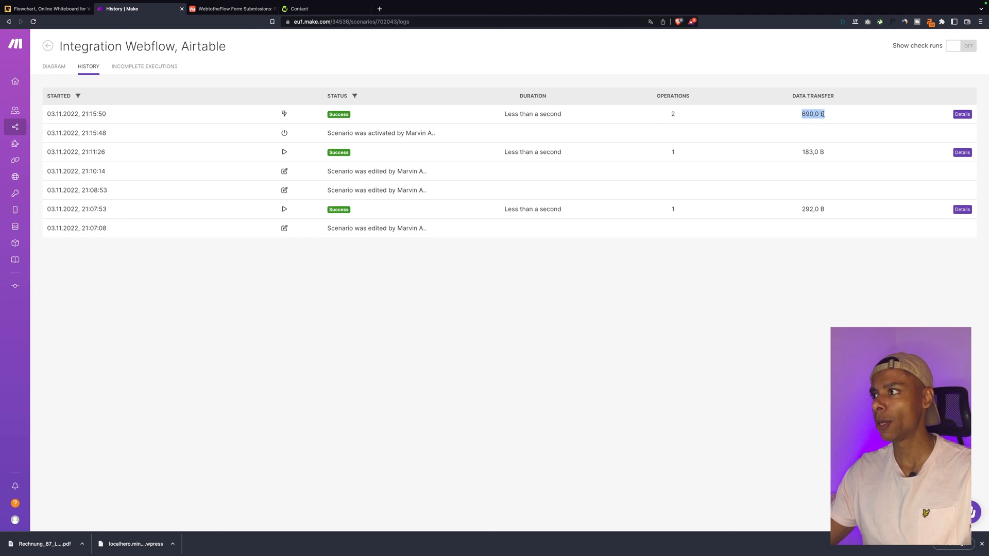
left_click(961, 114)
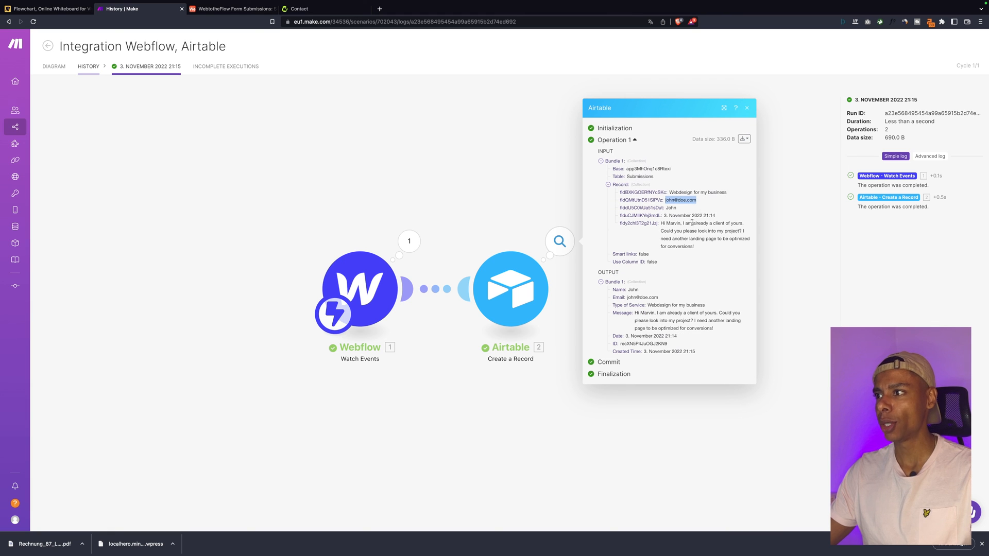
left_click(231, 8)
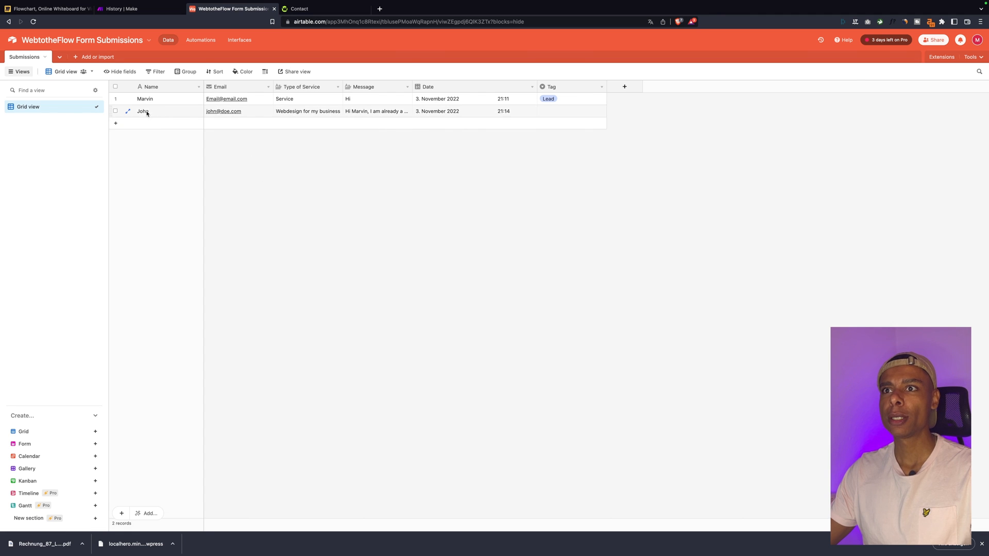
mouse_move(547, 113)
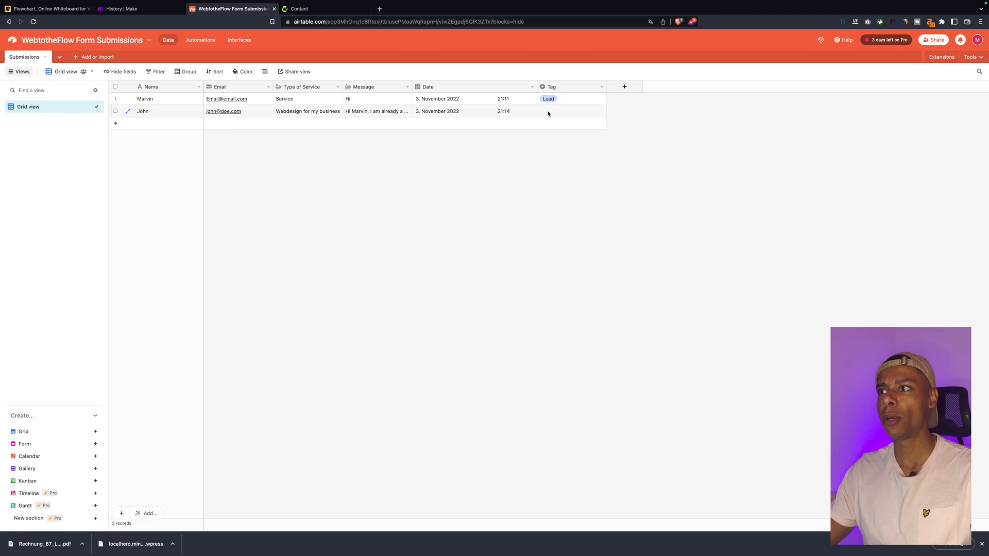
Tag John's newly arrived Airtable record as Client via the Tag dropdown
left_click(569, 111)
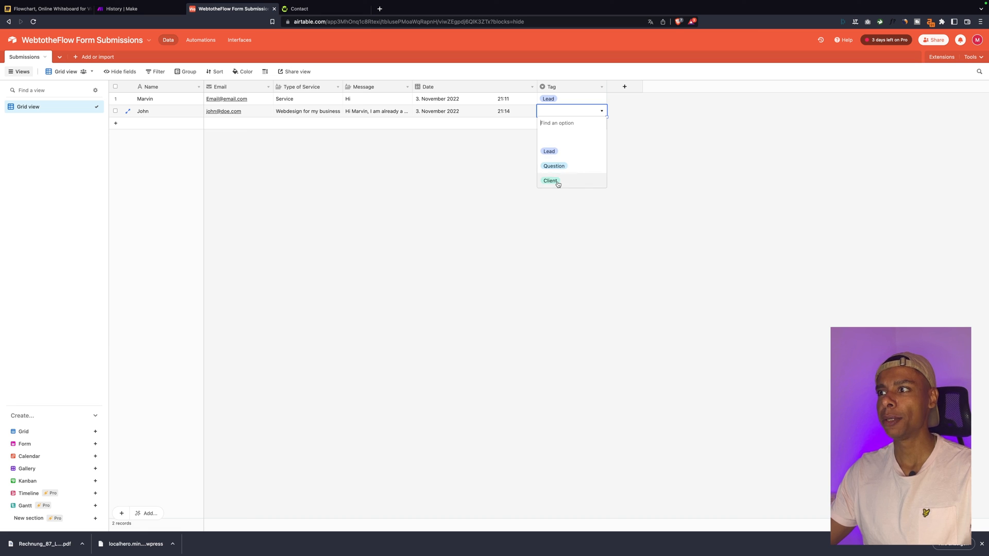
left_click(551, 182)
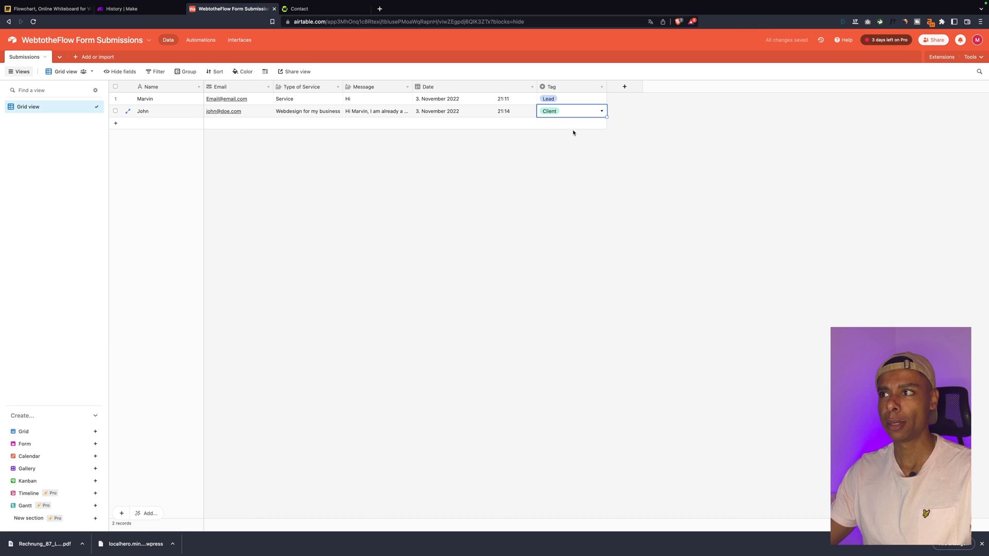